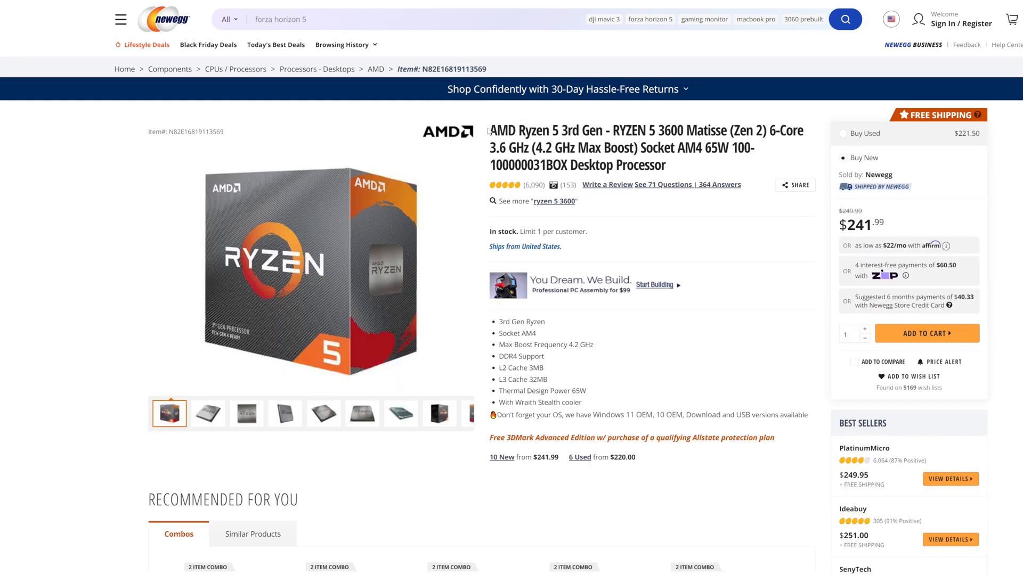
mouse_move(489, 132)
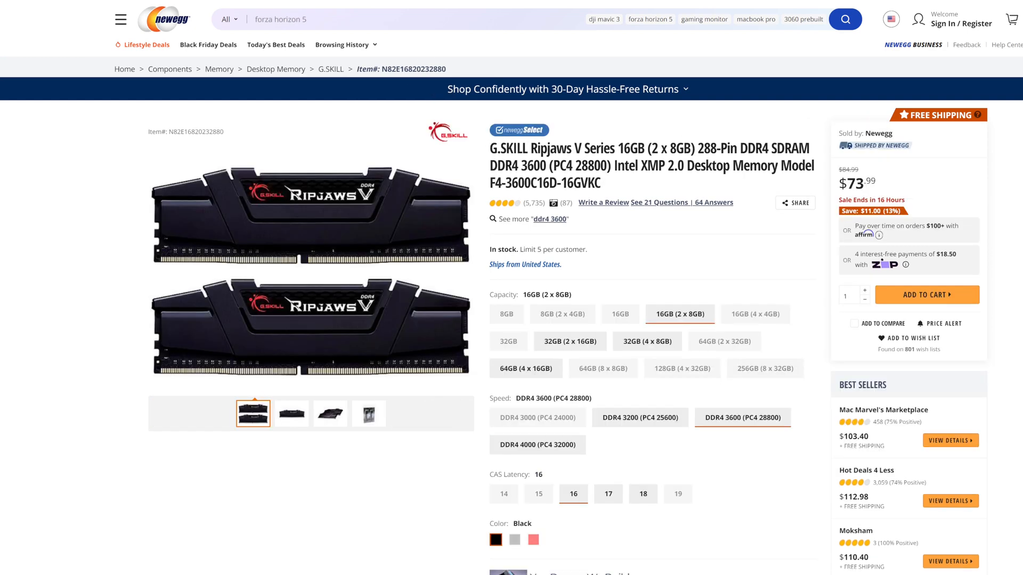
- Browse Newegg product pages for the Ryzen 5 3600, DDR4 3600 kit, cooler, case and 650W PSU
type("gaming monitor")
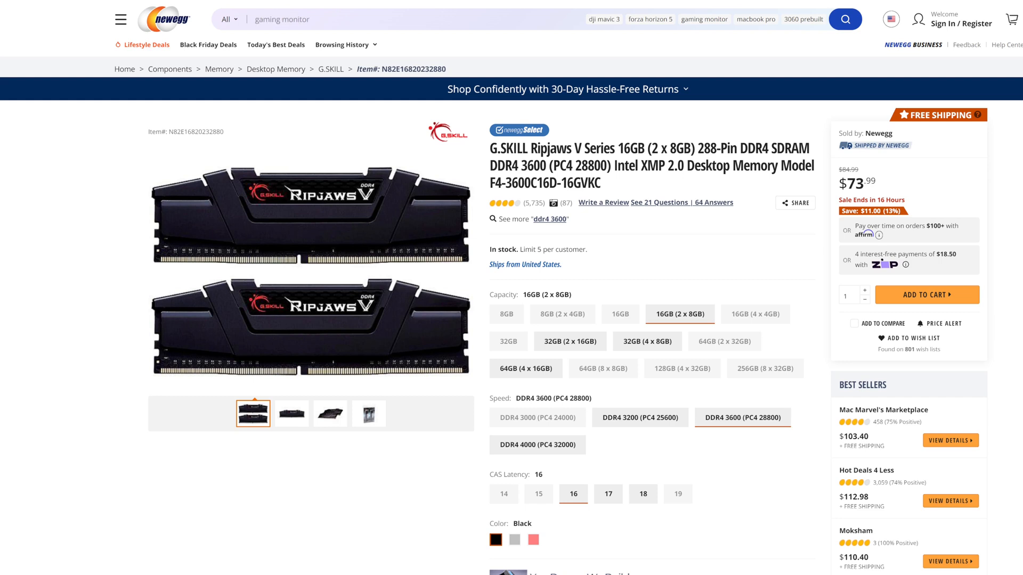
type("macbook pro")
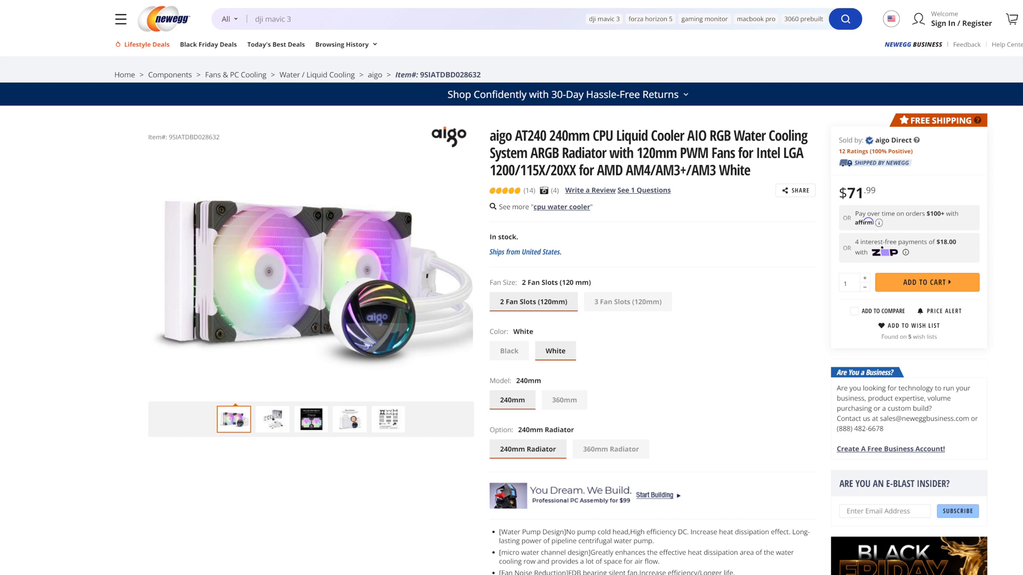
type("forza horizon 5")
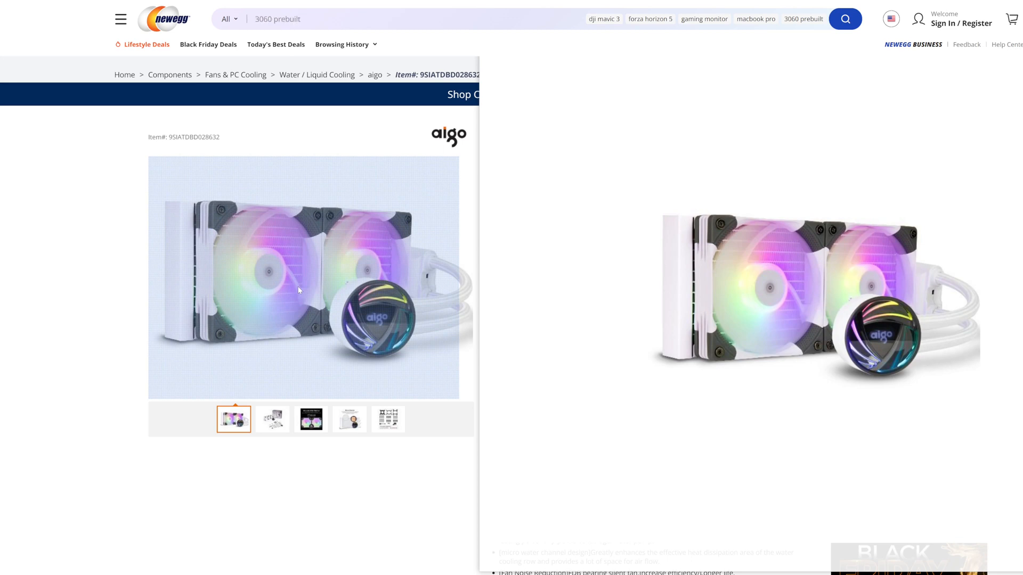
left_click(603, 19)
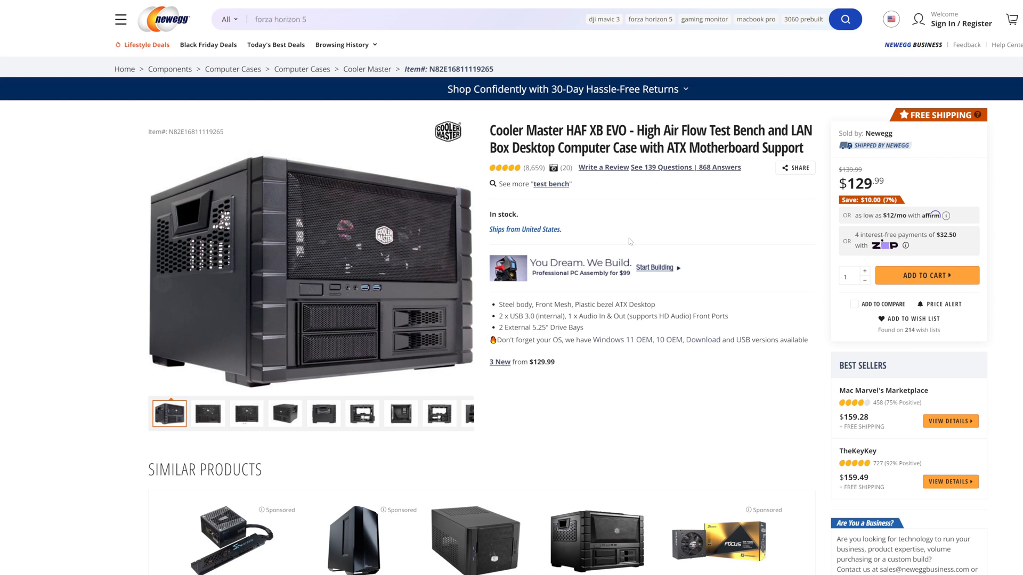
type("gaming monitor")
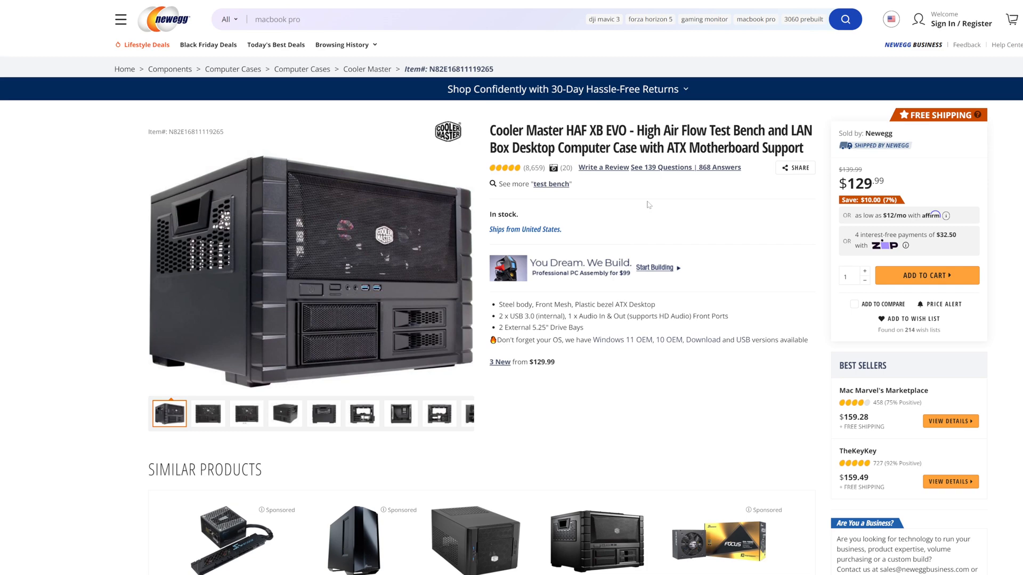
left_click(804, 18)
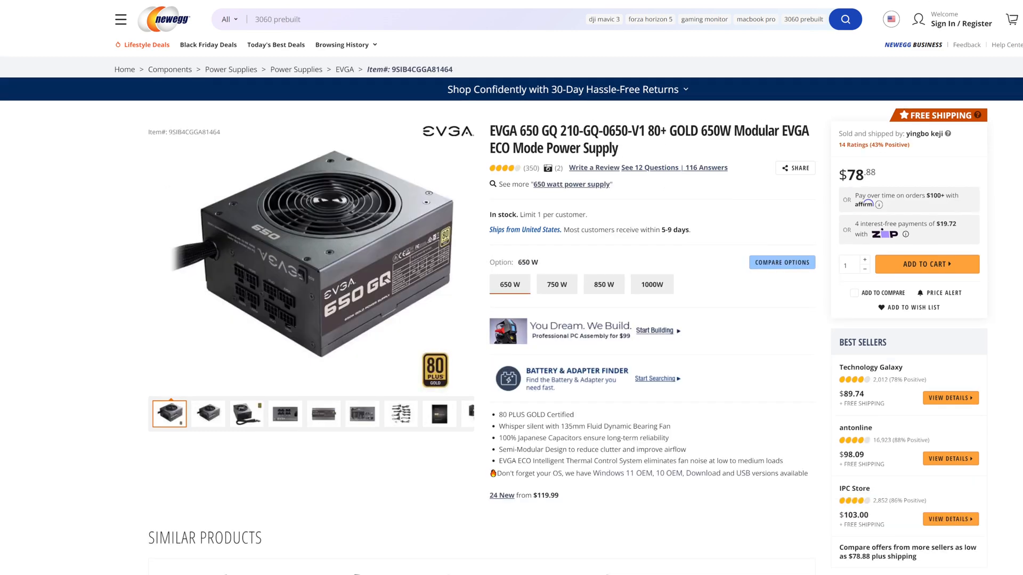
type("dji mavic 3")
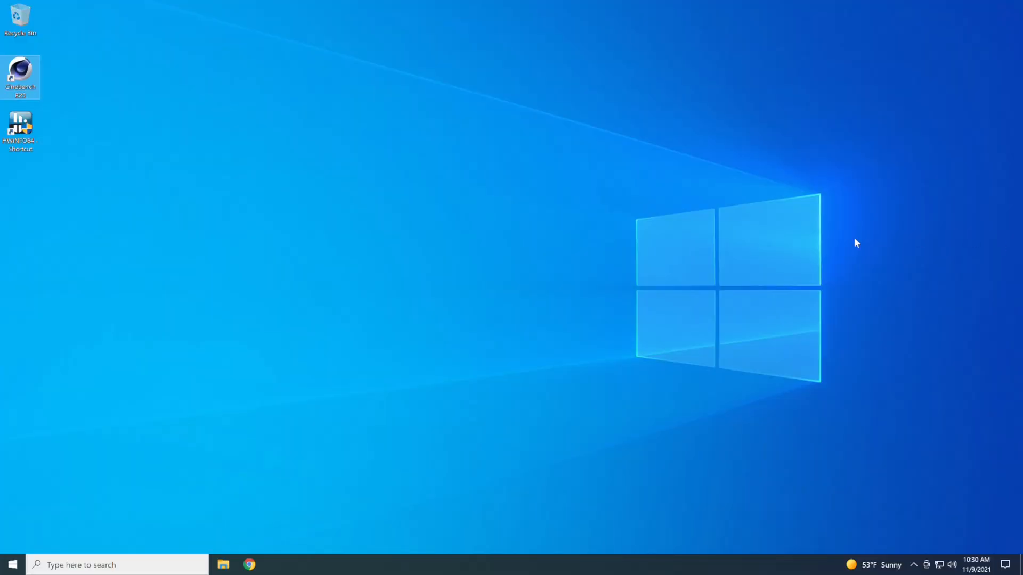
mouse_move(241, 270)
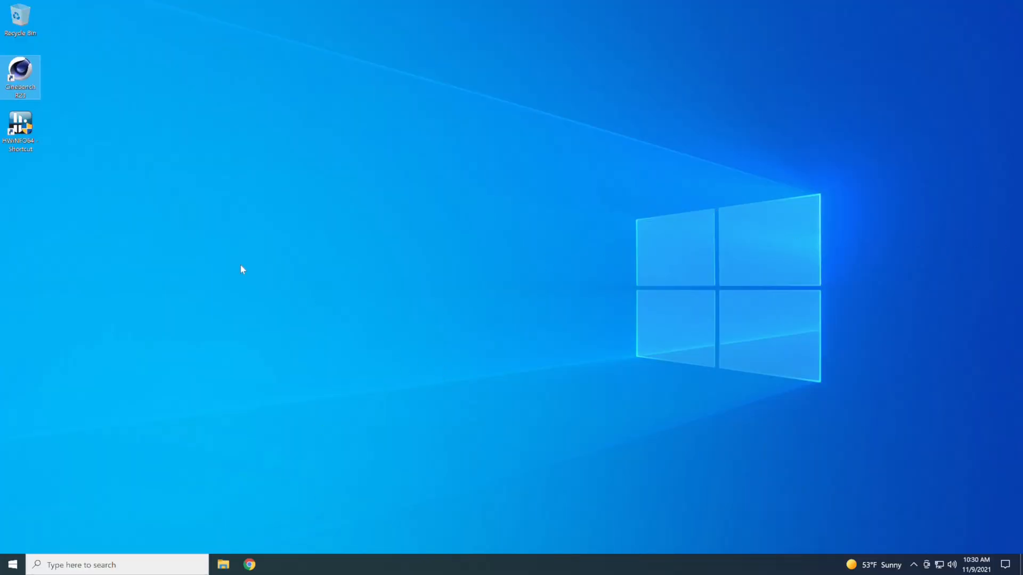
mouse_move(294, 307)
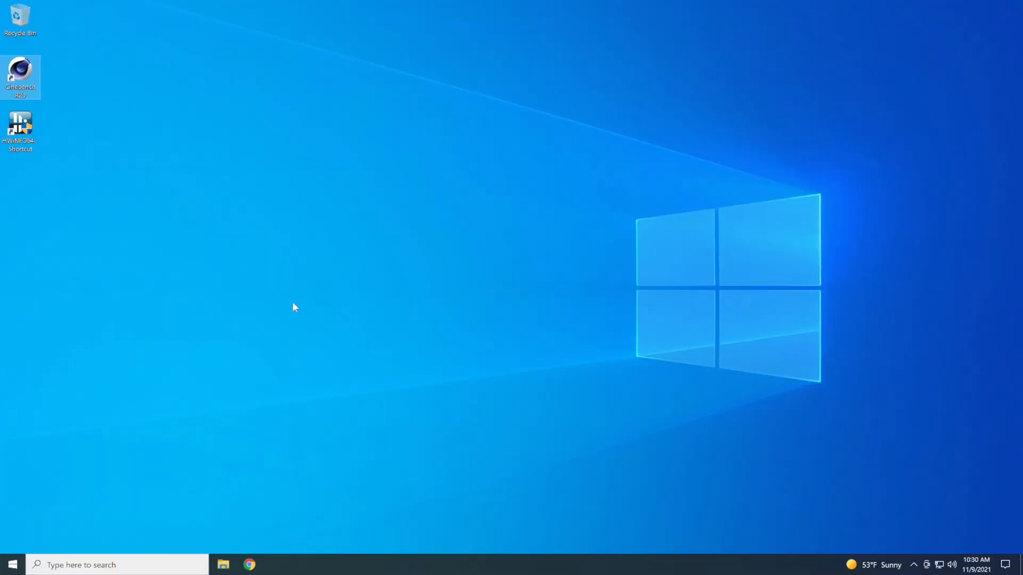
mouse_move(218, 116)
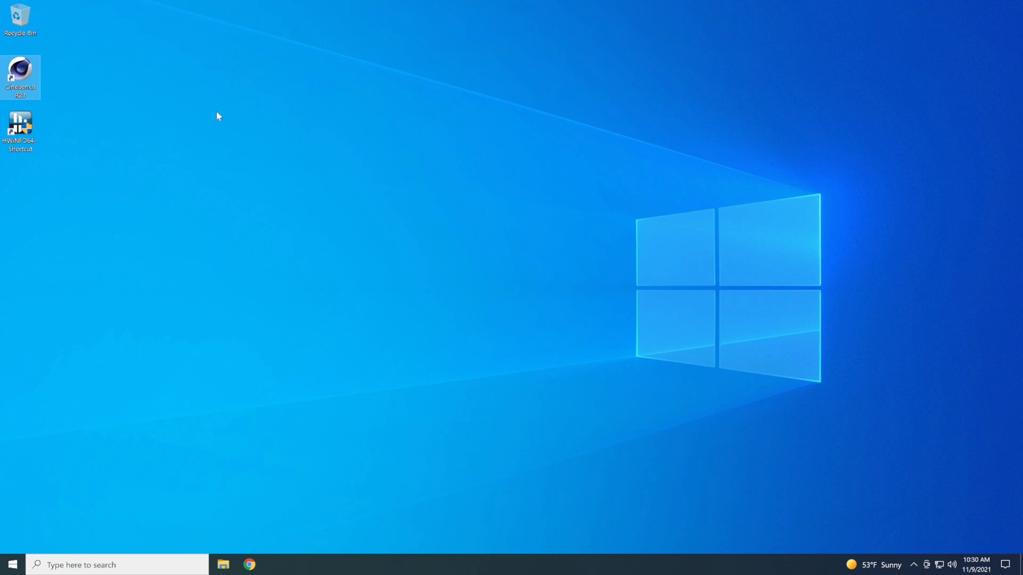
mouse_move(270, 234)
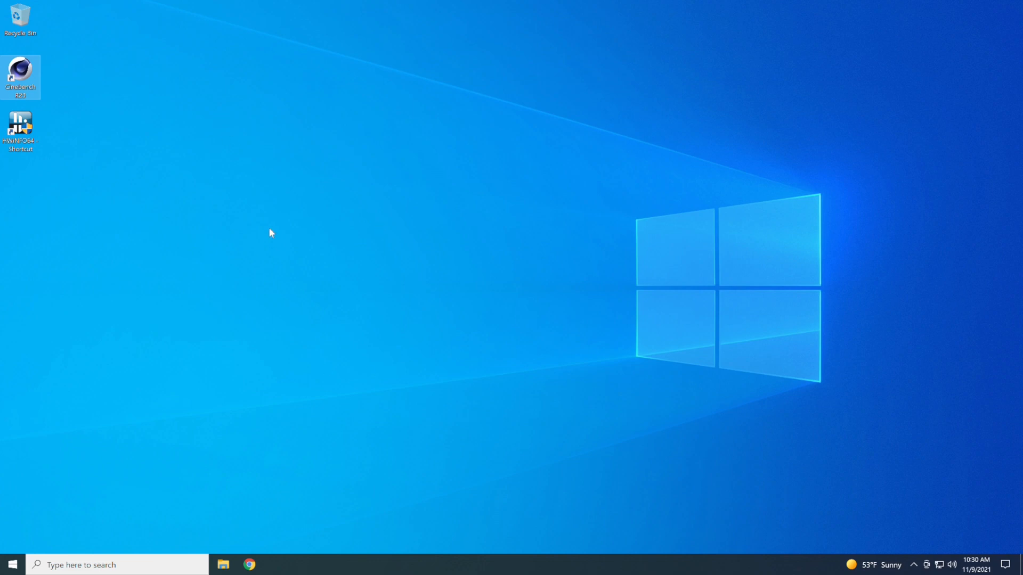
mouse_move(457, 571)
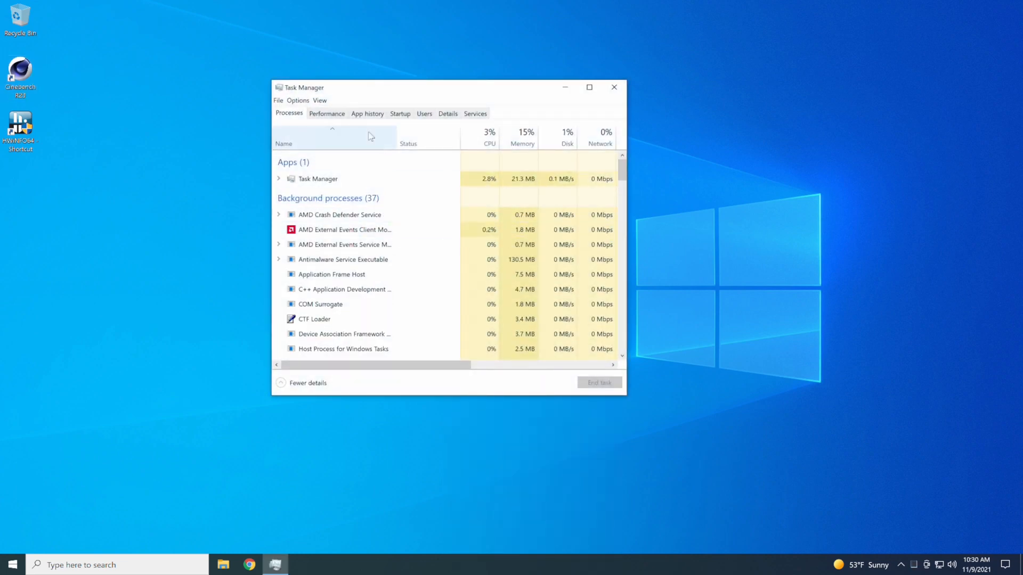
- Check 3.60 GHz CPU base speed and 16 GB memory at 3600 in Task Manager, then close it
left_click(327, 113)
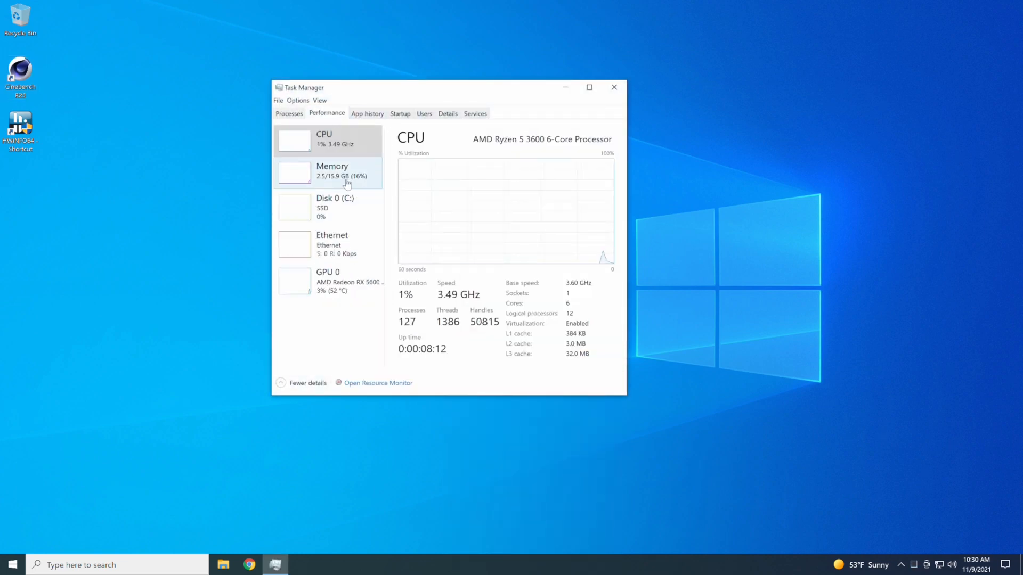
left_click(333, 171)
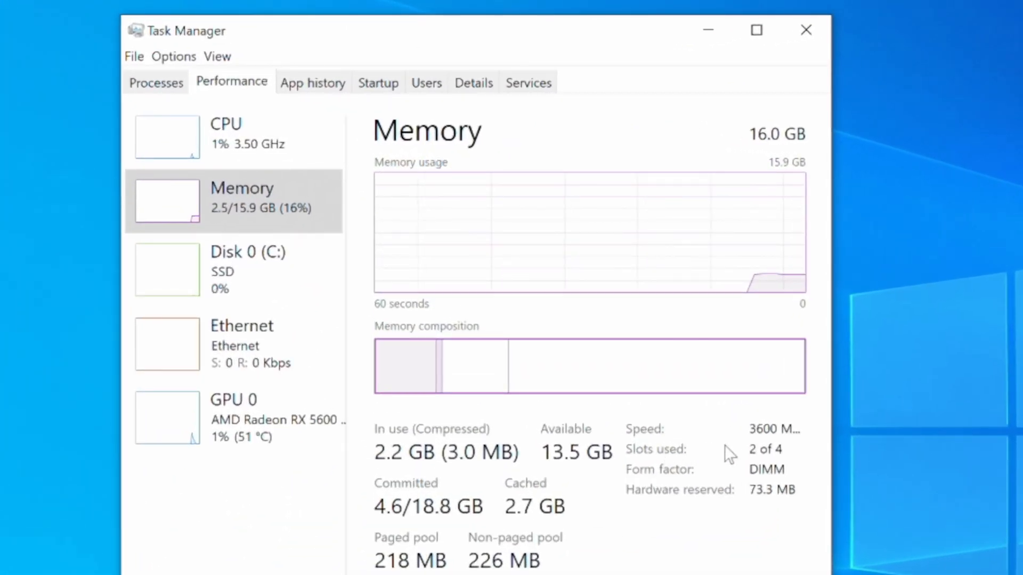
mouse_move(640, 436)
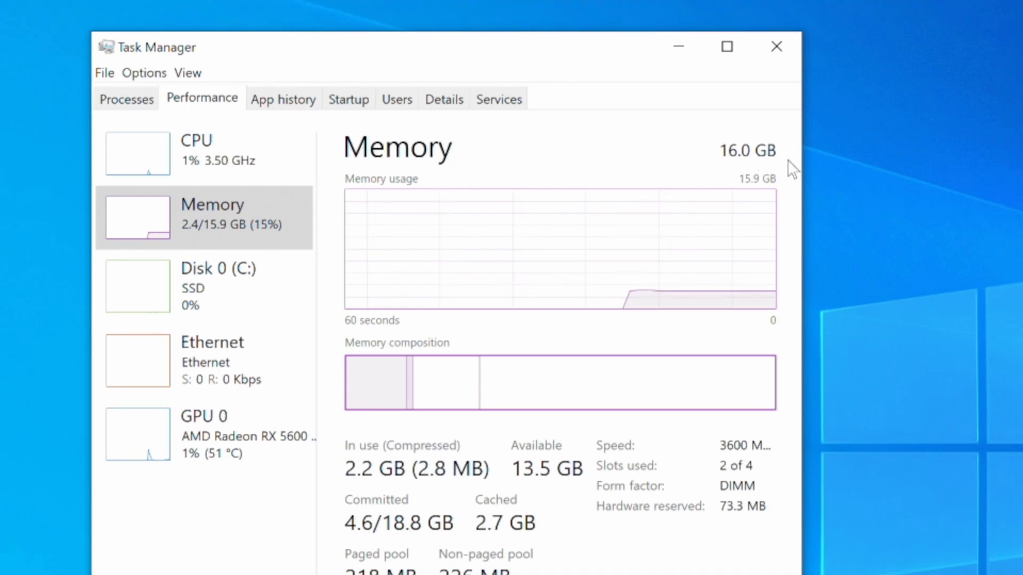
left_click(775, 46)
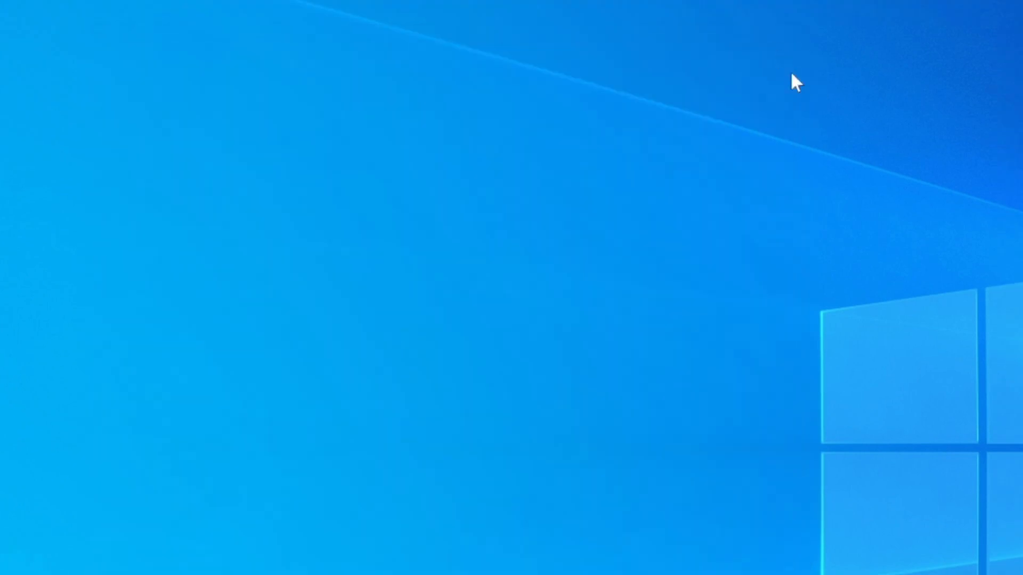
mouse_move(50, 85)
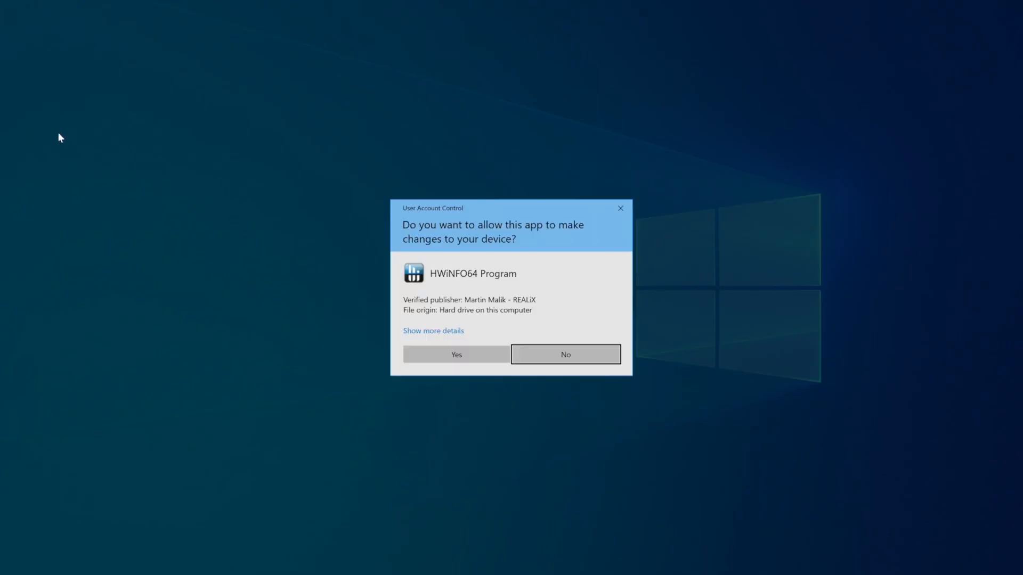
- Allow HWiNFO64 administrator rights and start it in sensors-only mode
left_click(456, 354)
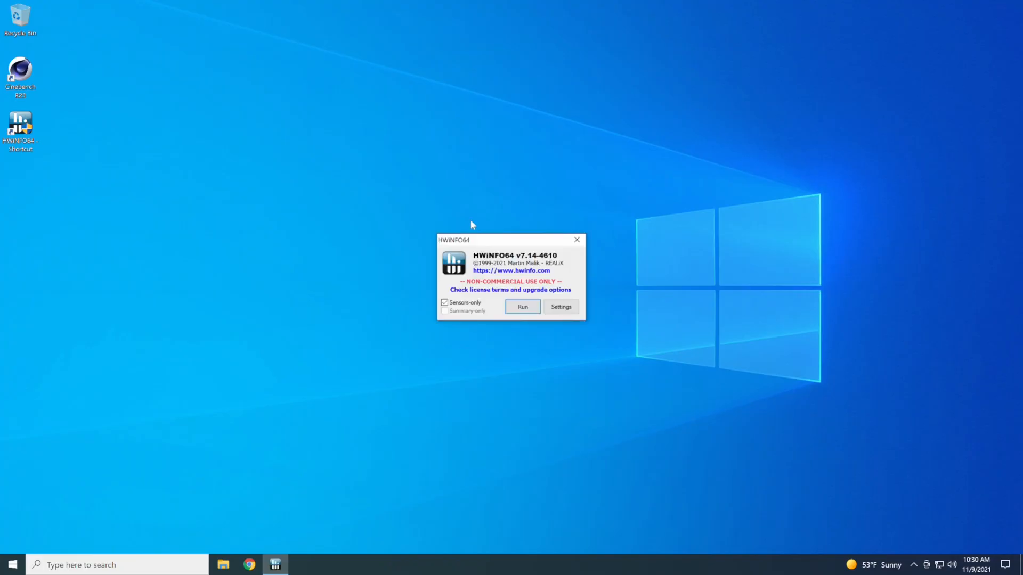
left_click(522, 306)
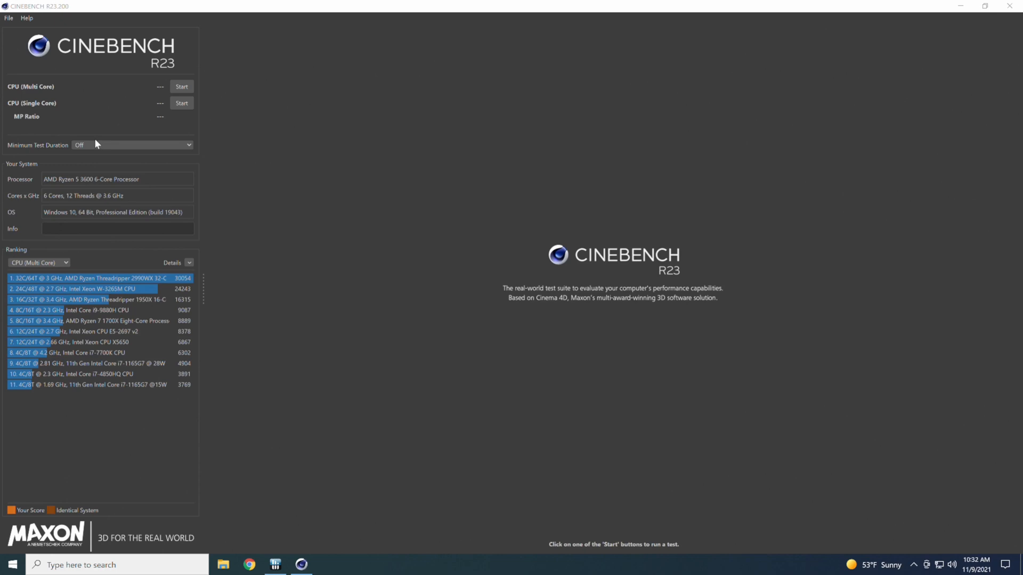
- Run a 10-minute multi-core Cinebench R23 test at stock, scoring 9368 points
left_click(132, 145)
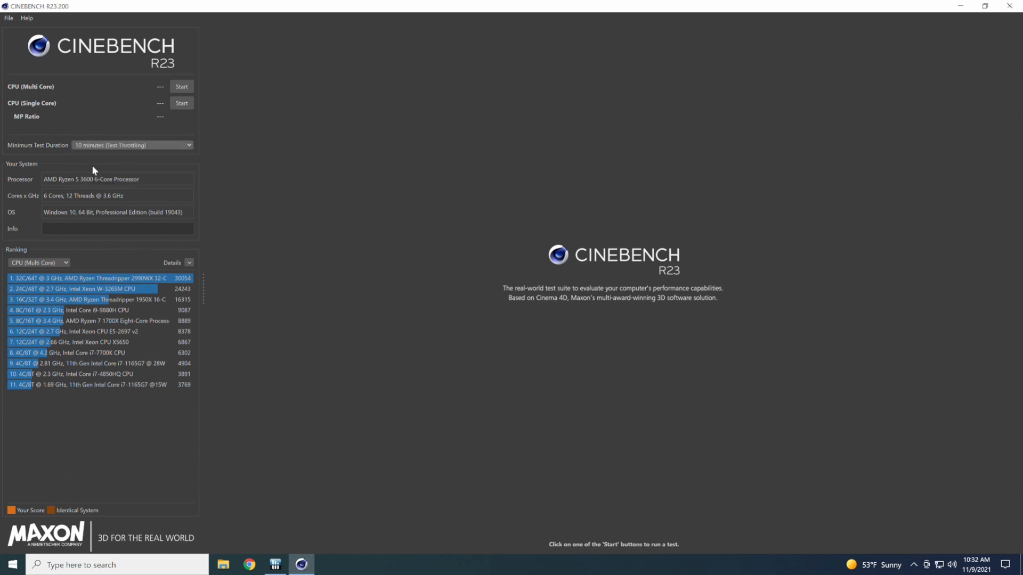
mouse_move(311, 173)
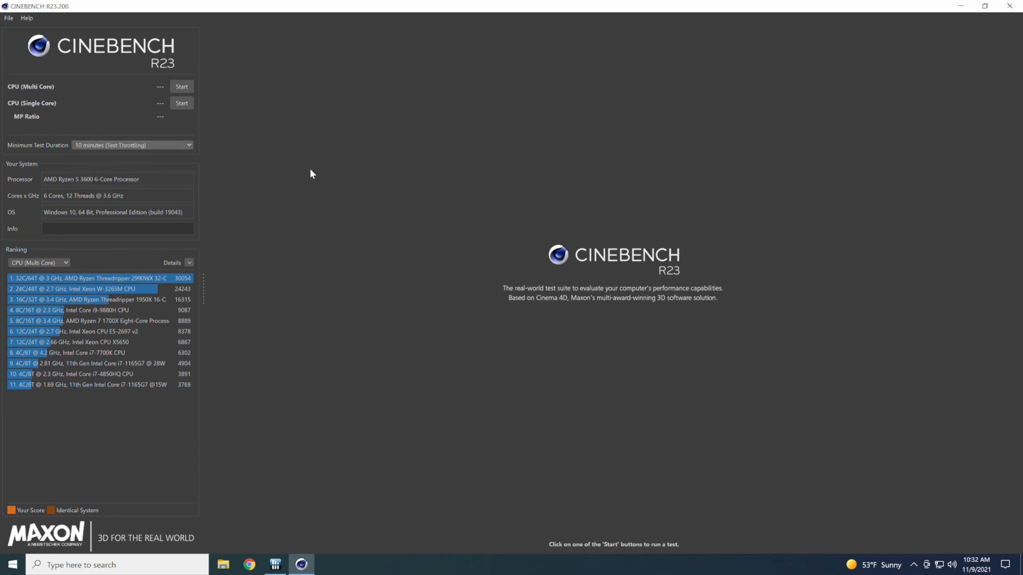
mouse_move(327, 340)
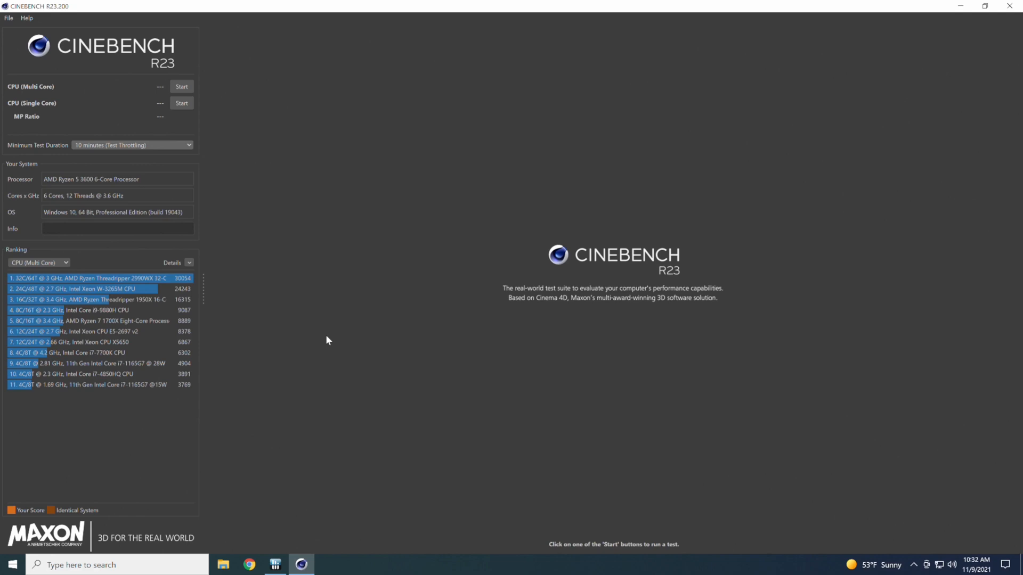
mouse_move(366, 295)
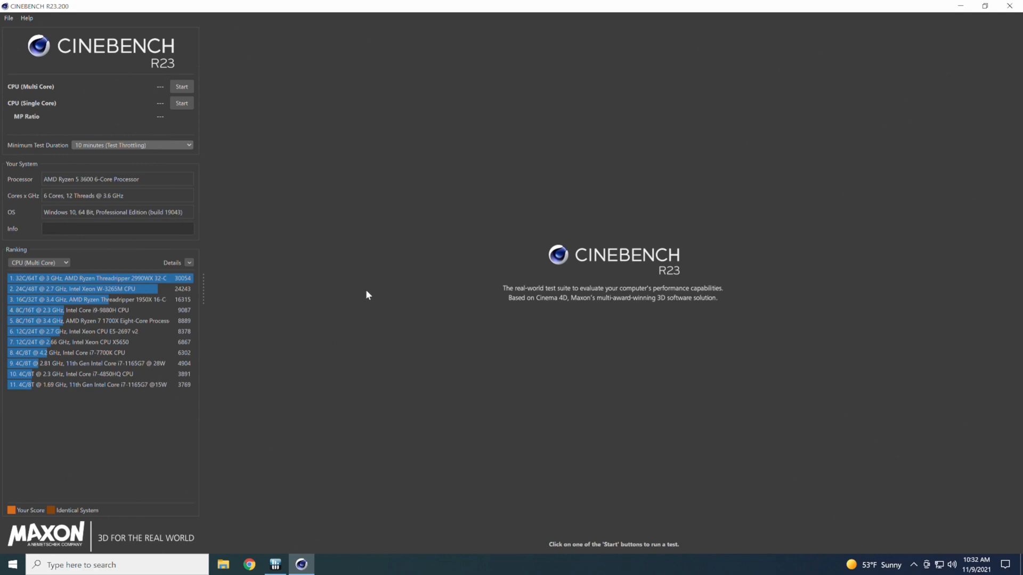
mouse_move(182, 92)
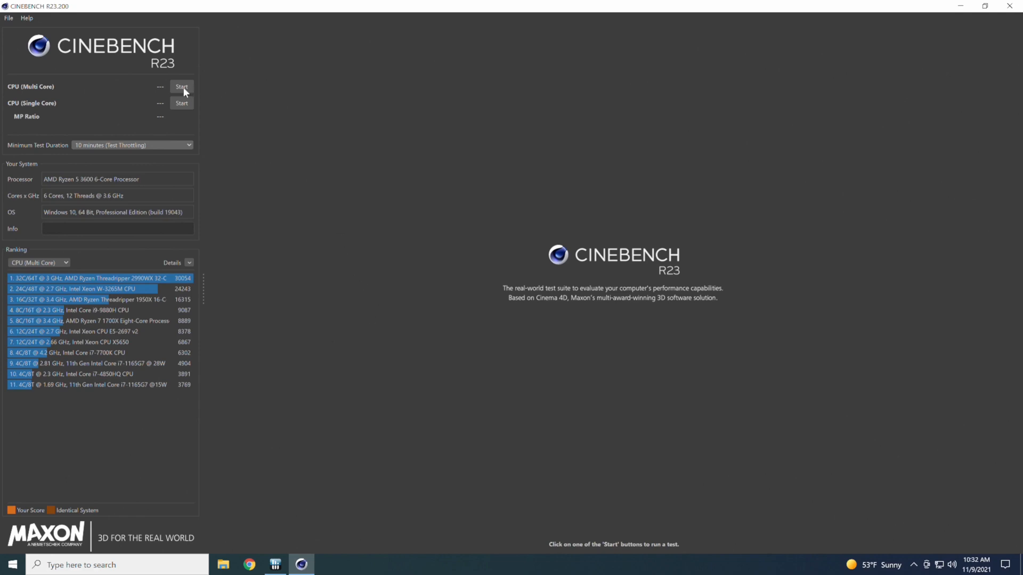
left_click(181, 86)
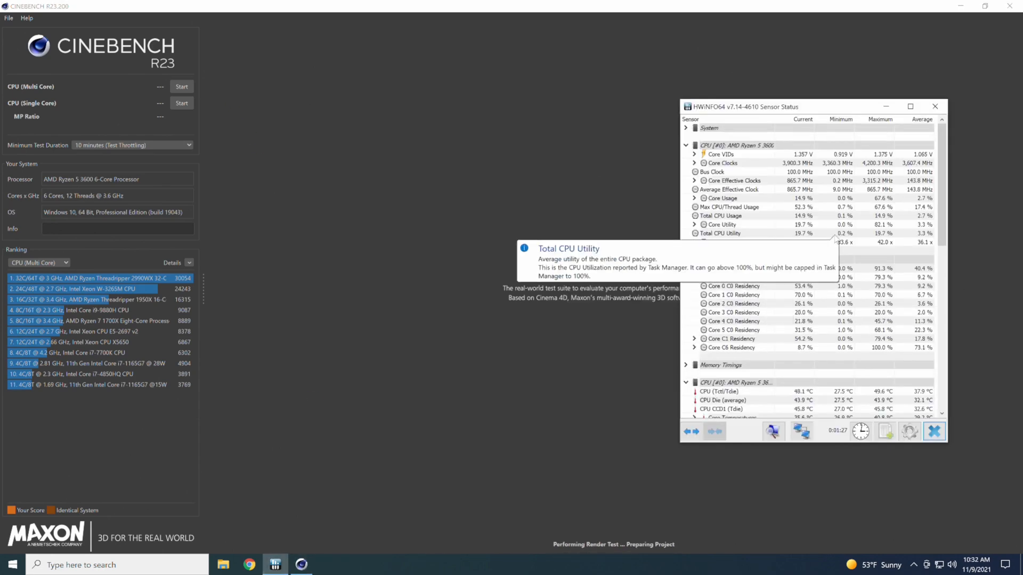
left_click(181, 87)
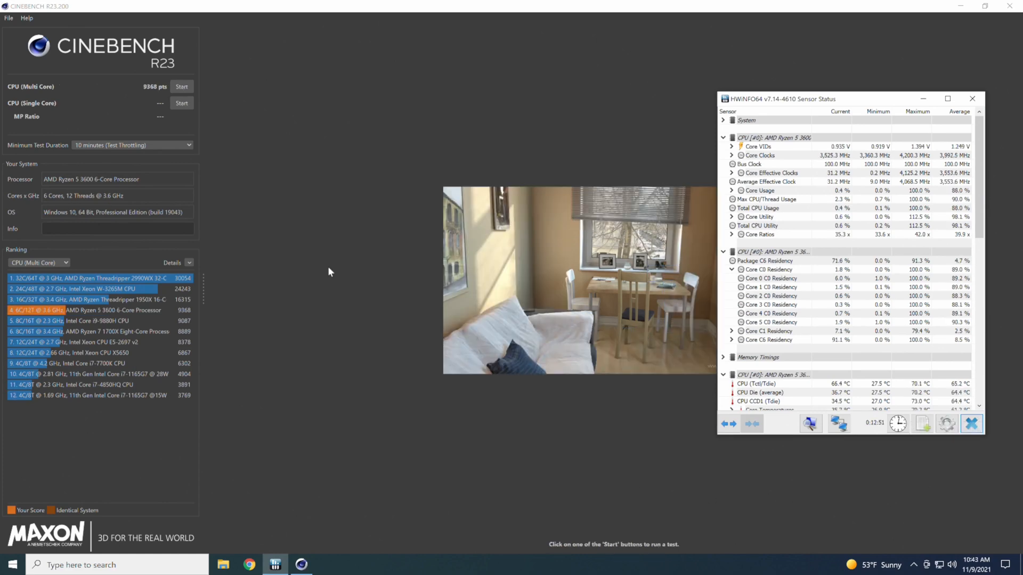
mouse_move(155, 324)
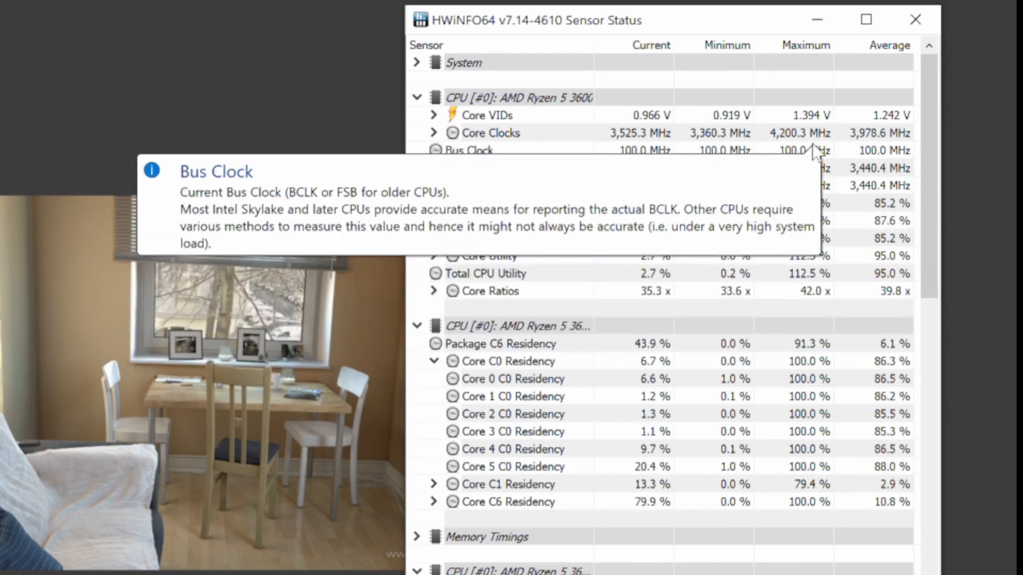
- Read HWiNFO64 maximums of 4,200.3 MHz core clocks, 1.394 V VID and 70.1 °C
scroll("down", 3)
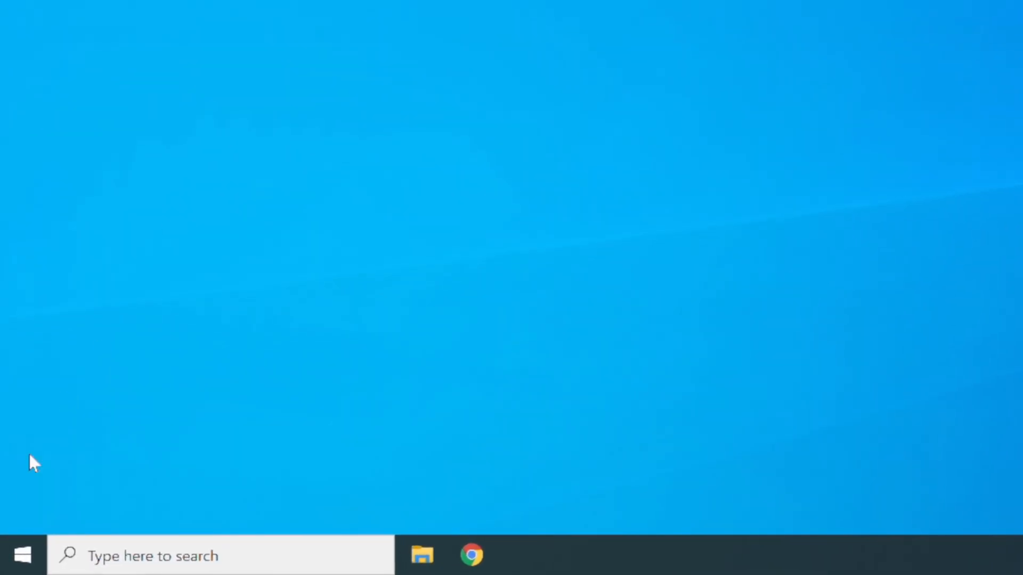
- Restart the computer from the Start menu power options to boot into UEFI setup
left_click(23, 555)
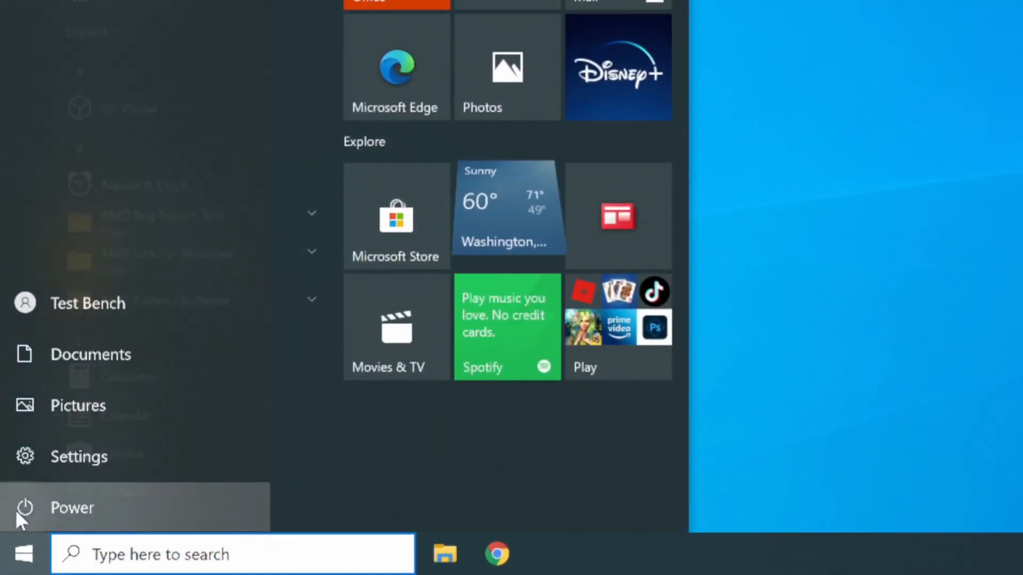
left_click(72, 507)
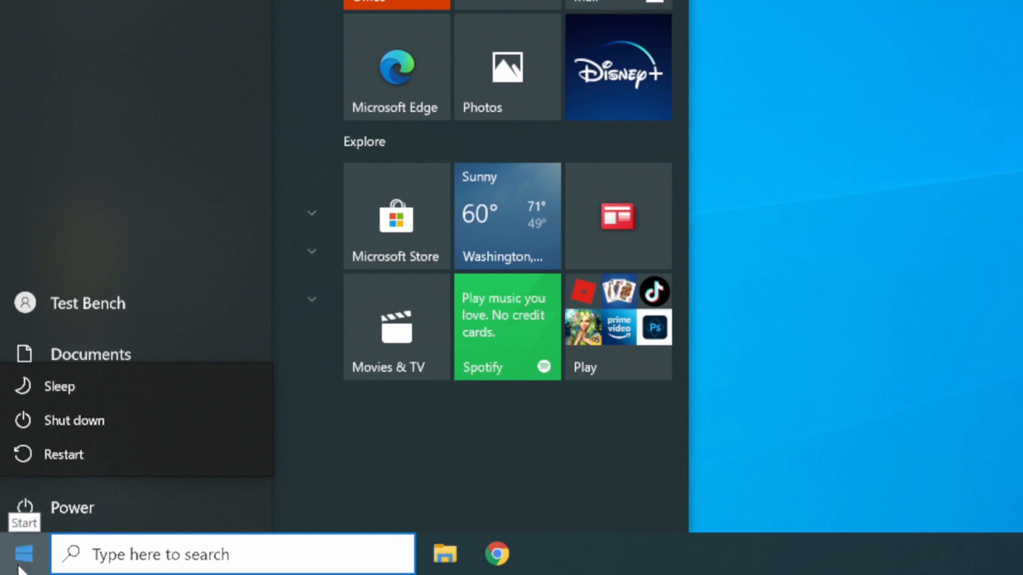
mouse_move(30, 562)
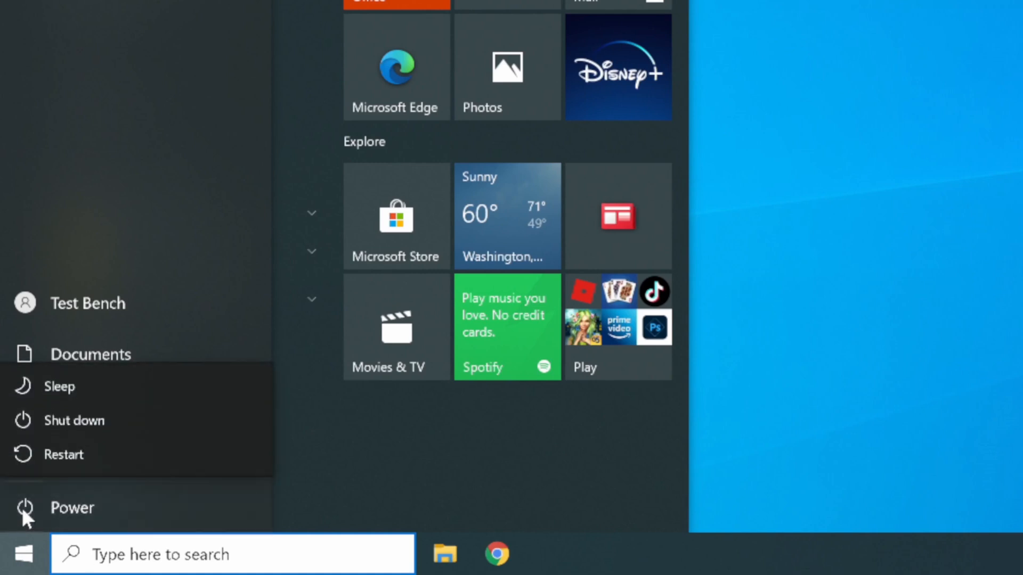
left_click(63, 455)
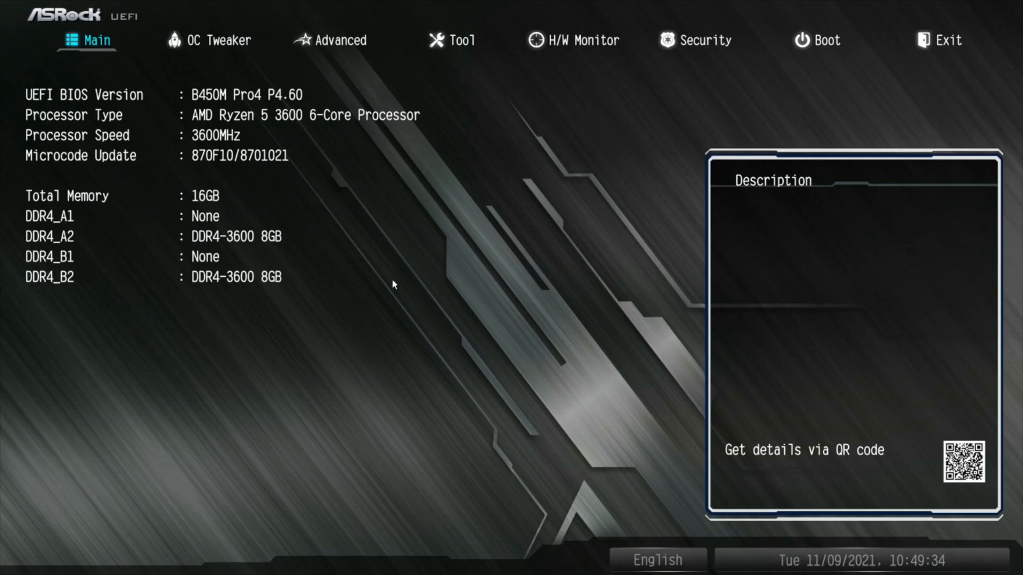
mouse_move(386, 276)
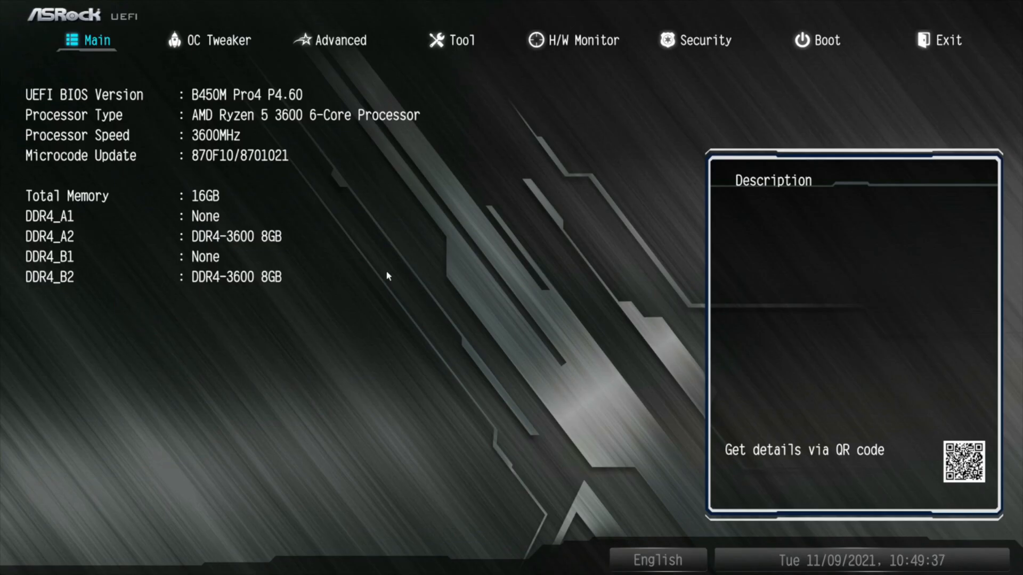
- Set SoC/Uncore OC Mode to Disabled on the OC Tweaker page
left_click(209, 40)
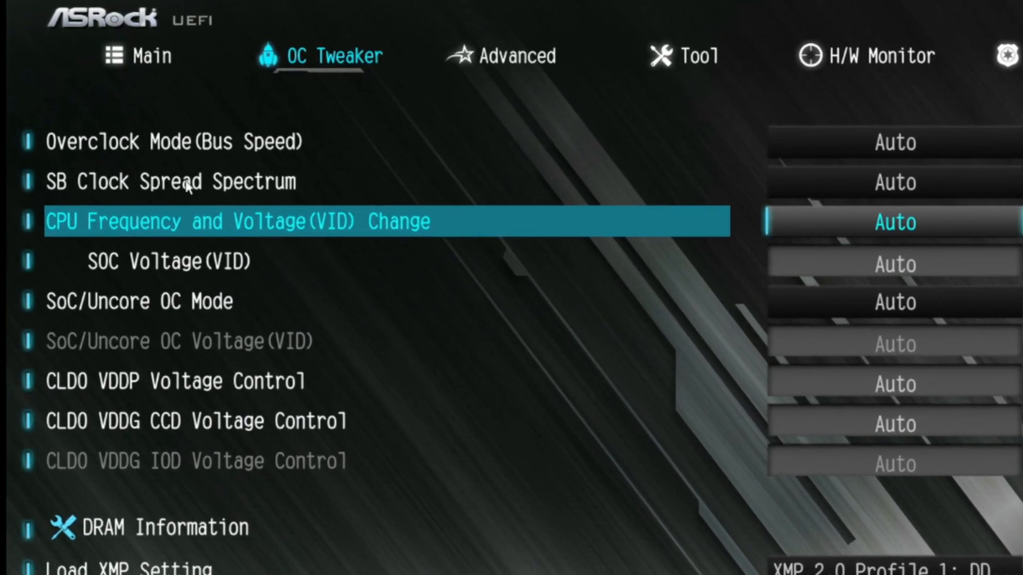
mouse_move(273, 183)
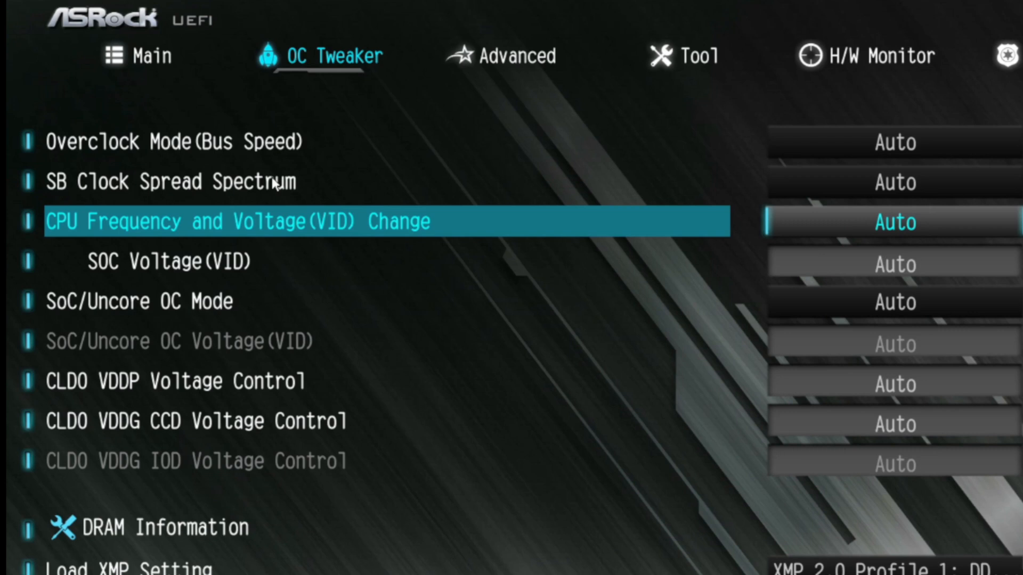
mouse_move(308, 168)
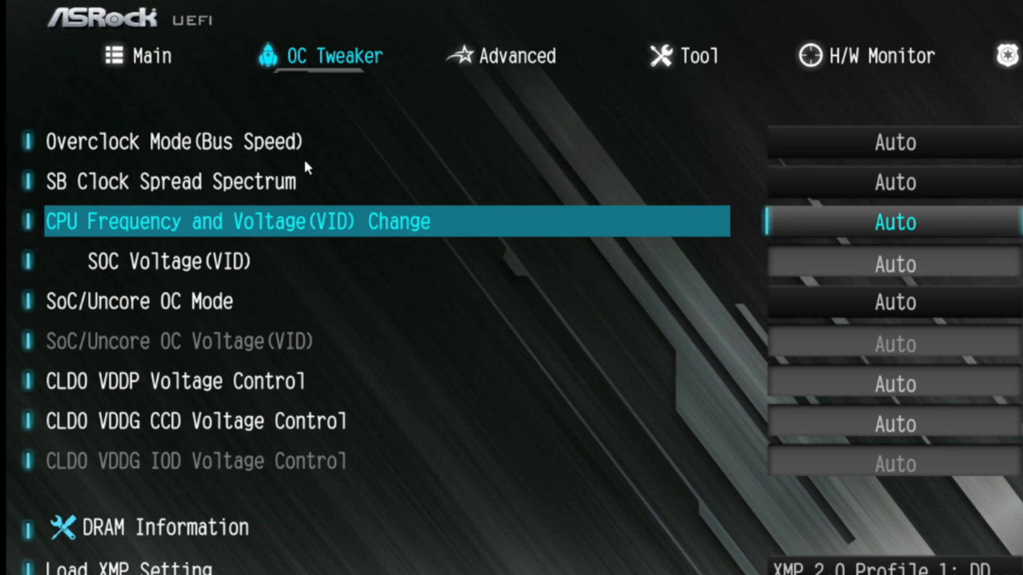
mouse_move(387, 243)
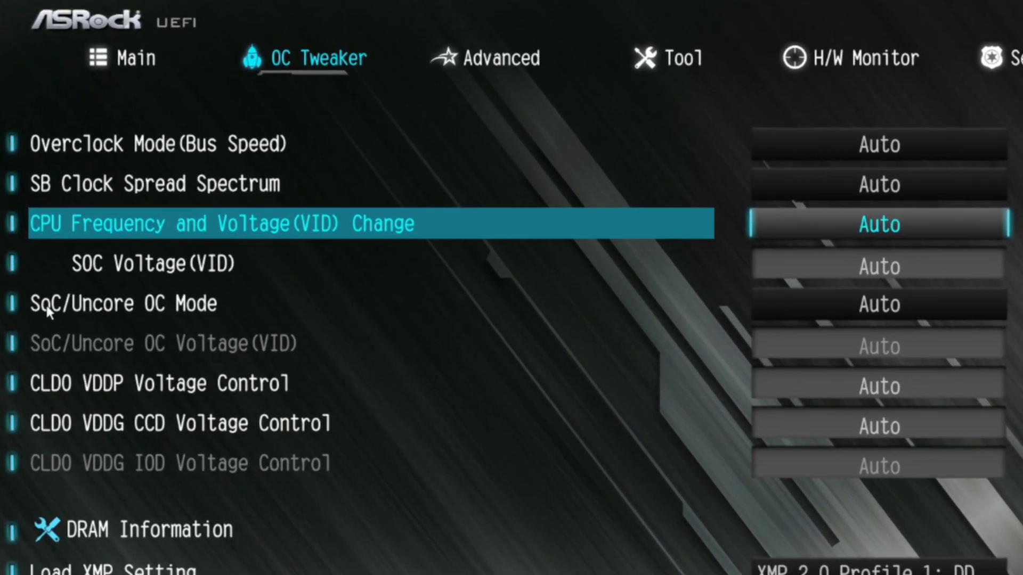
mouse_move(110, 318)
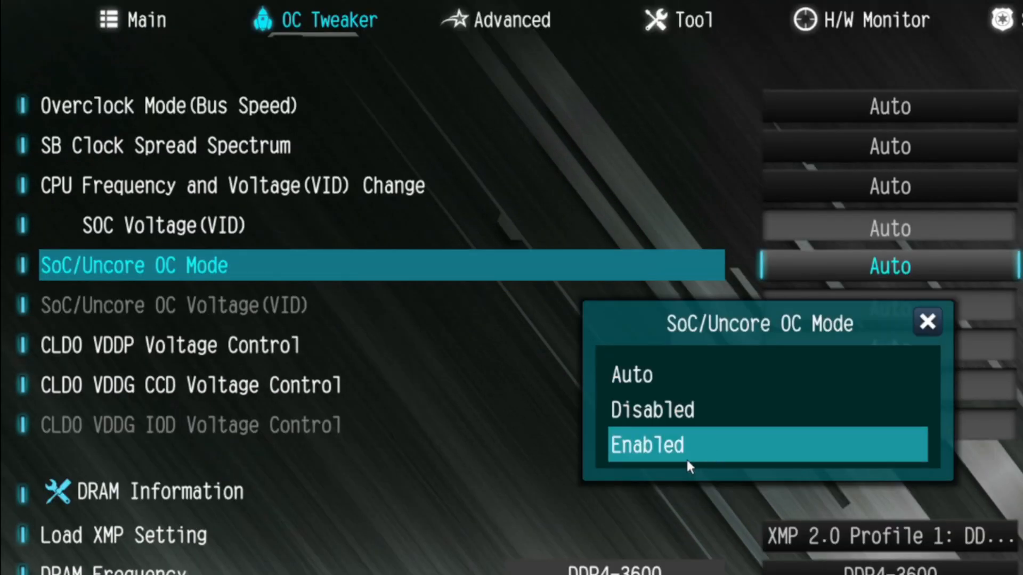
left_click(651, 409)
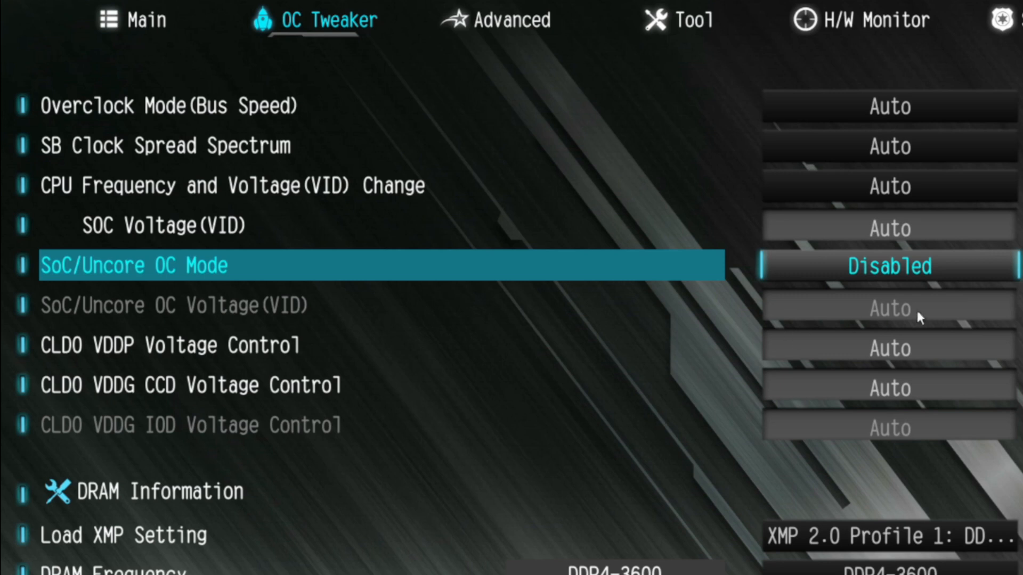
mouse_move(937, 274)
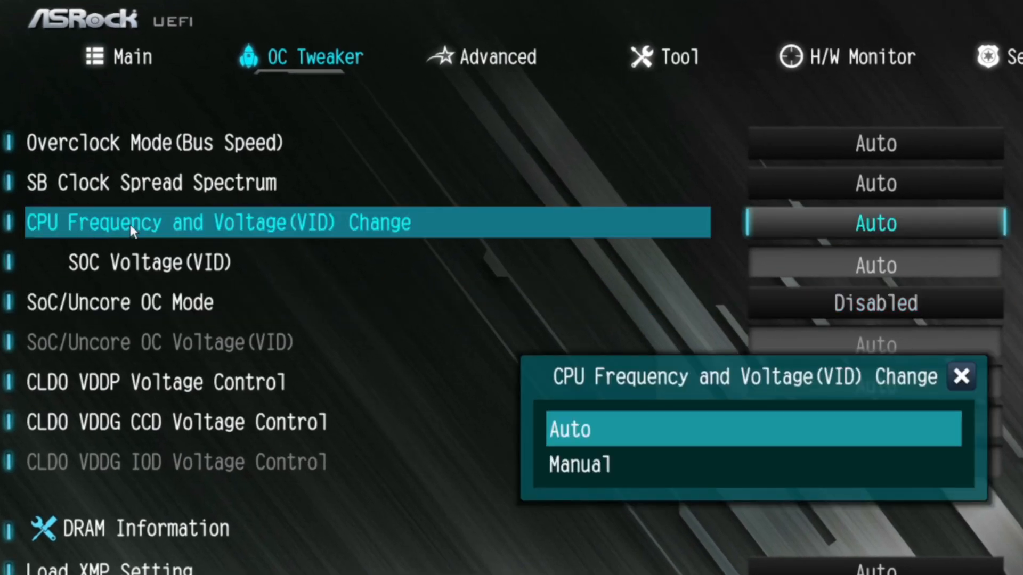
mouse_move(339, 239)
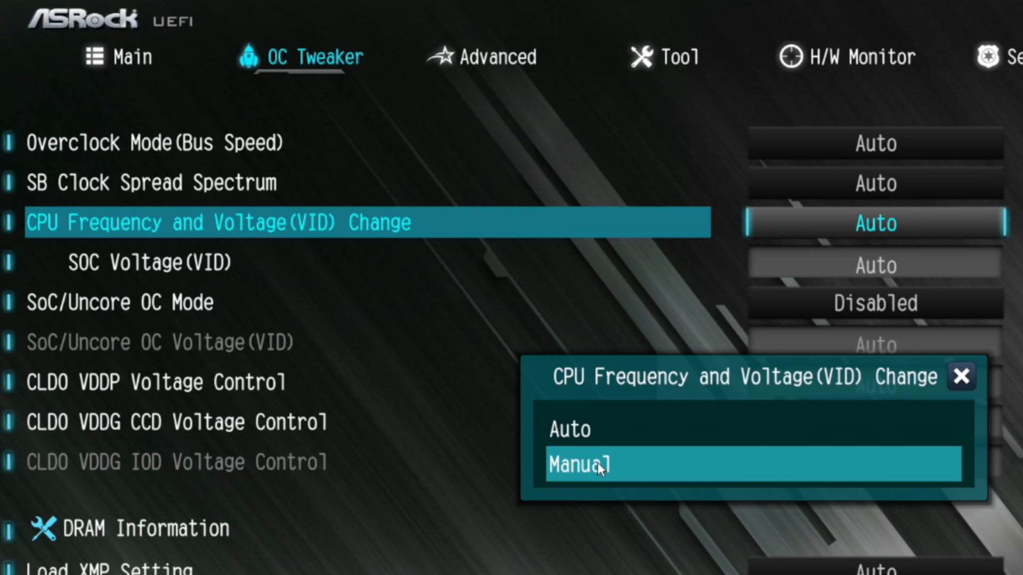
- Set CPU Frequency and Voltage to Manual at 4400 MHz and 1.35 V
left_click(576, 464)
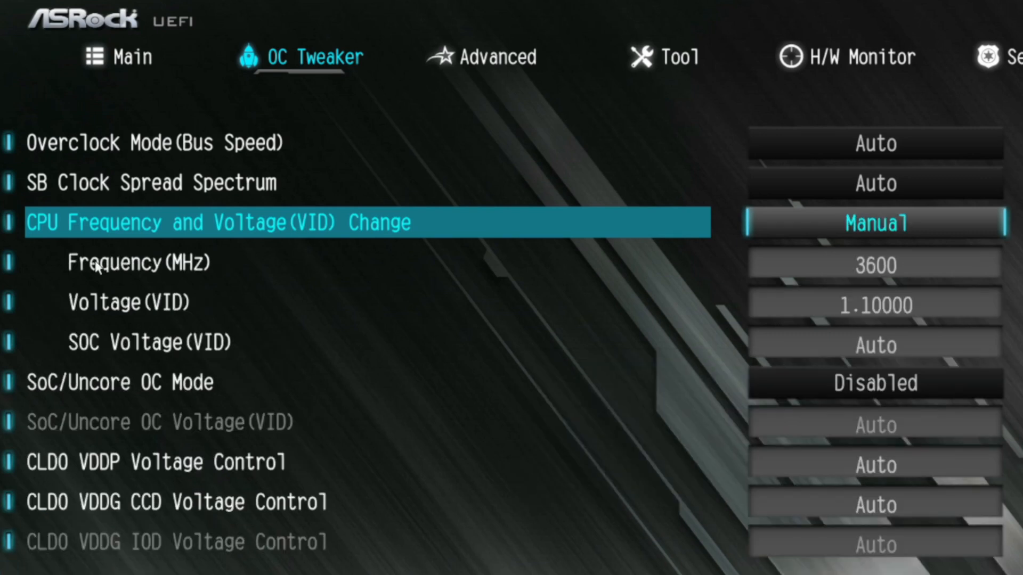
mouse_move(399, 264)
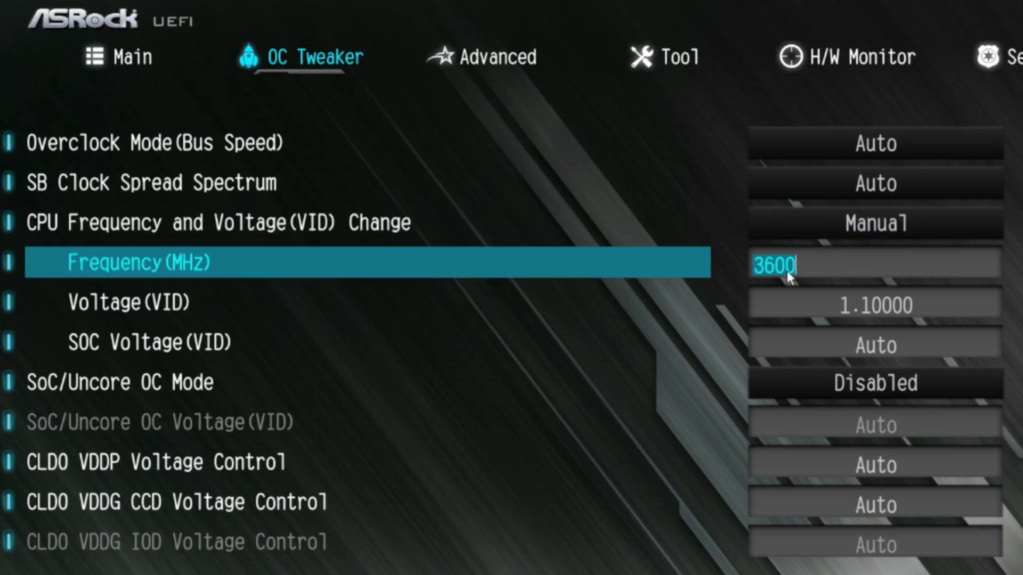
type("44")
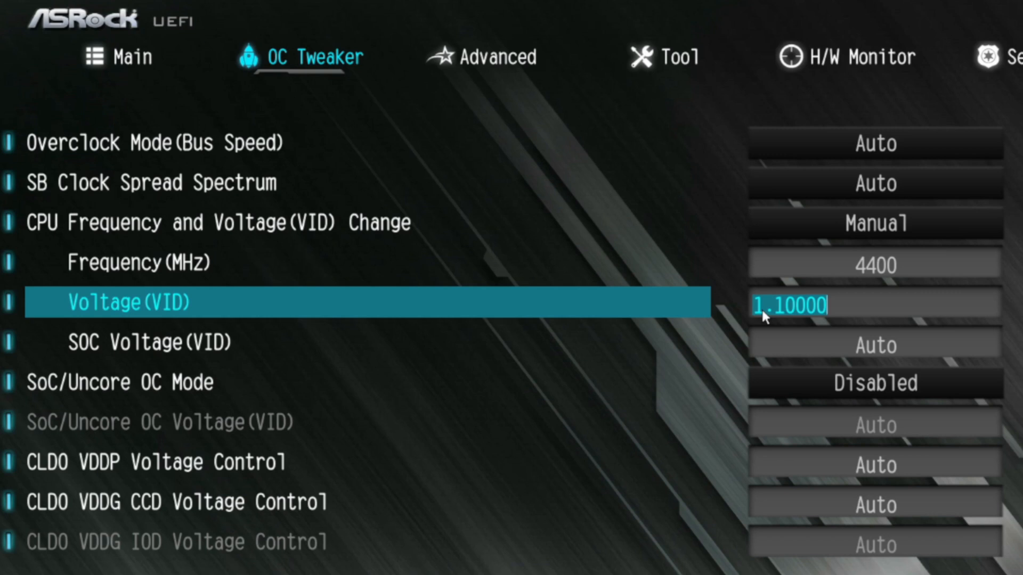
type("1.35")
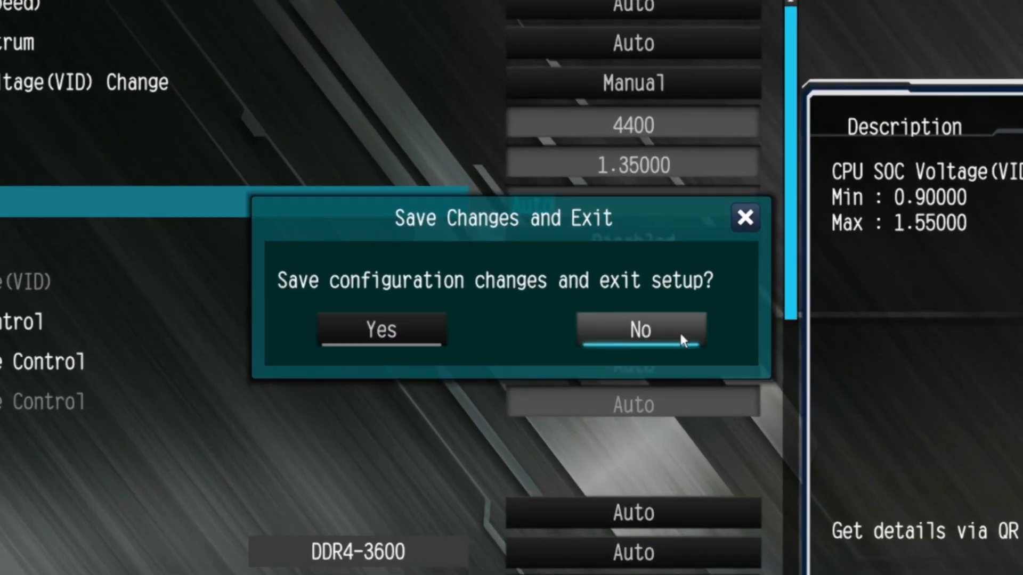
- Save changes and exit the UEFI setup so Windows boots with the overclock
left_click(641, 329)
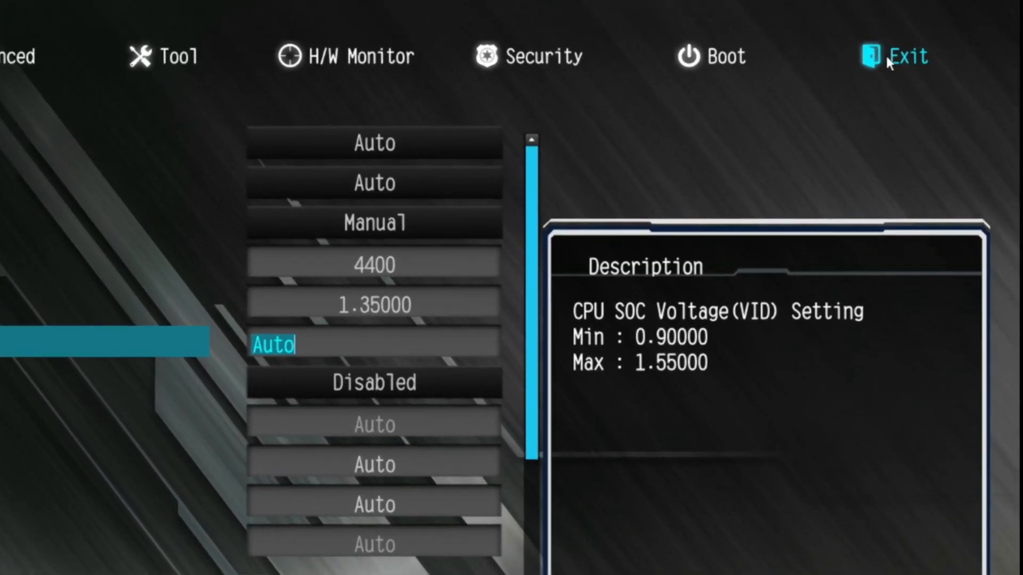
left_click(907, 56)
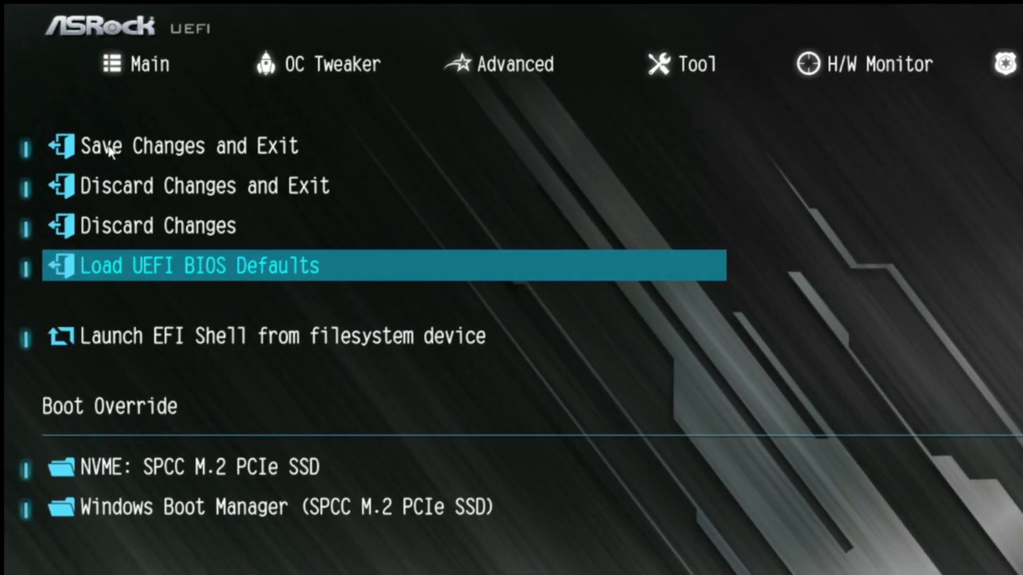
left_click(189, 145)
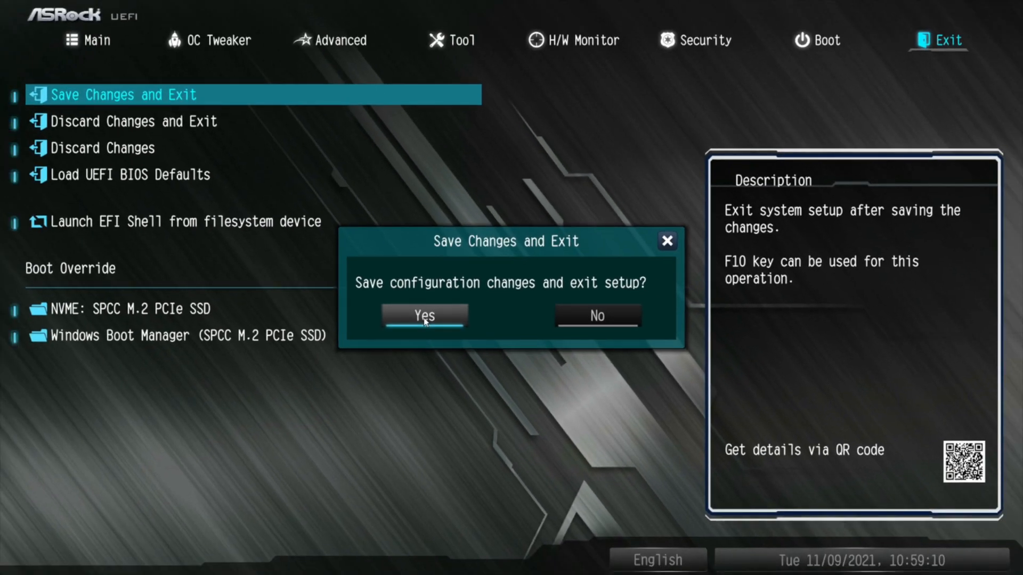
left_click(424, 315)
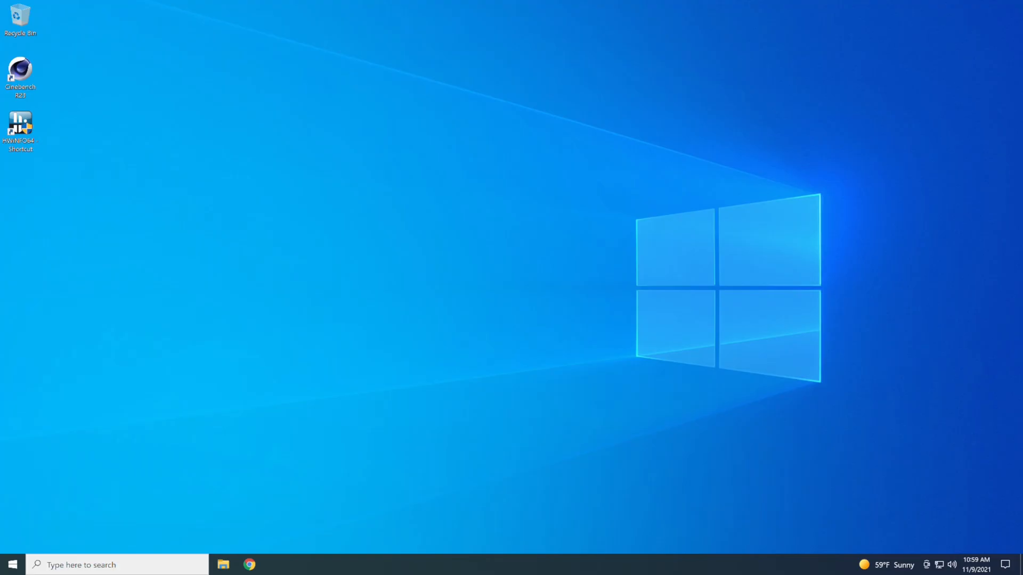
mouse_move(390, 229)
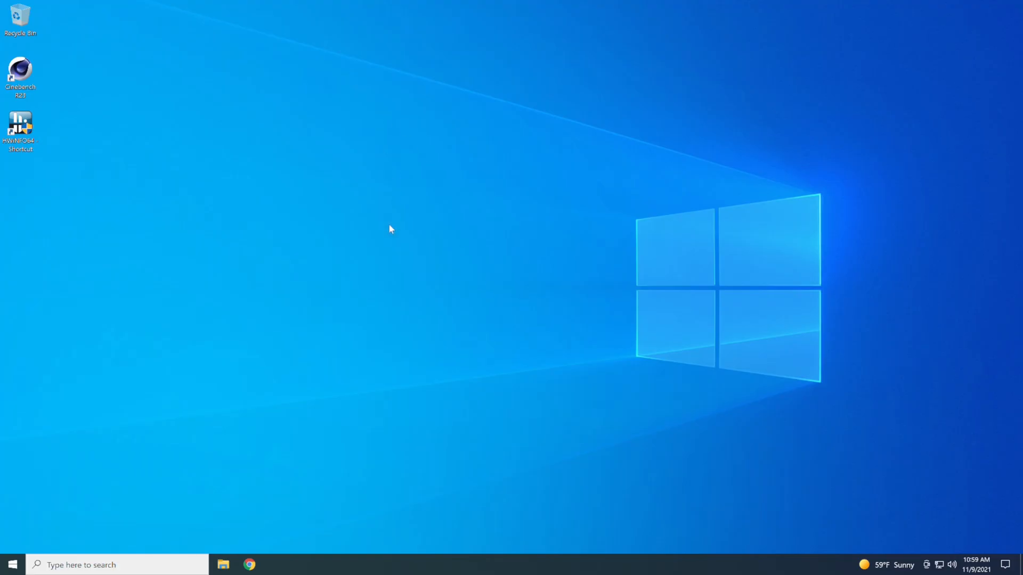
mouse_move(494, 563)
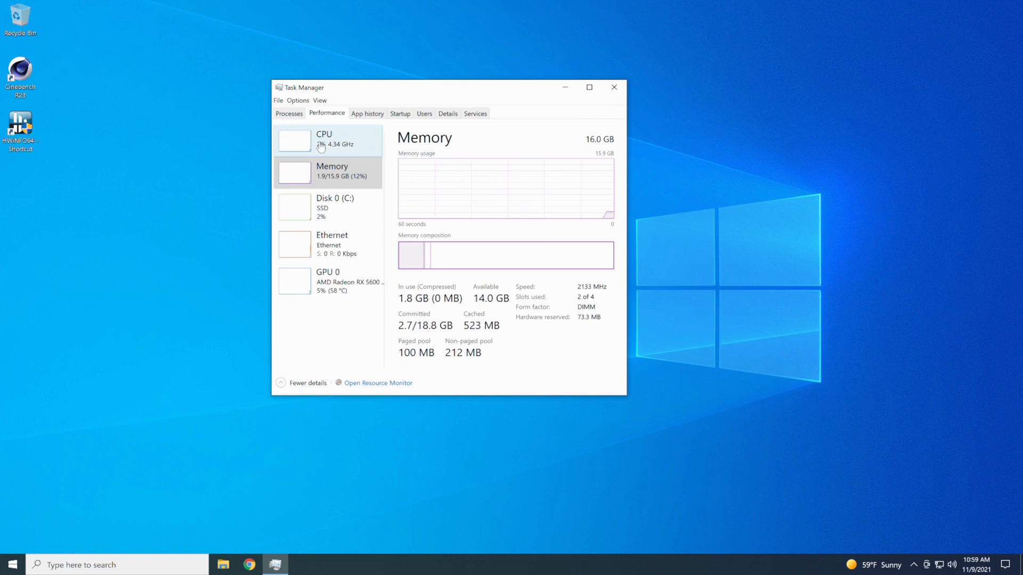
left_click(324, 138)
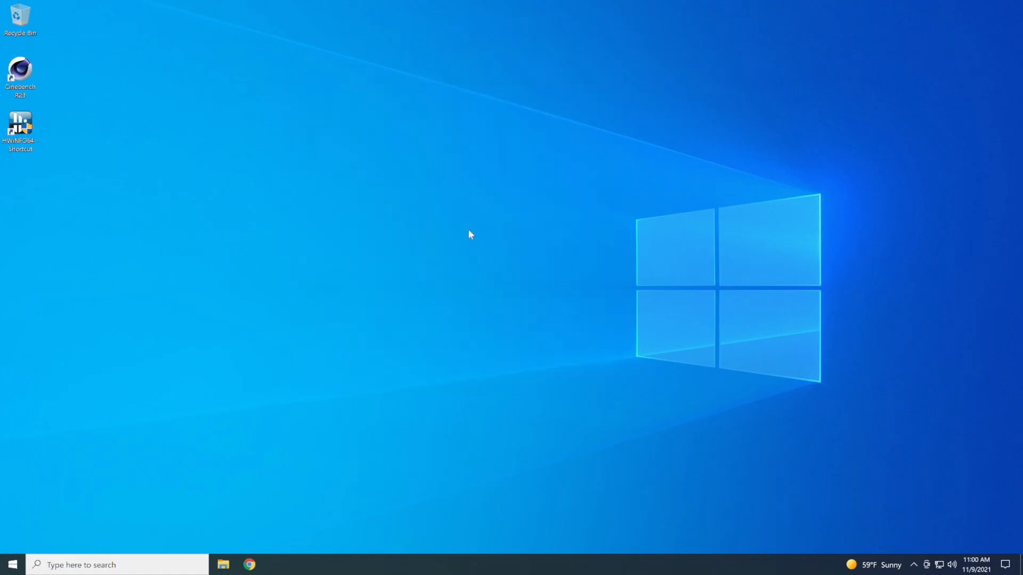
- Start HWiNFO64 monitoring and run a 10-minute multi-core test at 4.4 GHz, scoring 10218
double_click(21, 129)
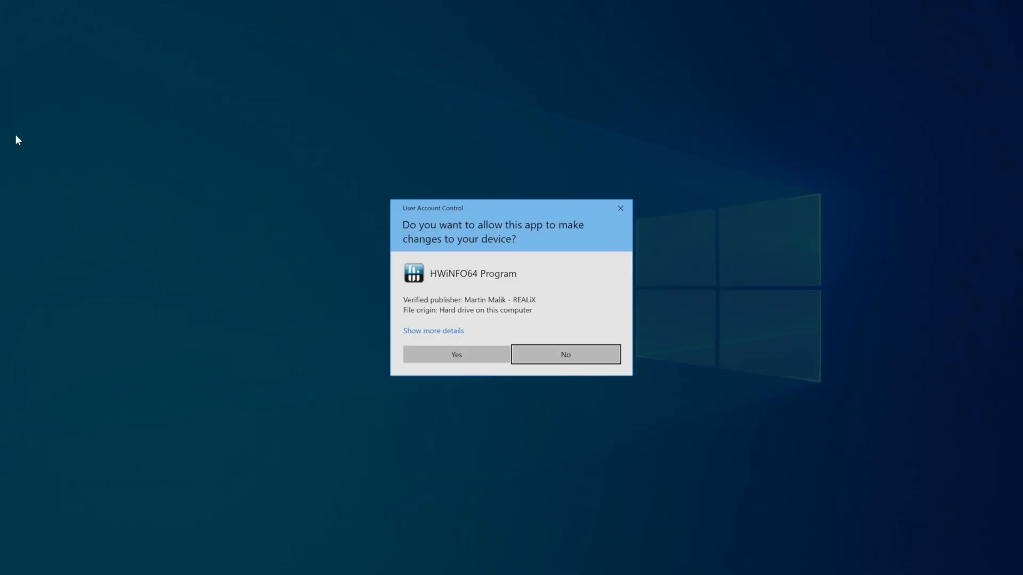
left_click(456, 353)
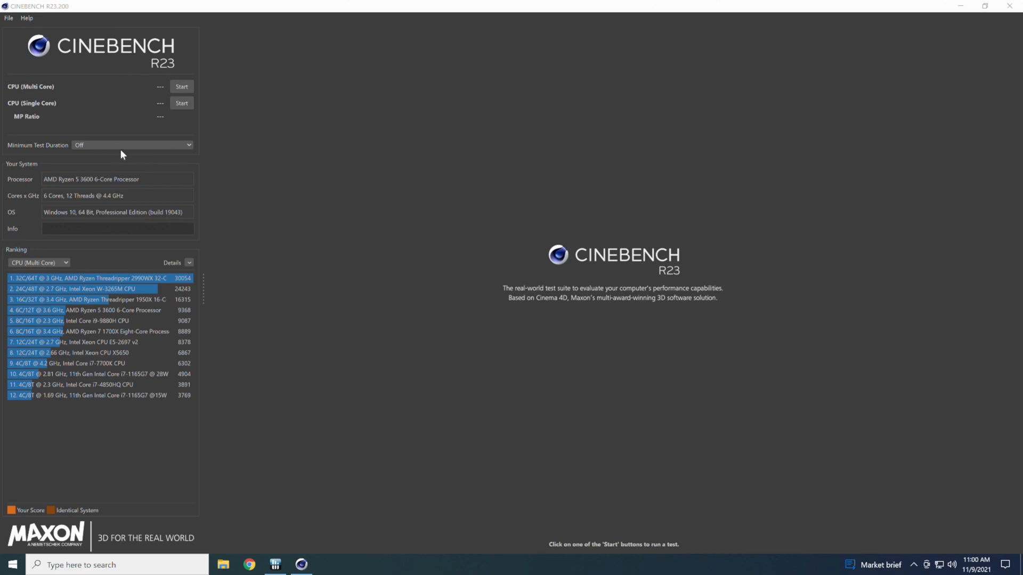
left_click(132, 145)
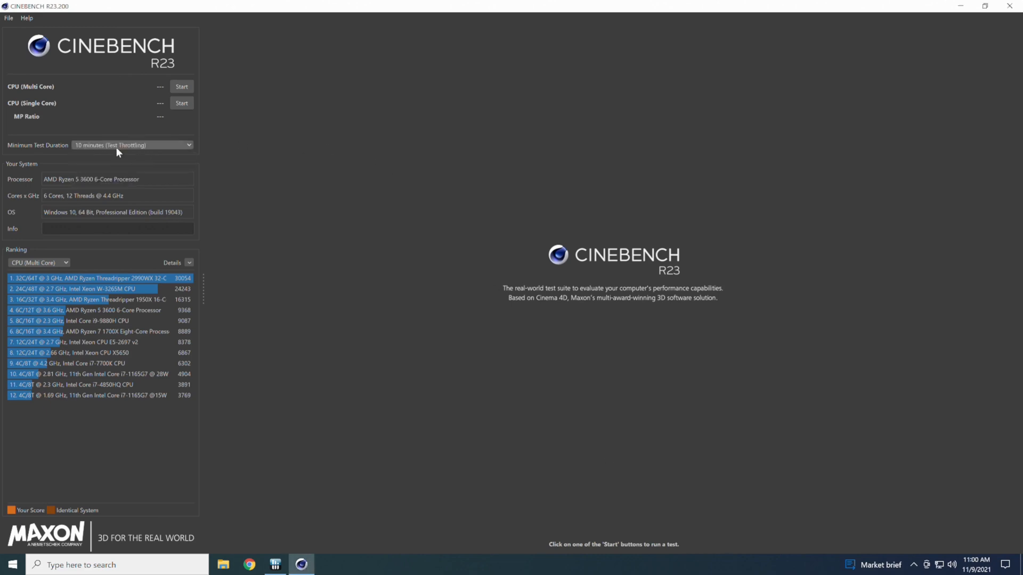
mouse_move(355, 472)
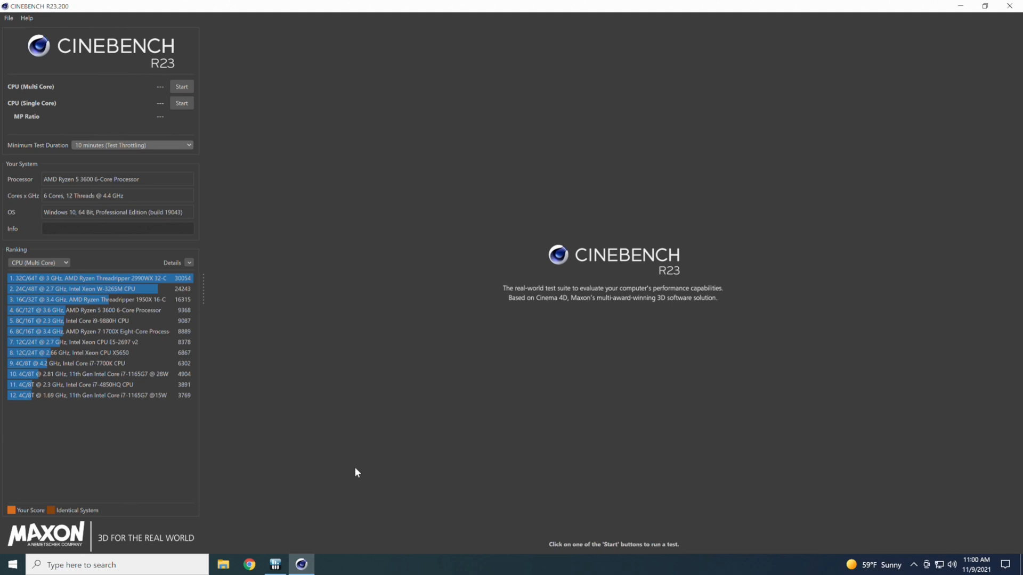
left_click(181, 85)
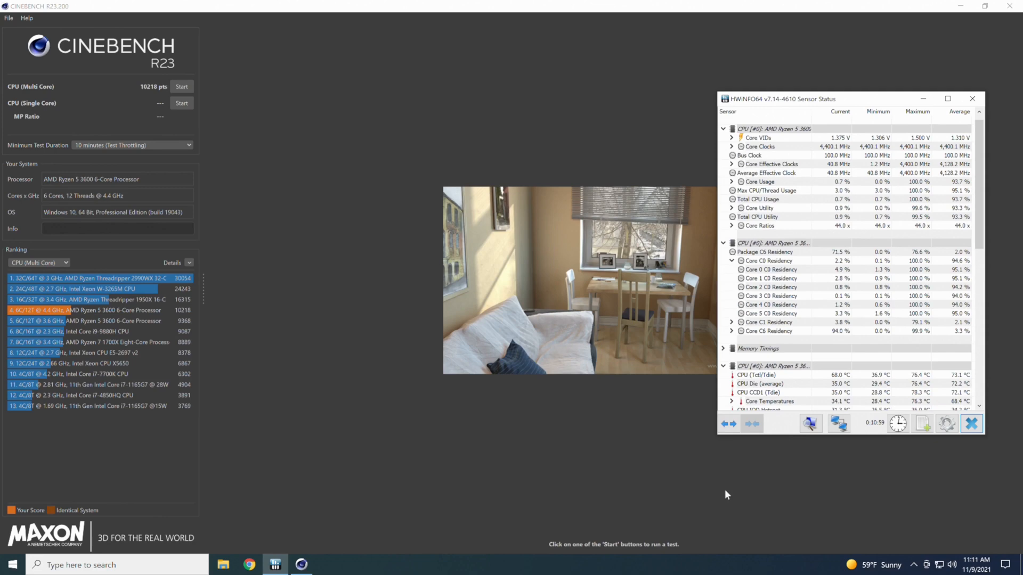
mouse_move(512, 386)
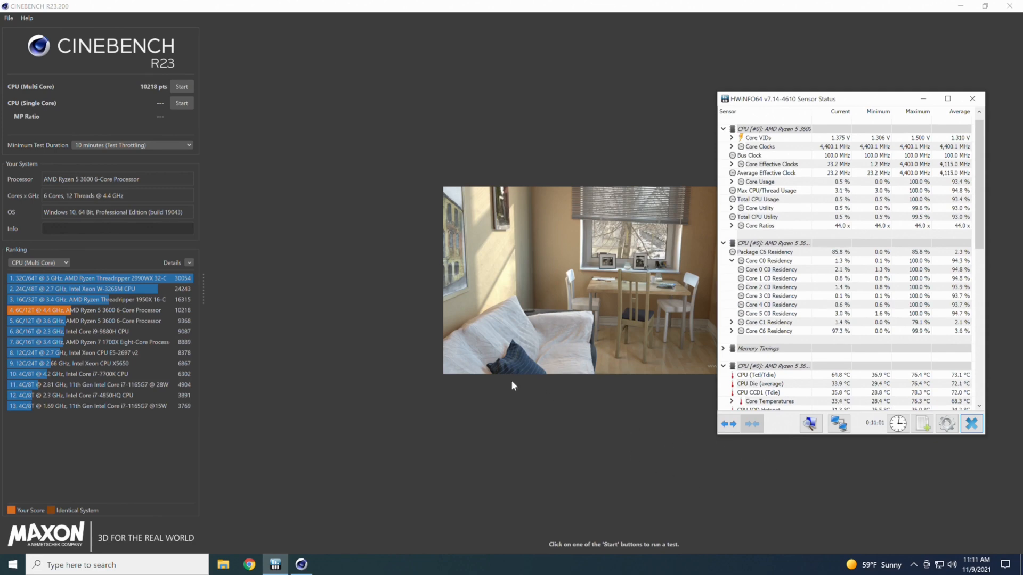
mouse_move(750, 155)
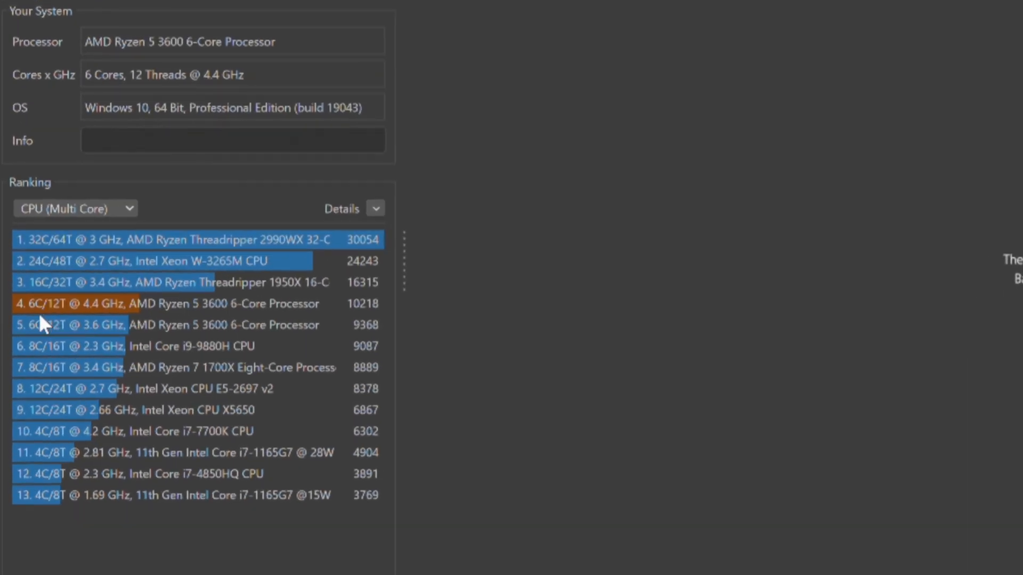
mouse_move(362, 323)
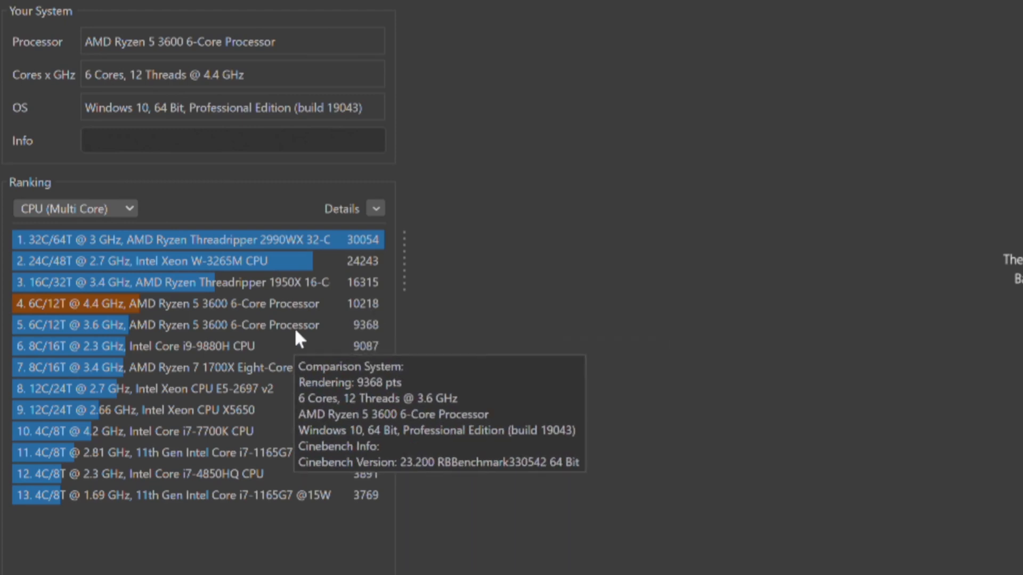
mouse_move(365, 338)
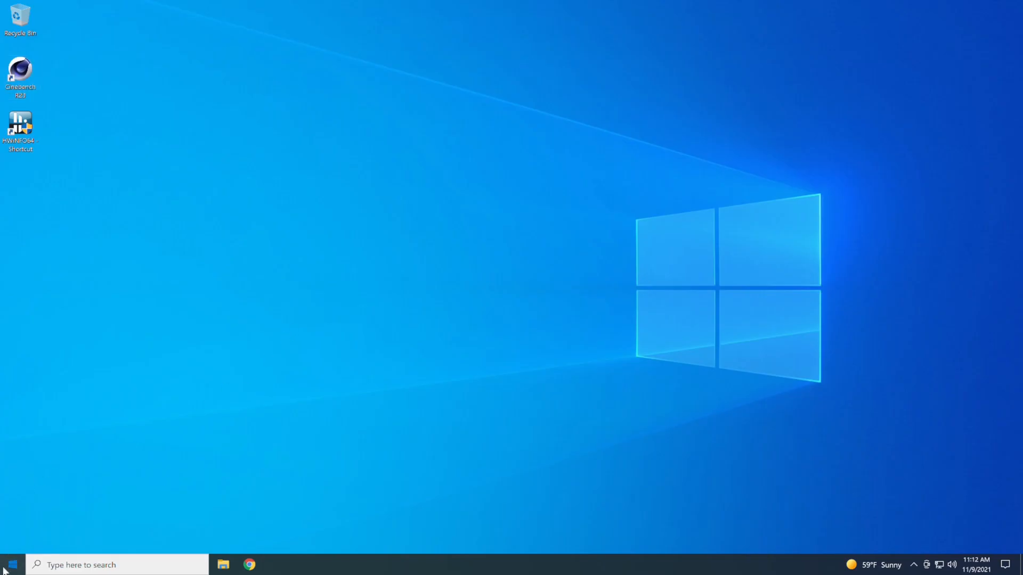
- Restart into the BIOS and change the OC Tweaker CPU frequency from 4400 to 4500 MHz
left_click(12, 564)
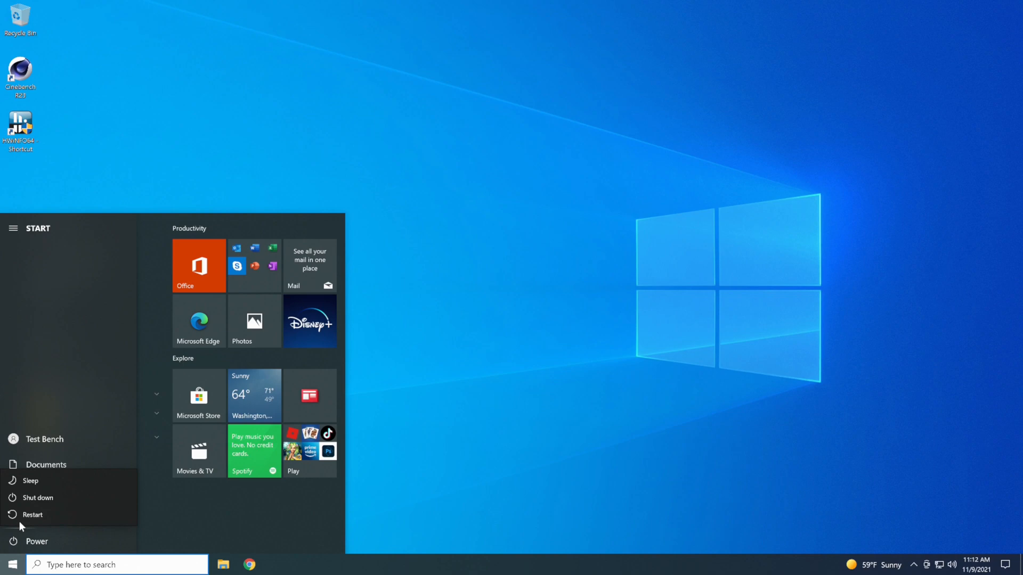
left_click(32, 514)
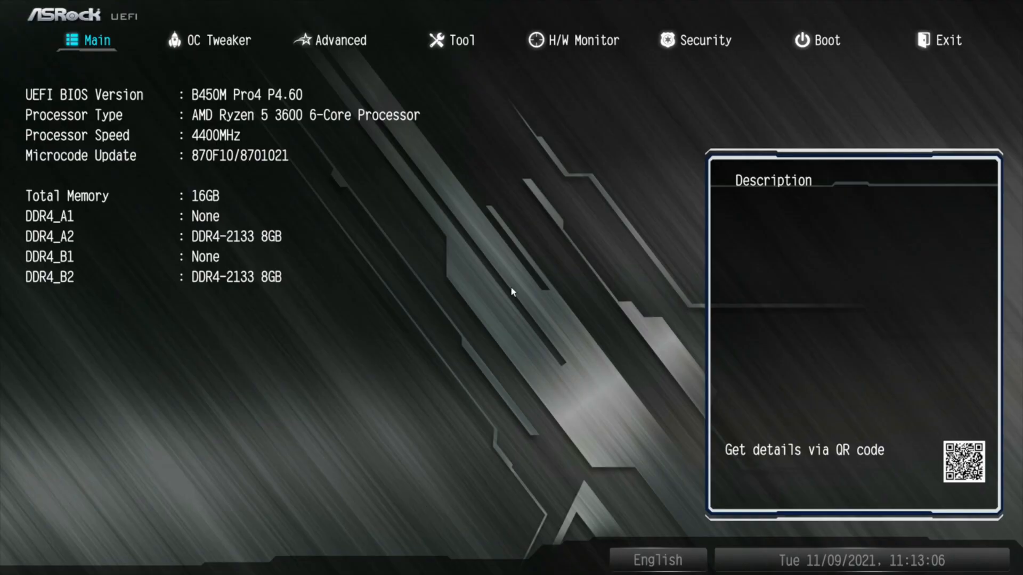
mouse_move(220, 39)
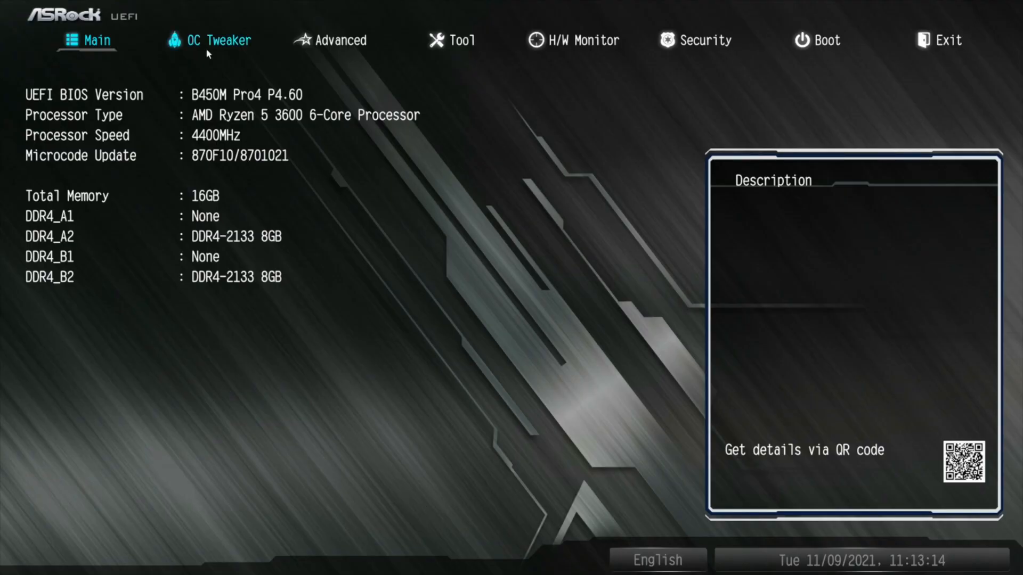
left_click(218, 41)
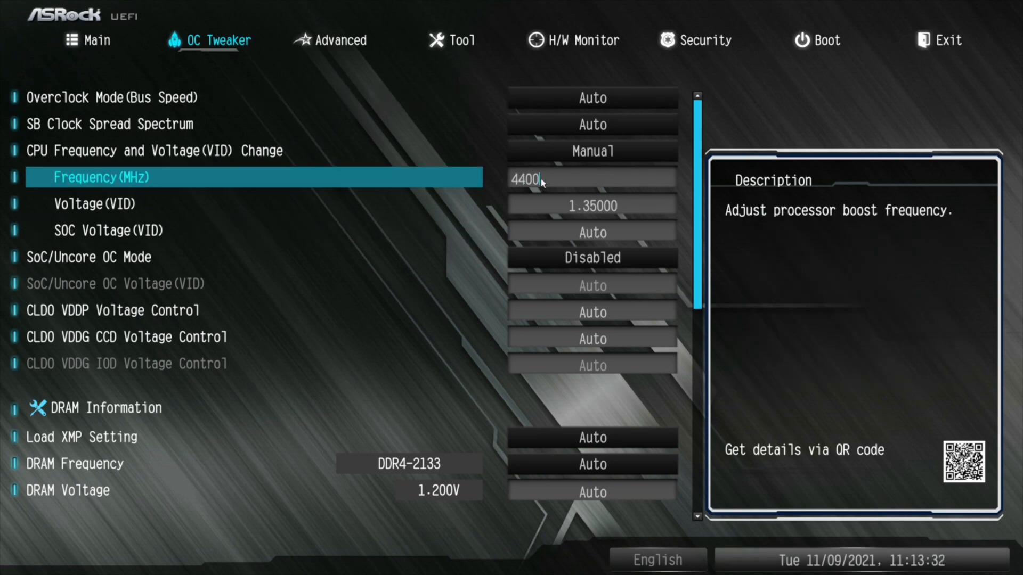
key("BackSpace")
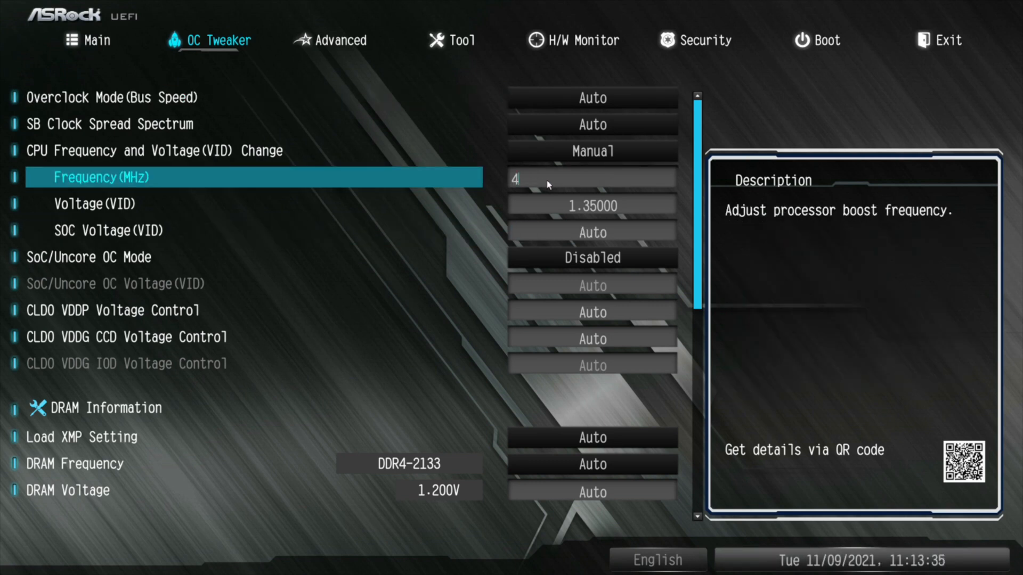
type("500")
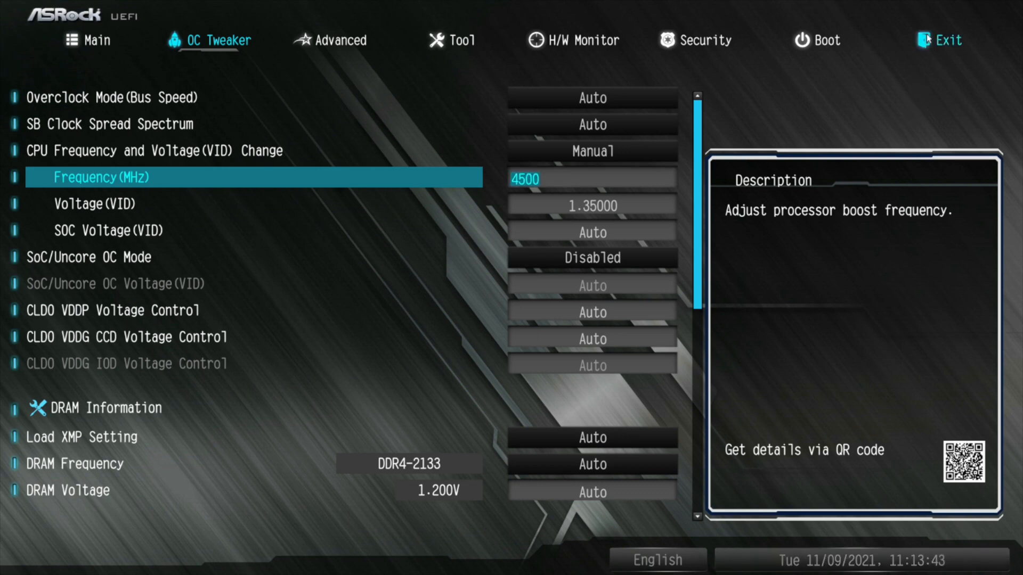
- Save changes and exit setup so the PC boots back into Windows
left_click(938, 40)
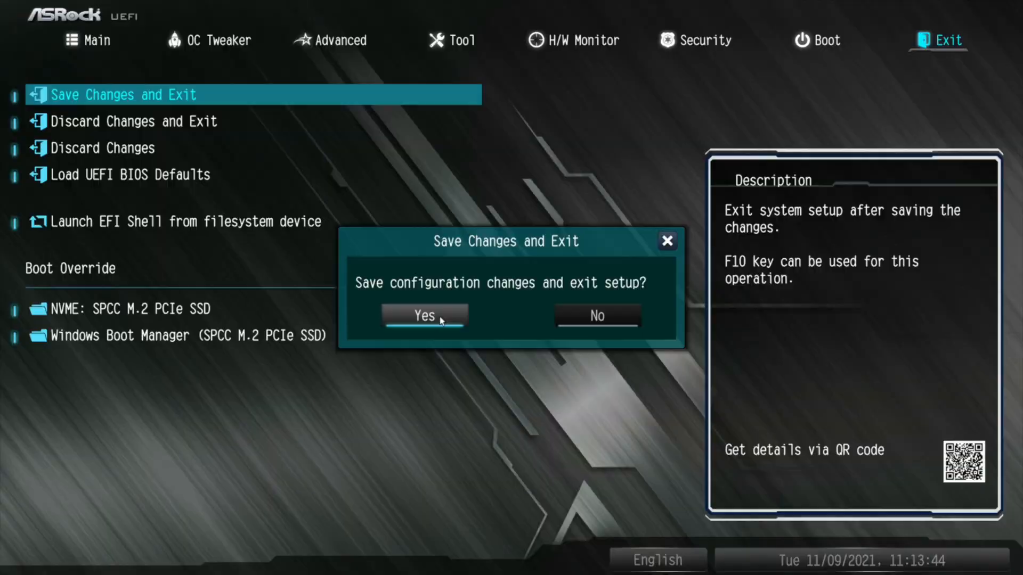
left_click(423, 317)
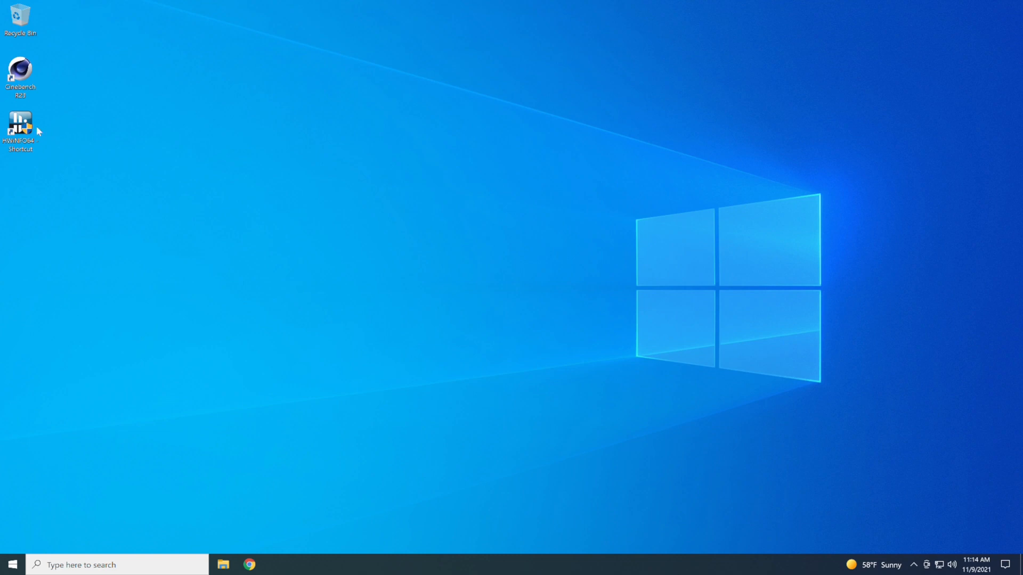
- Start HWiNFO64 sensor monitoring and set Cinebench's minimum test duration to 10 minutes
double_click(20, 125)
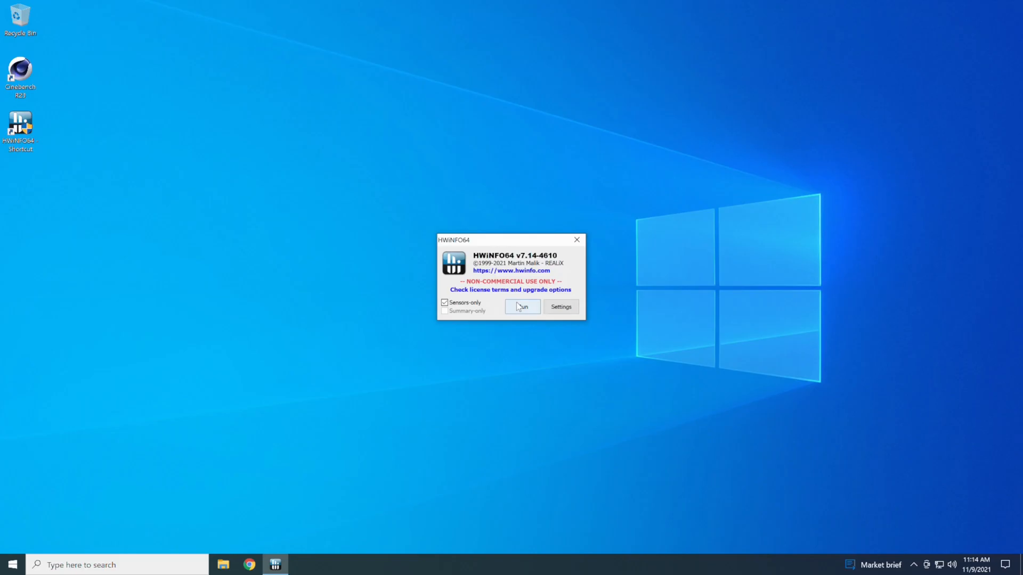
left_click(522, 306)
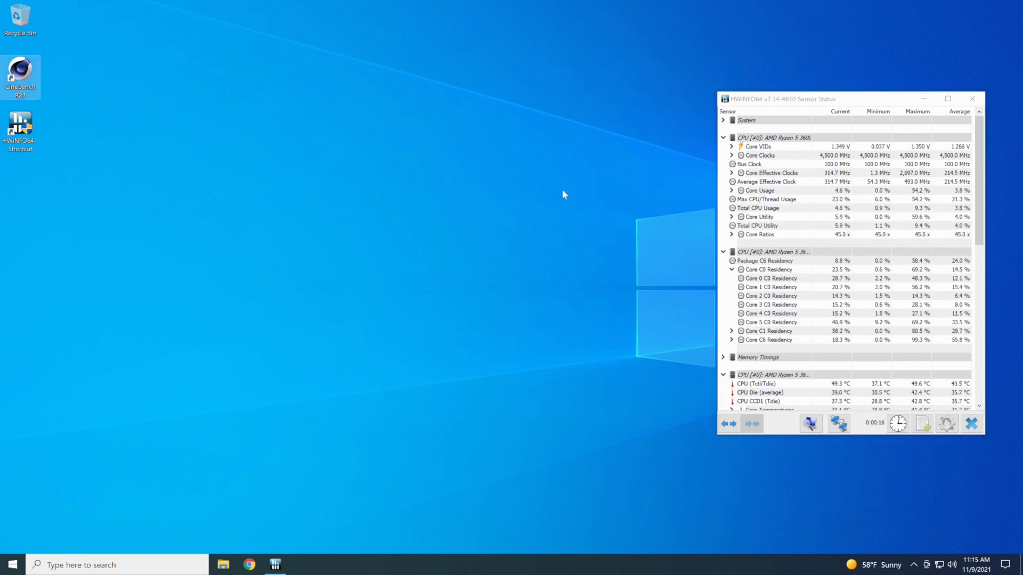
left_click(131, 145)
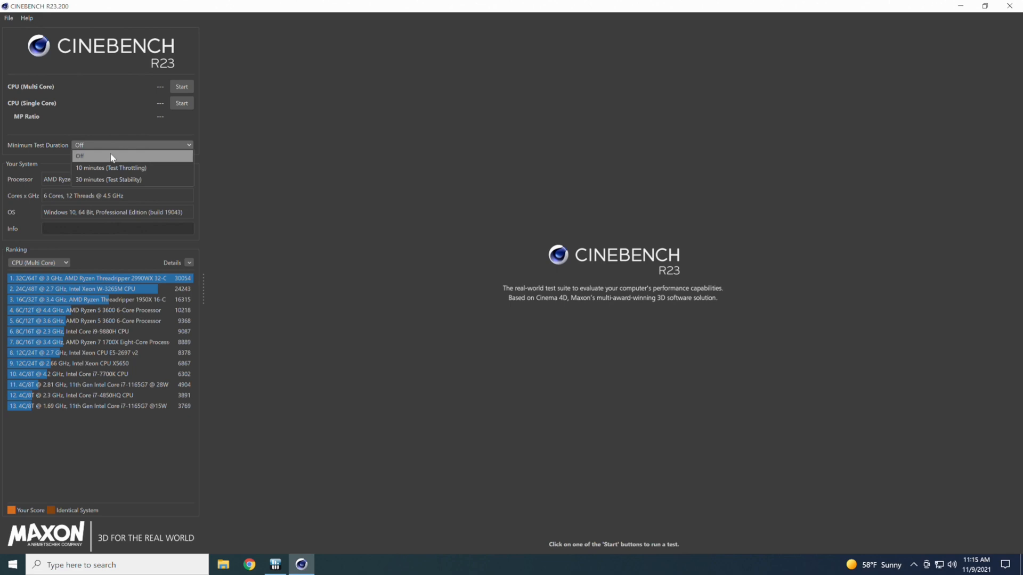
left_click(110, 167)
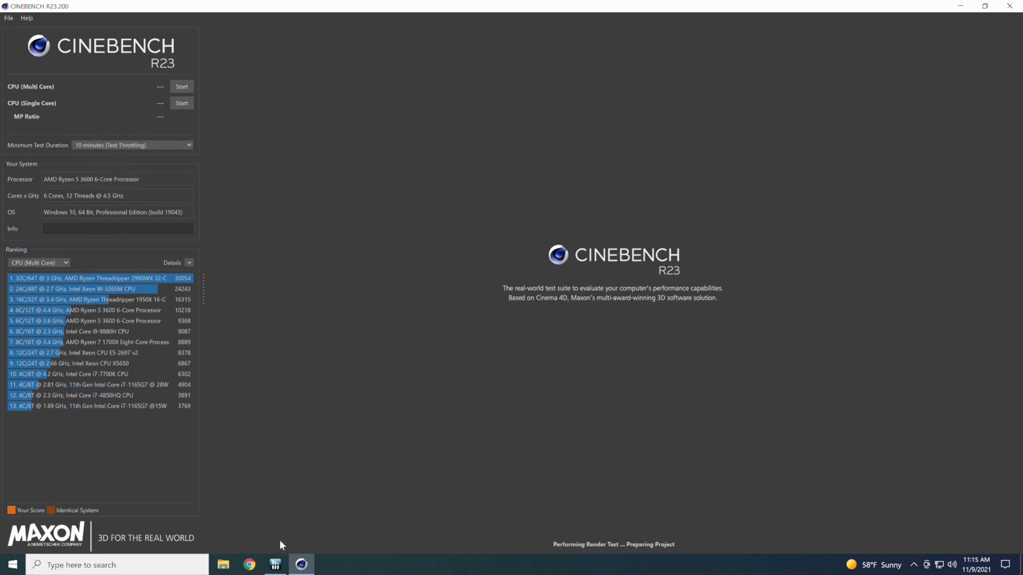
- Bring the sensor readings forward and start the CPU multi-core render test at 4.5 GHz
left_click(273, 564)
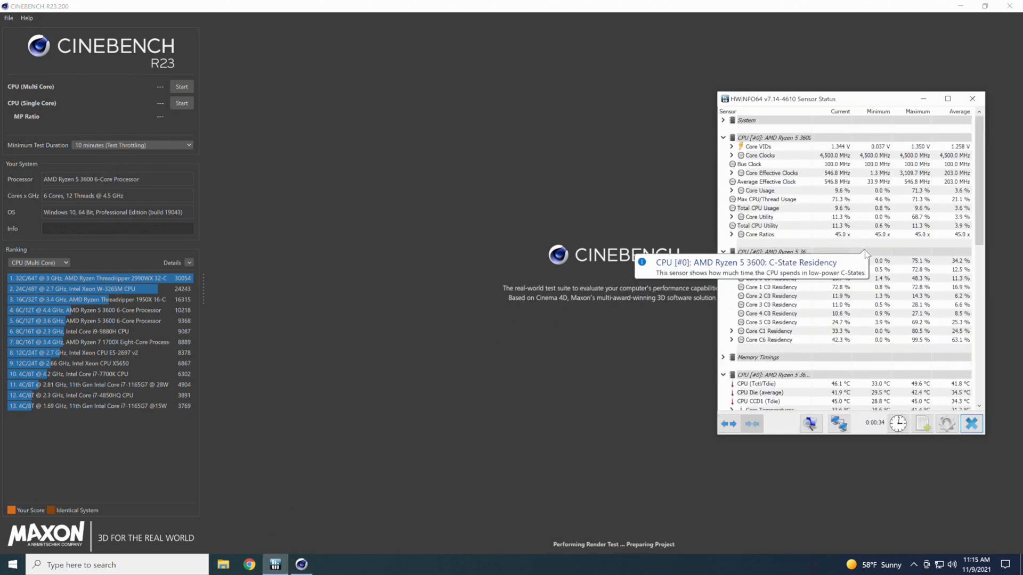
left_click(181, 86)
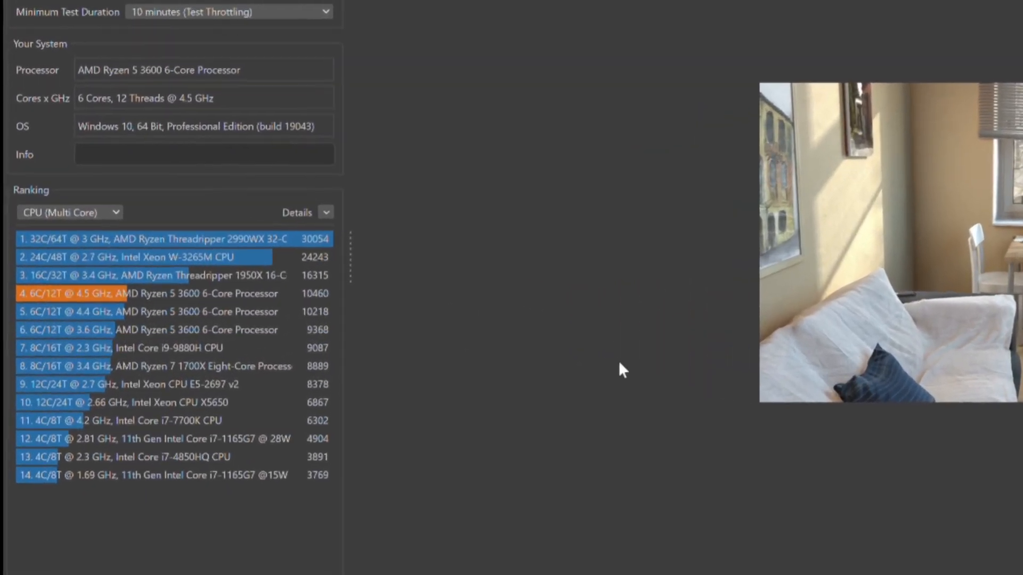
- Review the 10460-point ranking and HWiNFO64 temperatures, close both, and restart into the BIOS
scroll("down", 3)
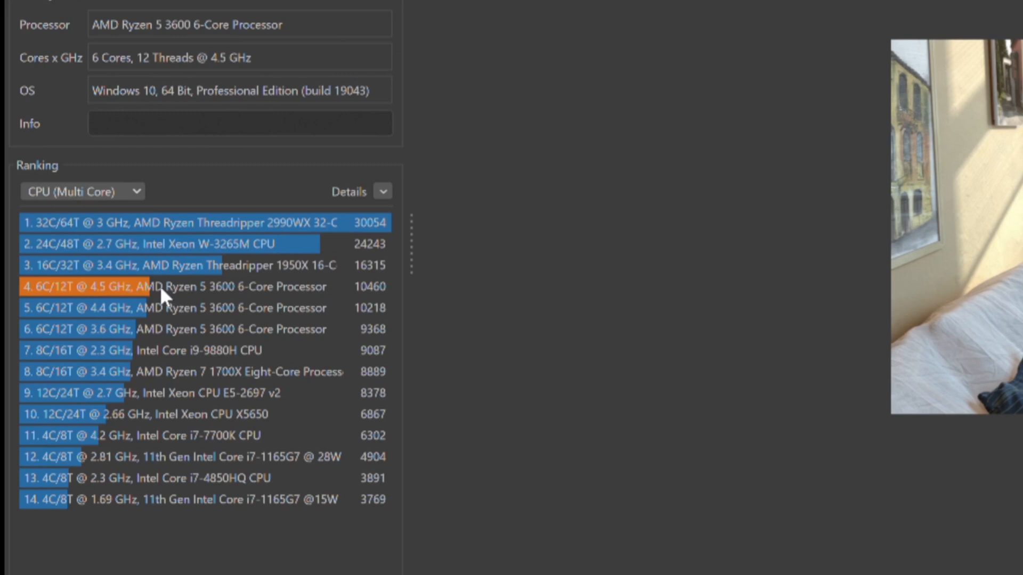
mouse_move(366, 304)
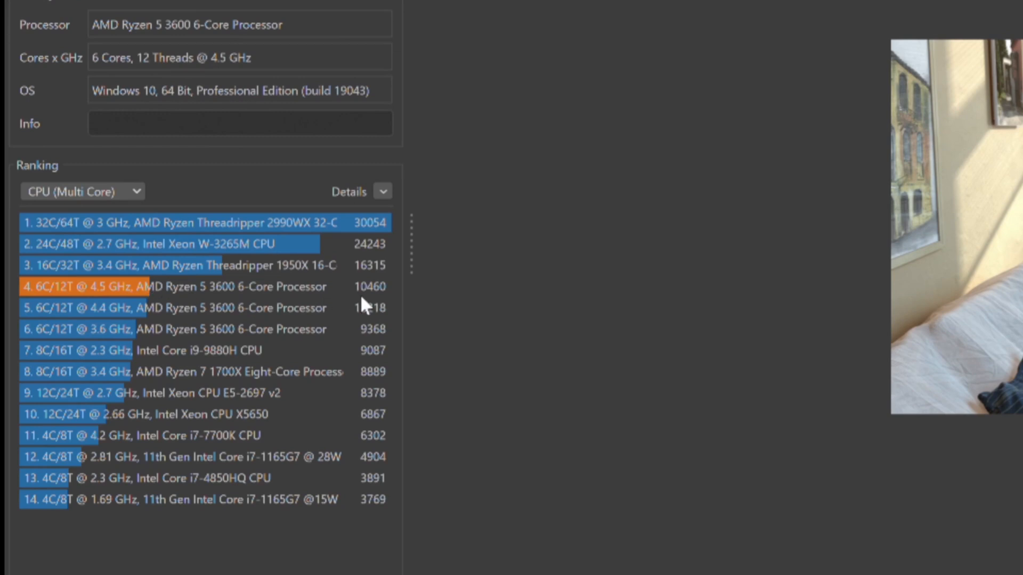
mouse_move(388, 313)
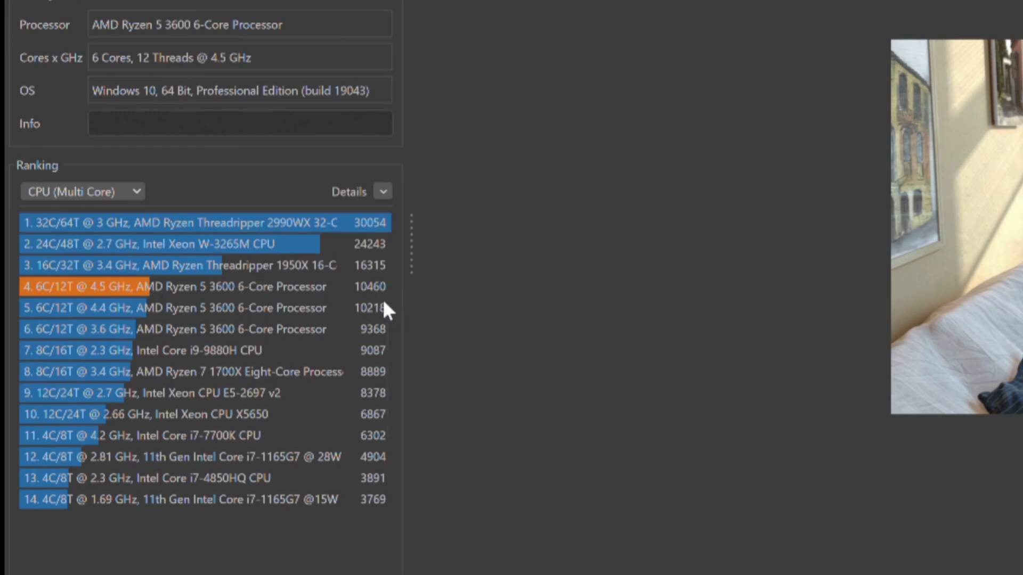
mouse_move(381, 321)
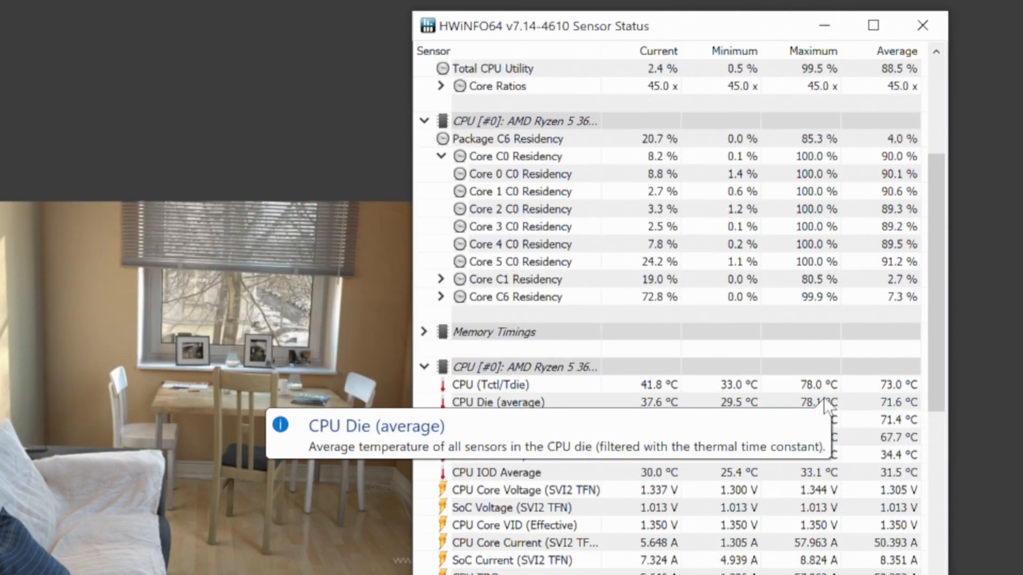
mouse_move(829, 385)
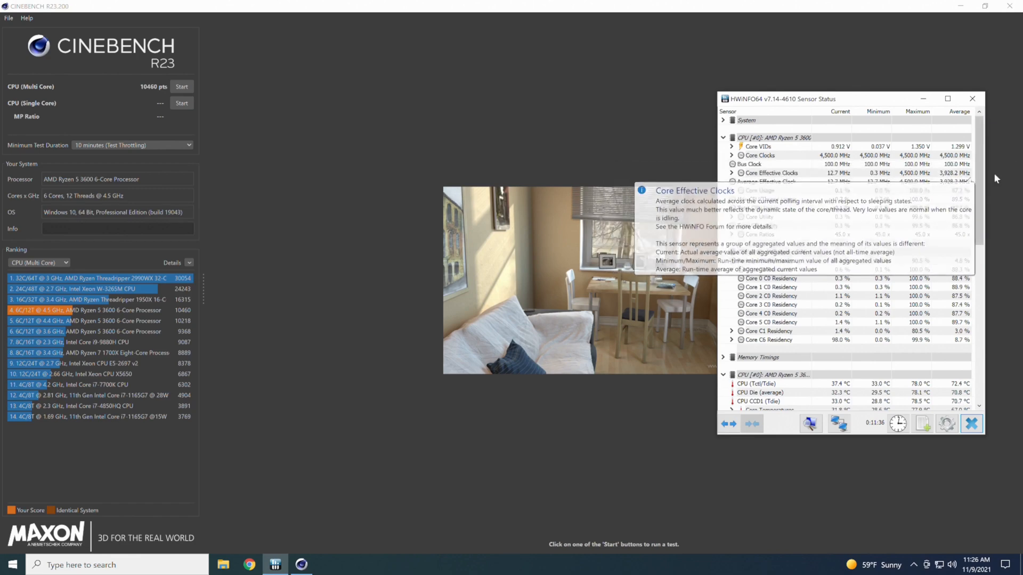
left_click(972, 98)
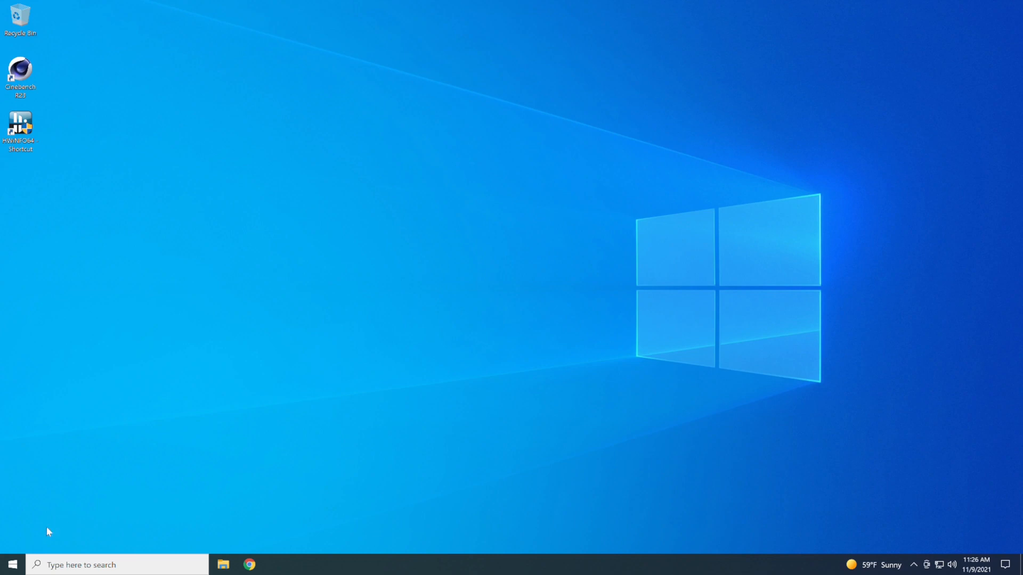
left_click(10, 564)
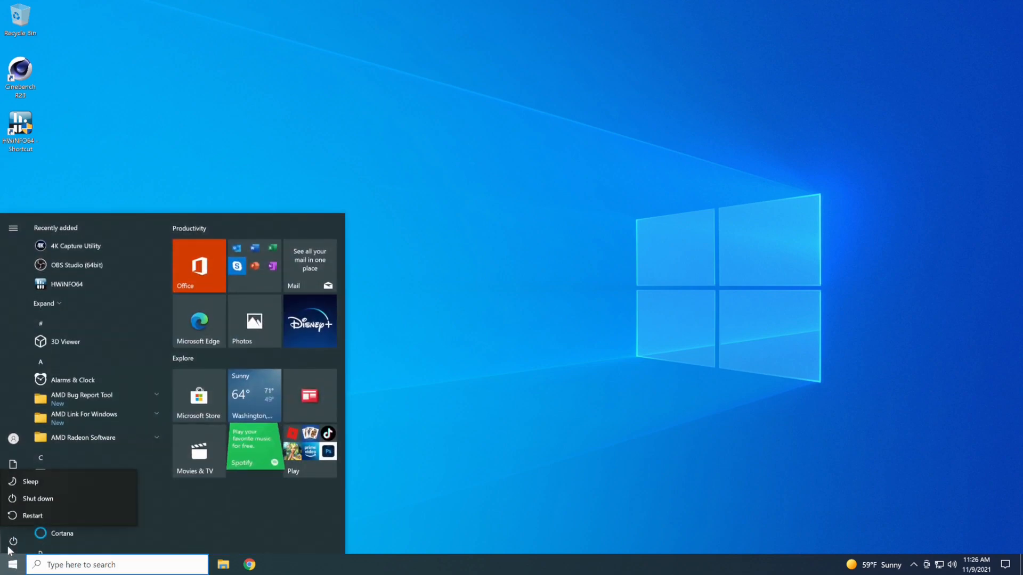
left_click(32, 515)
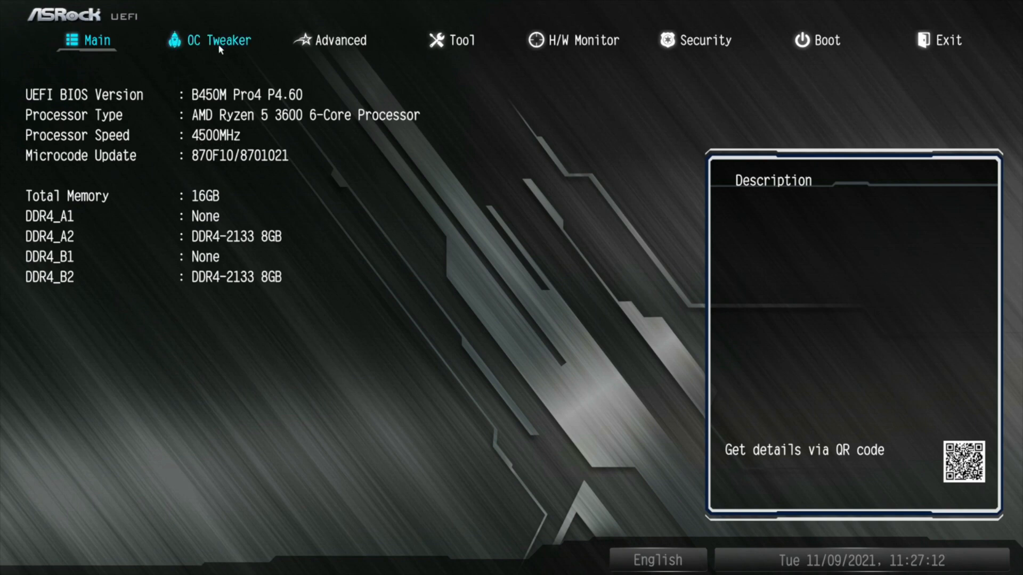
- Change the OC Tweaker CPU frequency from 4500 to 4800 MHz at 1.35 V
left_click(219, 41)
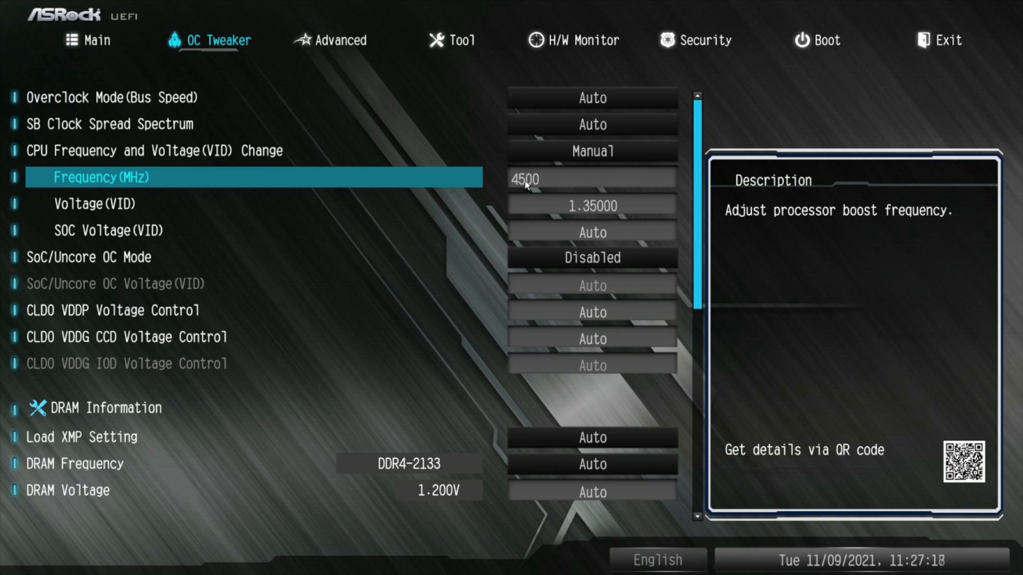
key("BackSpace")
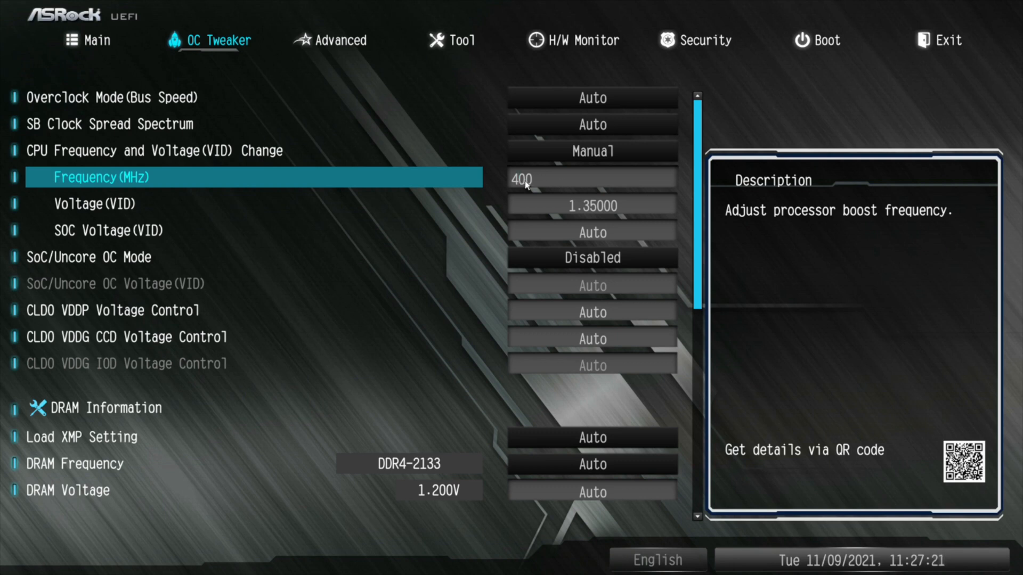
type("4800")
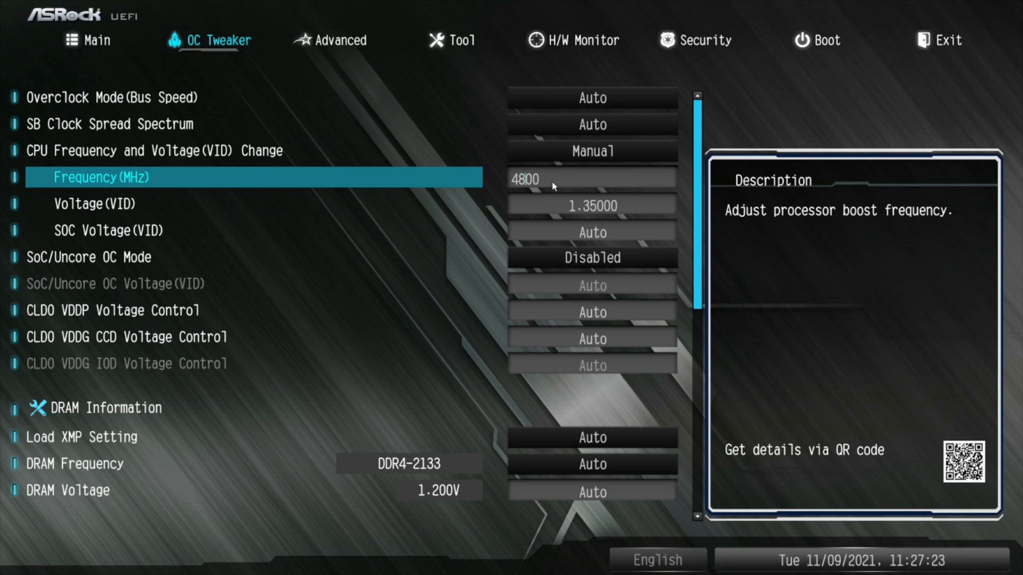
left_click(590, 179)
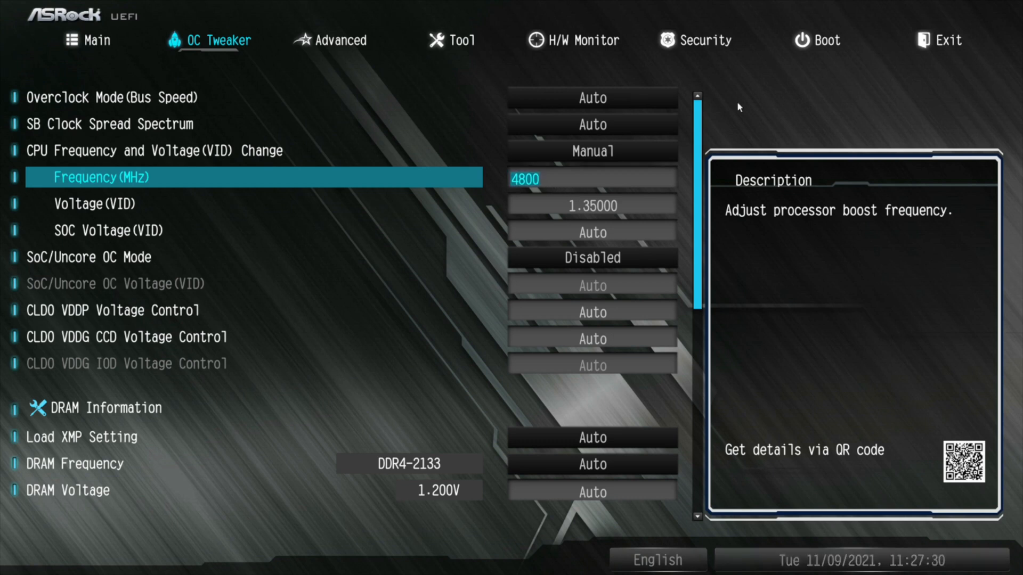
- Save the configuration with F10 and exit setup
key("F10")
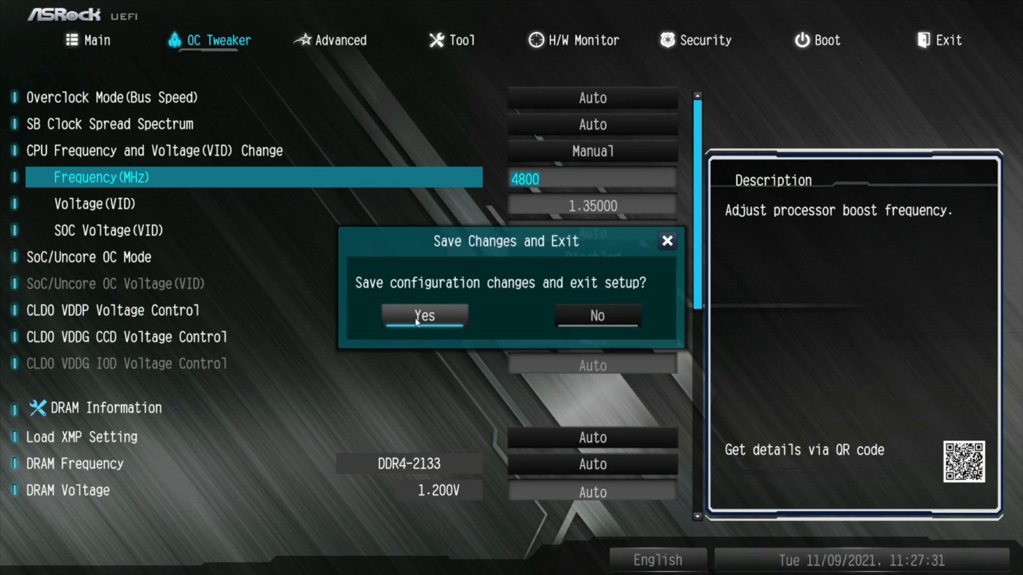
left_click(424, 316)
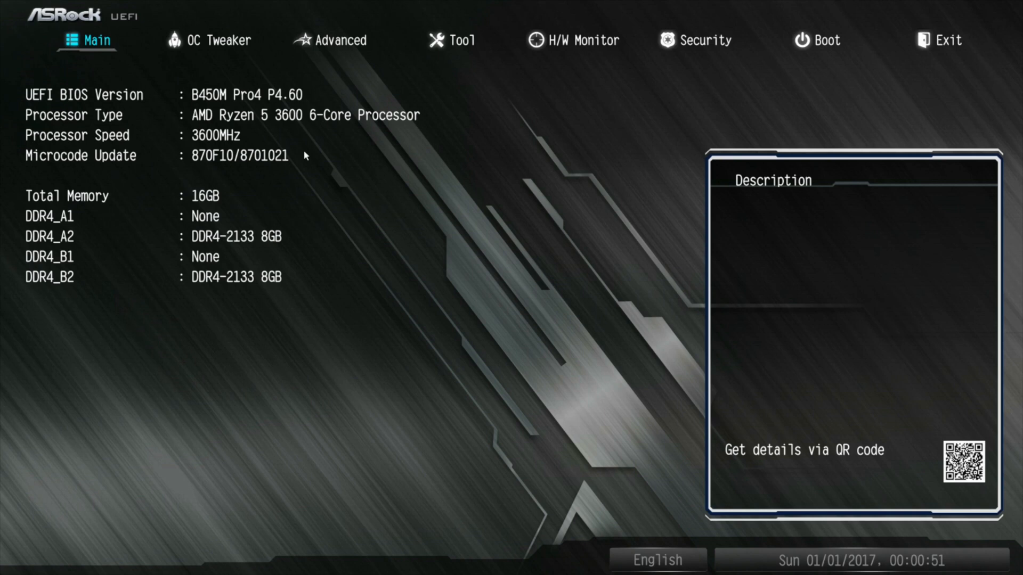
- Load the DDR4-3600 XMP 2.0 Profile 1 and switch CPU frequency and voltage to Manual
left_click(218, 40)
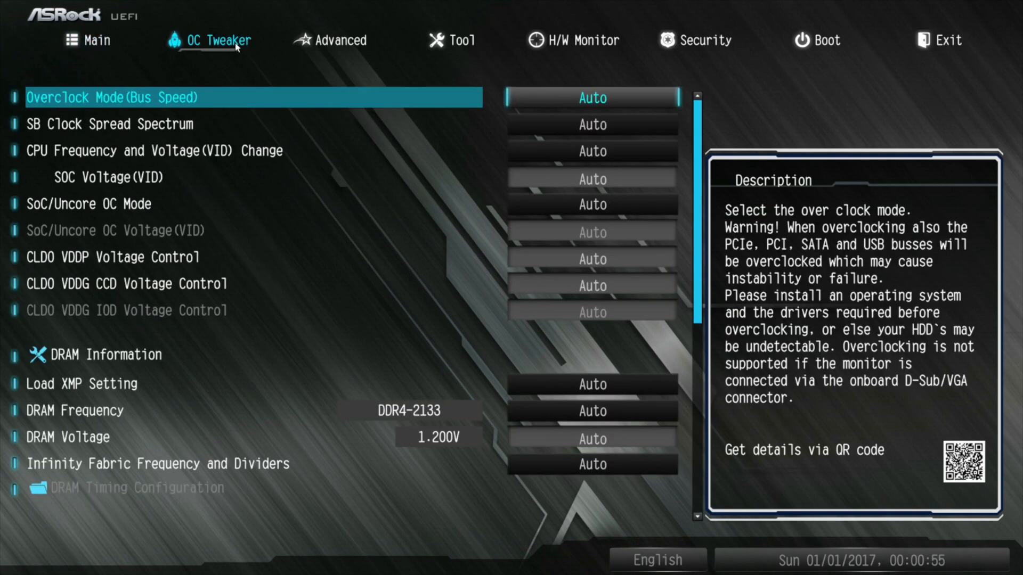
mouse_move(117, 326)
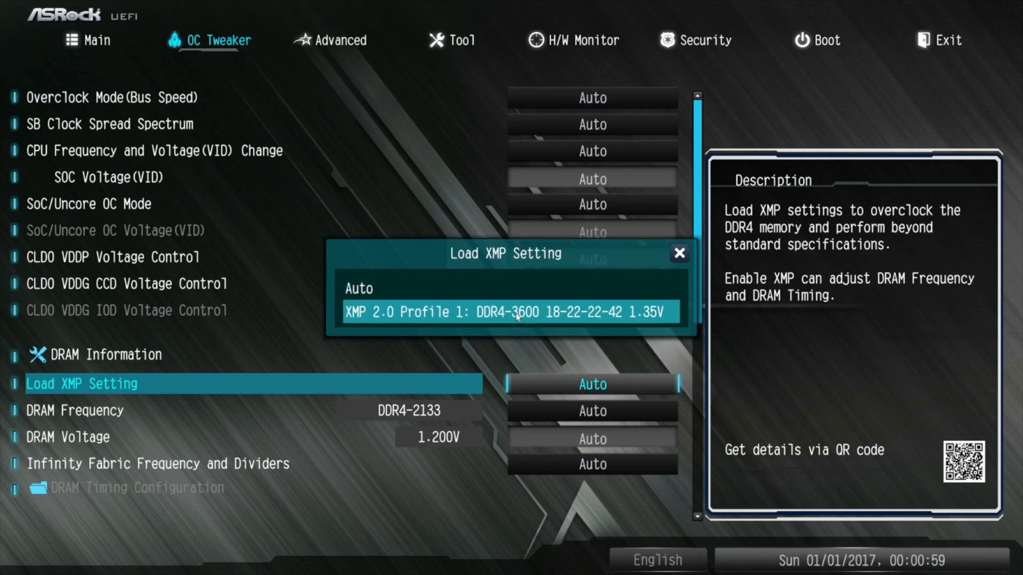
left_click(510, 312)
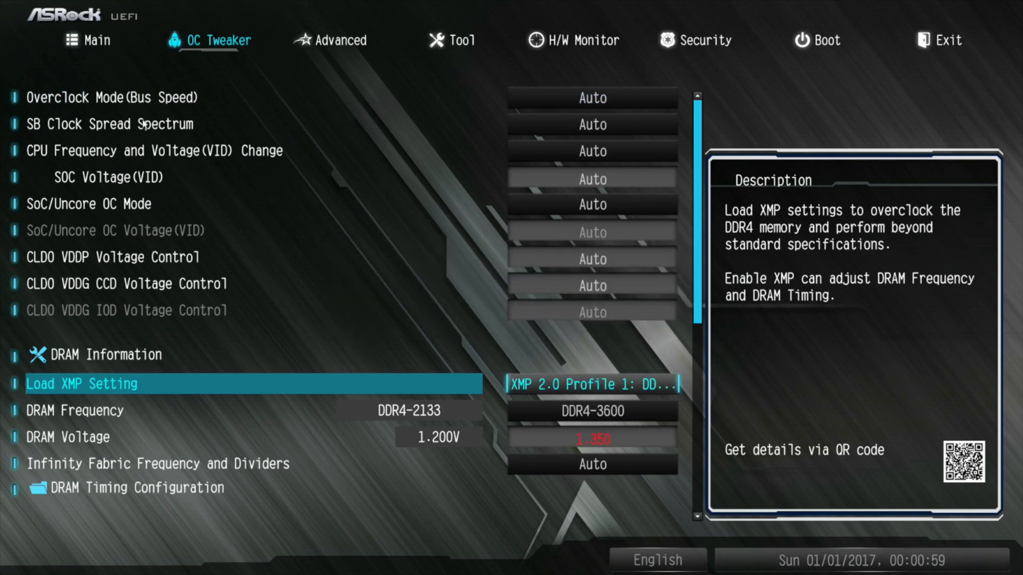
left_click(593, 203)
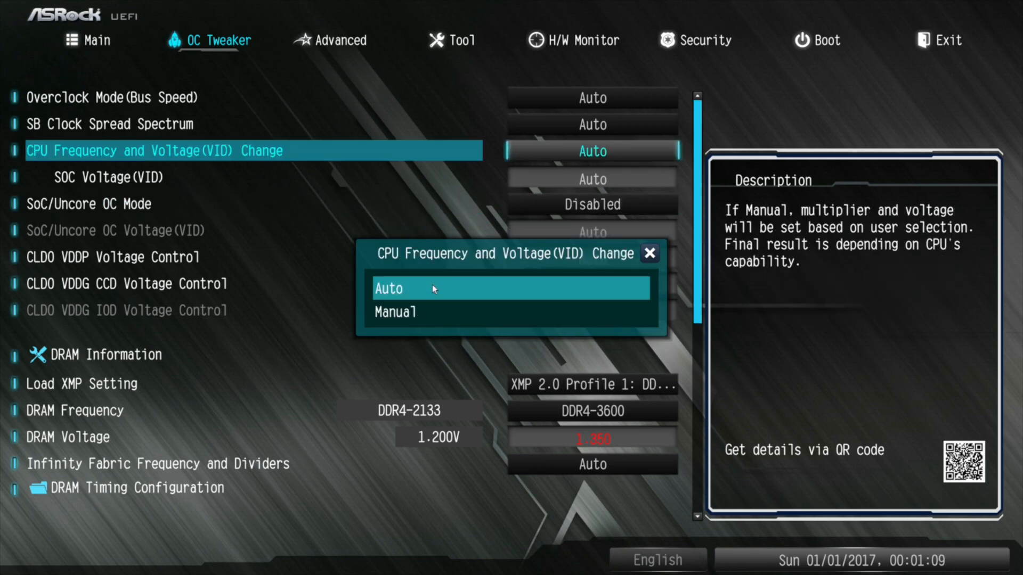
left_click(395, 312)
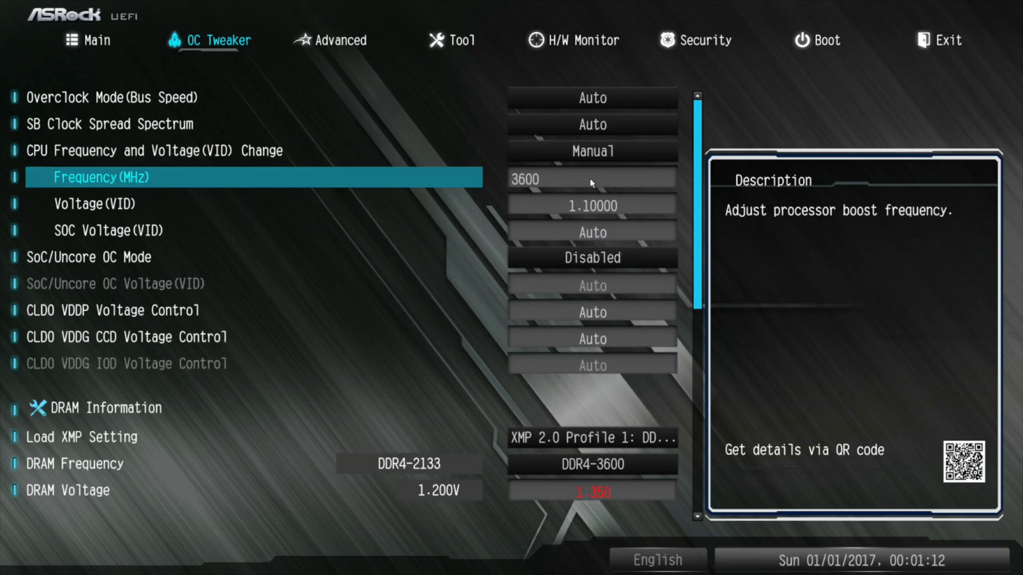
- Enter 4700 MHz at 1.35000 V, then save changes and restart
key("Backspace")
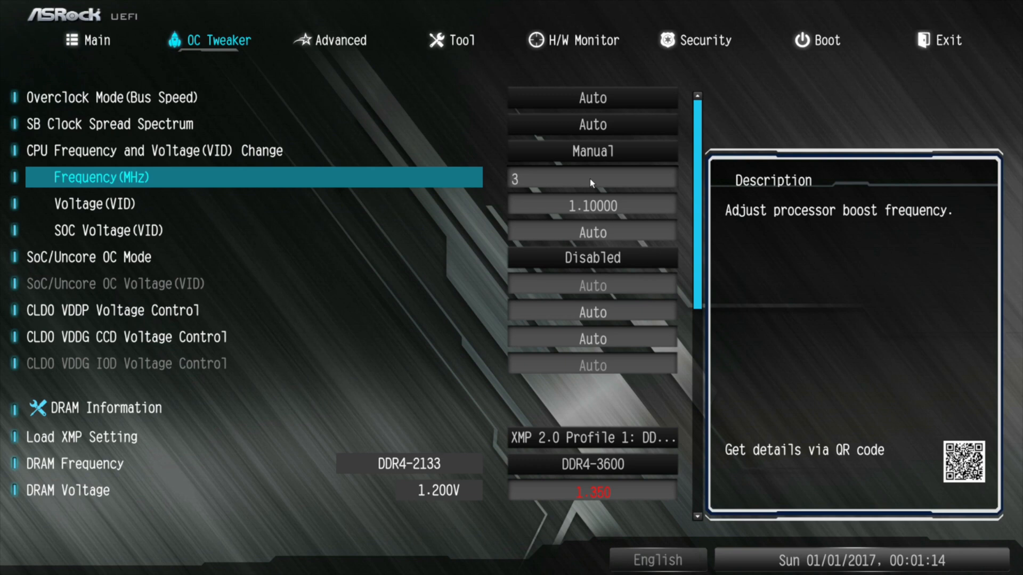
type("4700")
left_click(591, 205)
type("1.")
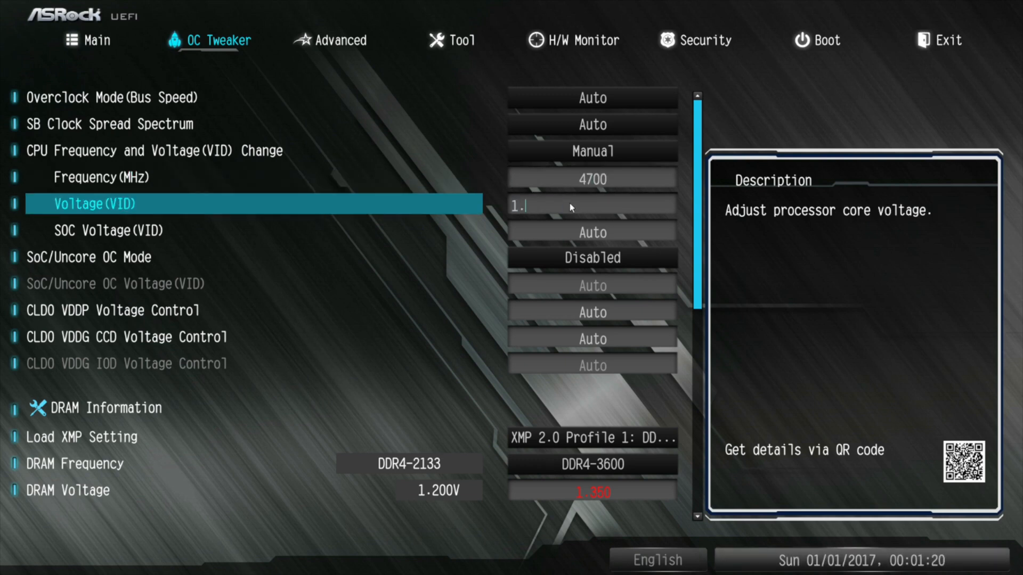
type("35000")
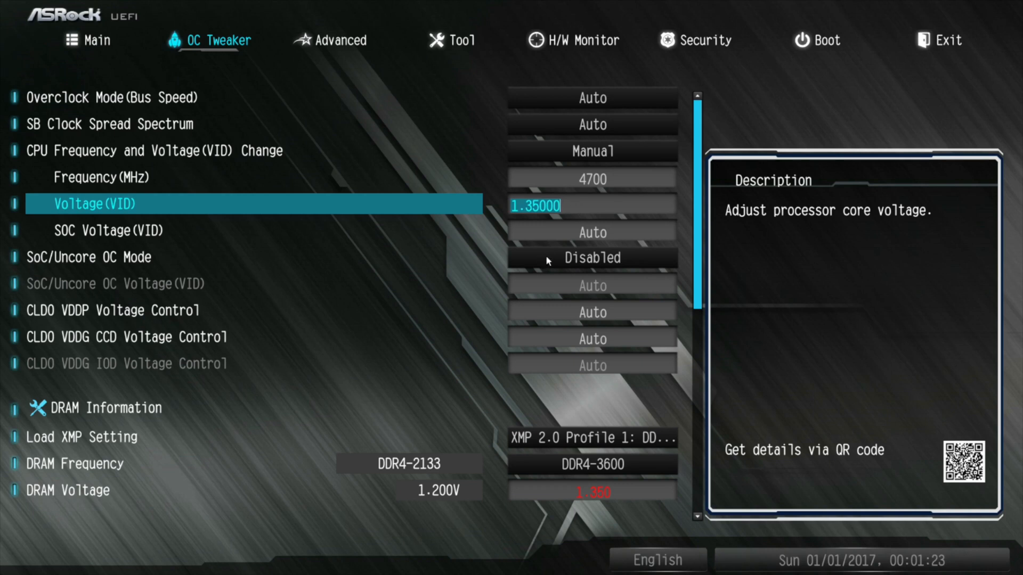
mouse_move(815, 94)
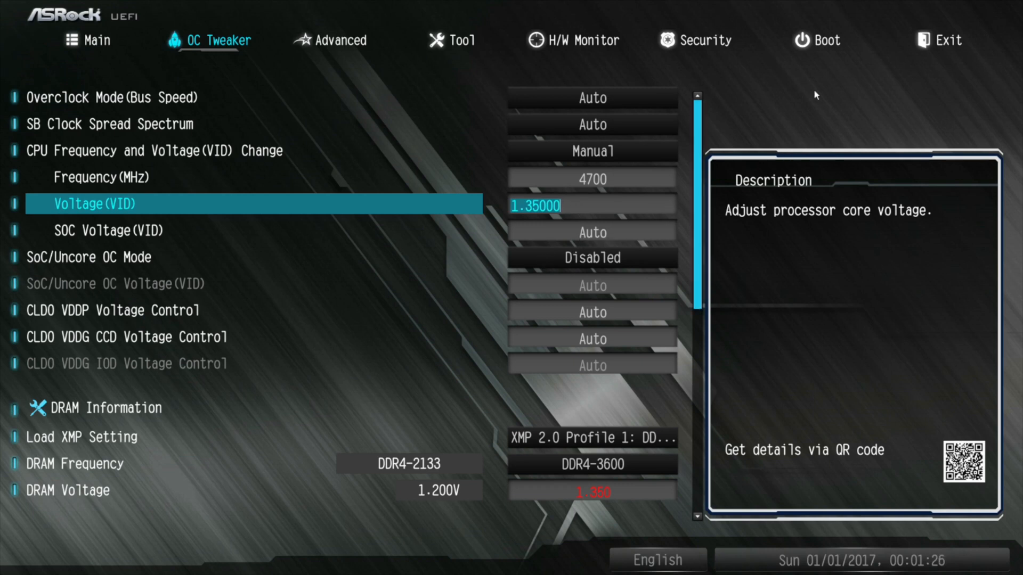
left_click(939, 39)
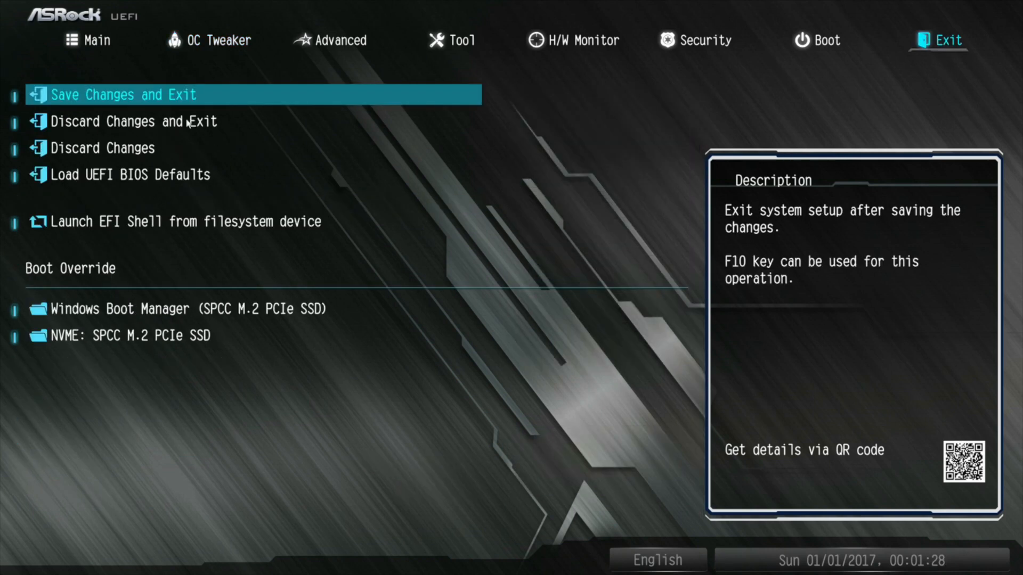
left_click(87, 39)
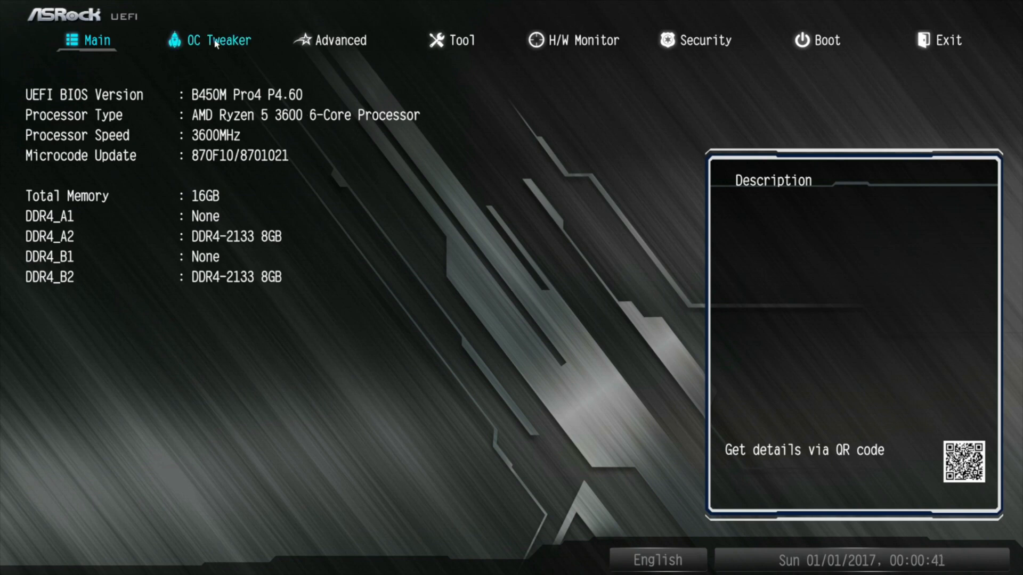
- Set the OC Tweaker frequency to 4600 MHz at 1.35000 V and save on exit to boot Windows
left_click(218, 40)
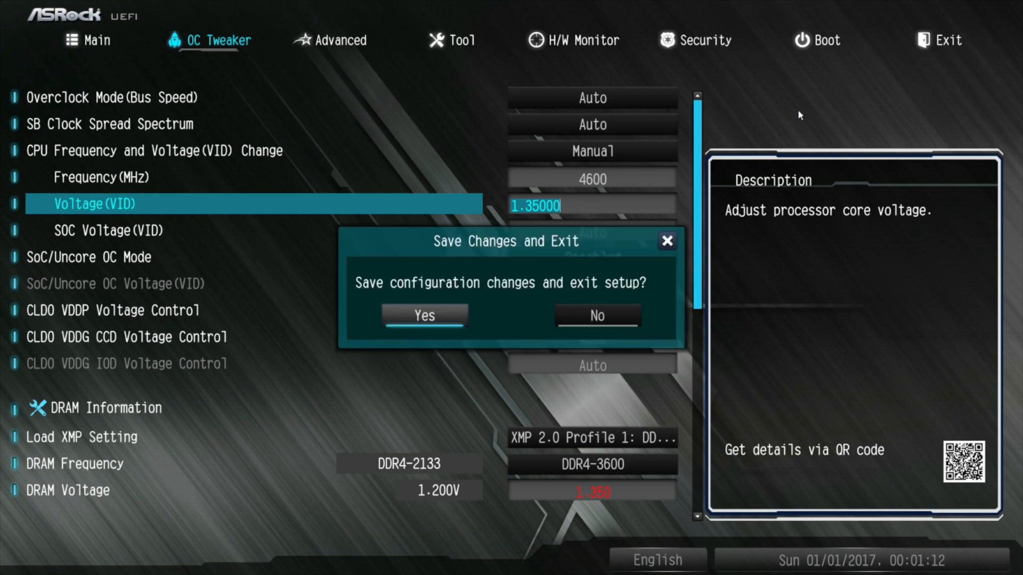
left_click(423, 315)
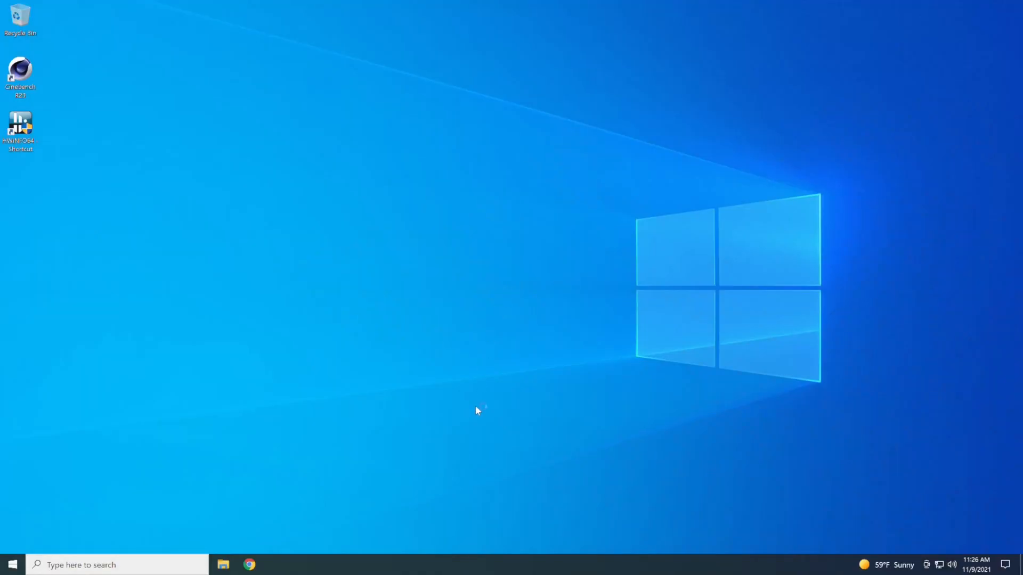
- Confirm the 4.60 GHz base speed in Task Manager's Performance view, close it, and launch HWiNFO64
right_click(475, 565)
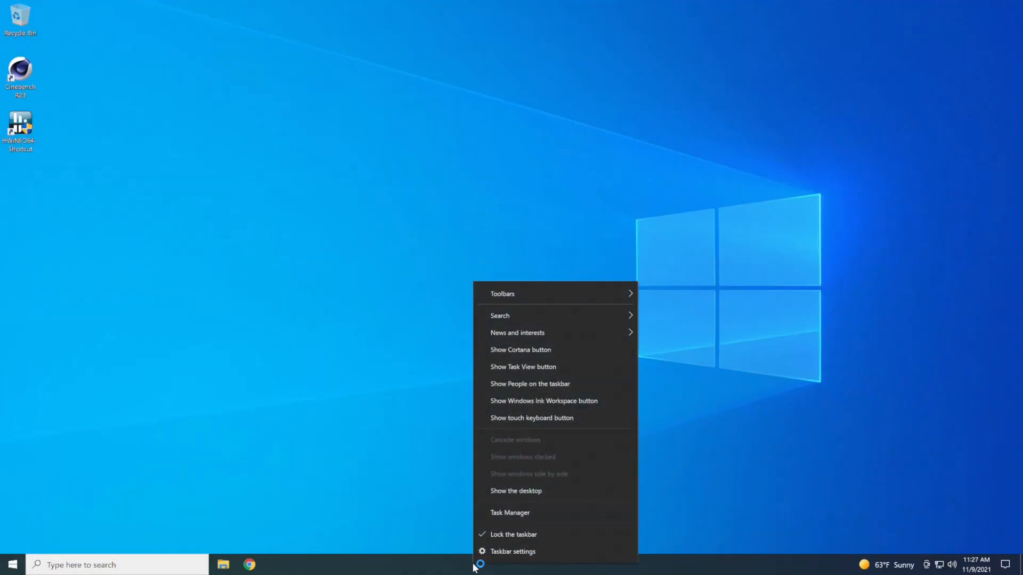
left_click(510, 512)
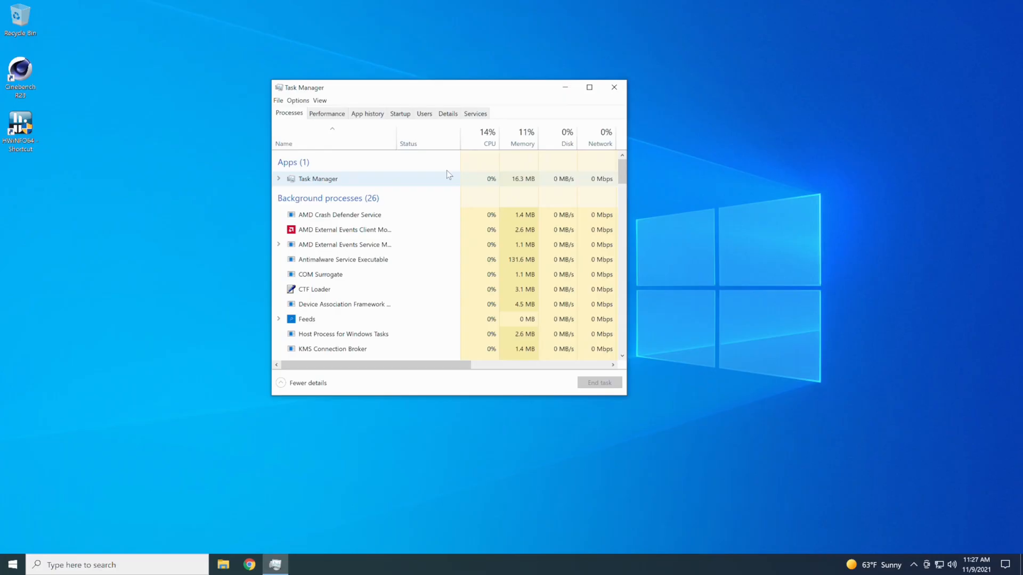
left_click(327, 113)
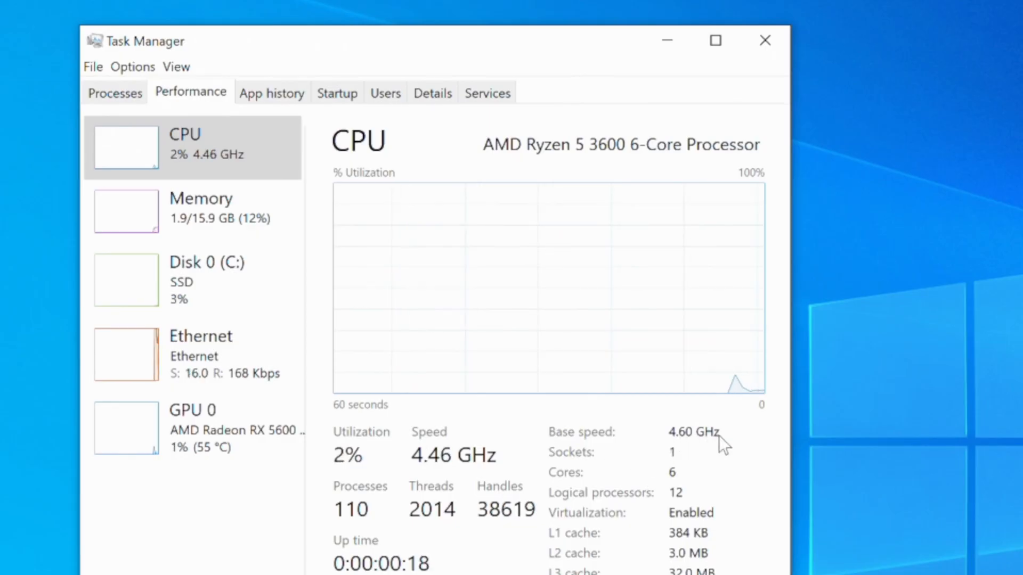
left_click(765, 40)
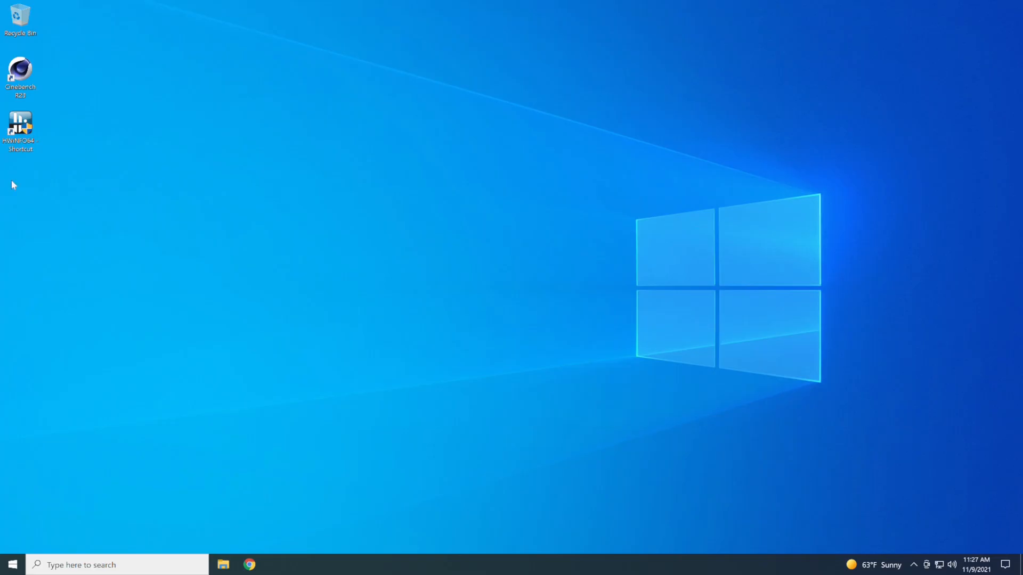
double_click(19, 129)
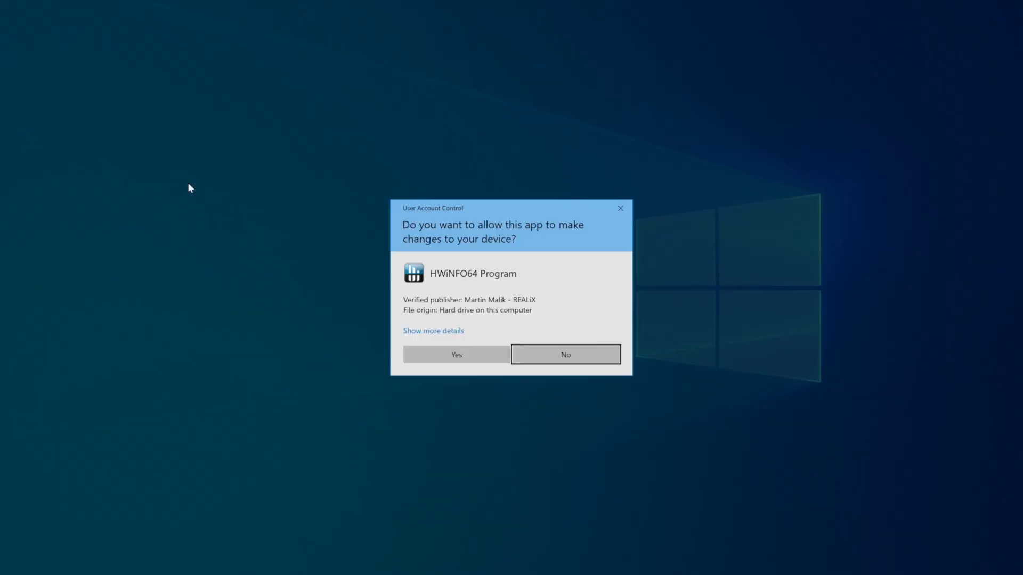
- Allow HWiNFO64 to run, launch Cinebench R23 and start the multi-core render test at 4.6 GHz
left_click(456, 353)
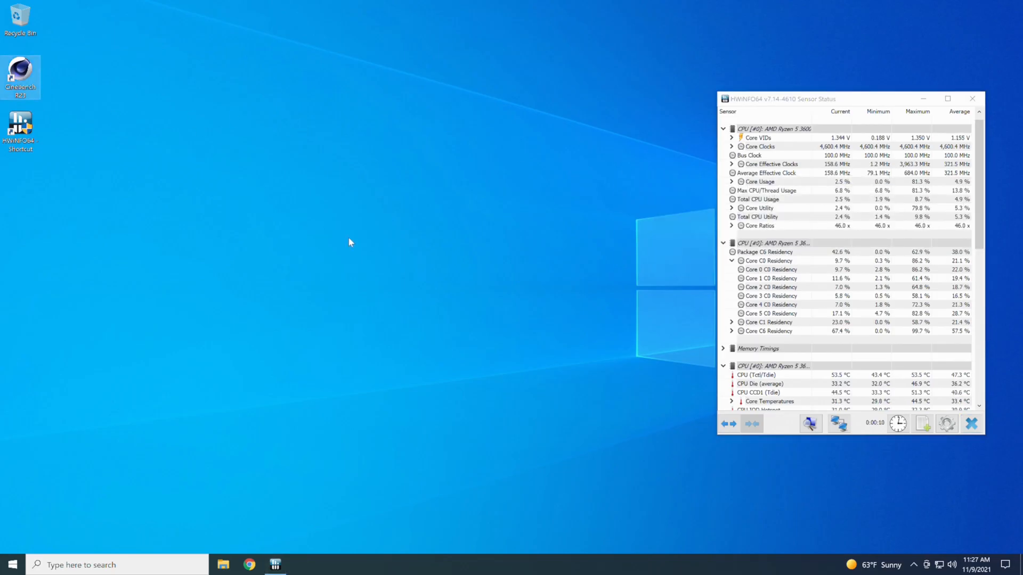
double_click(20, 77)
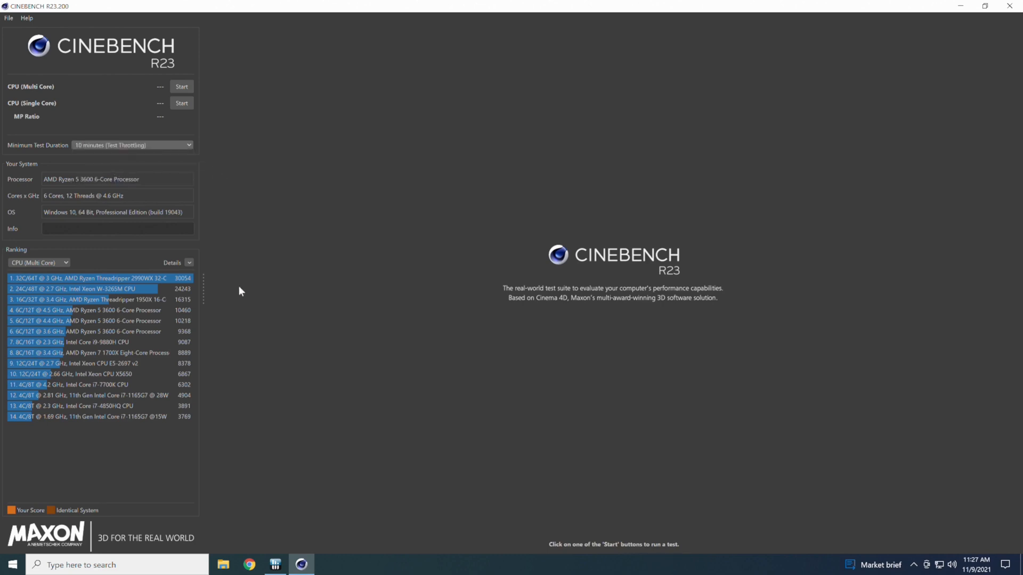
mouse_move(193, 92)
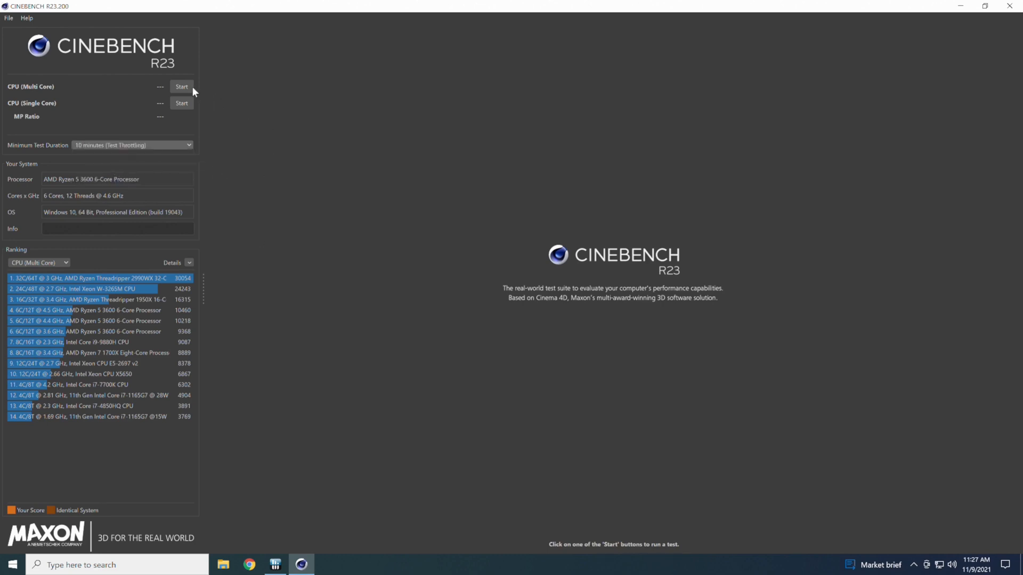
left_click(182, 87)
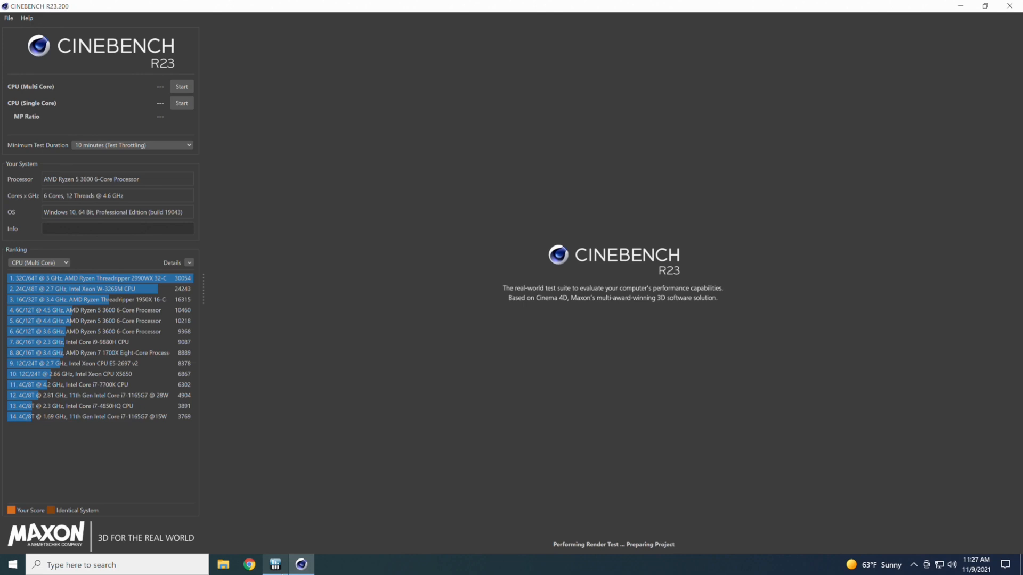
left_click(275, 565)
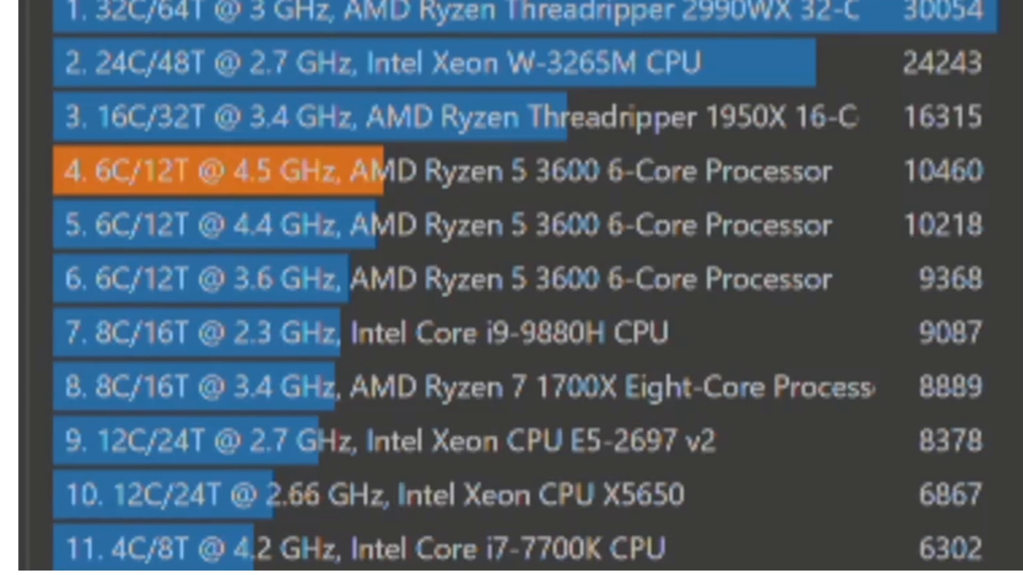
mouse_move(925, 302)
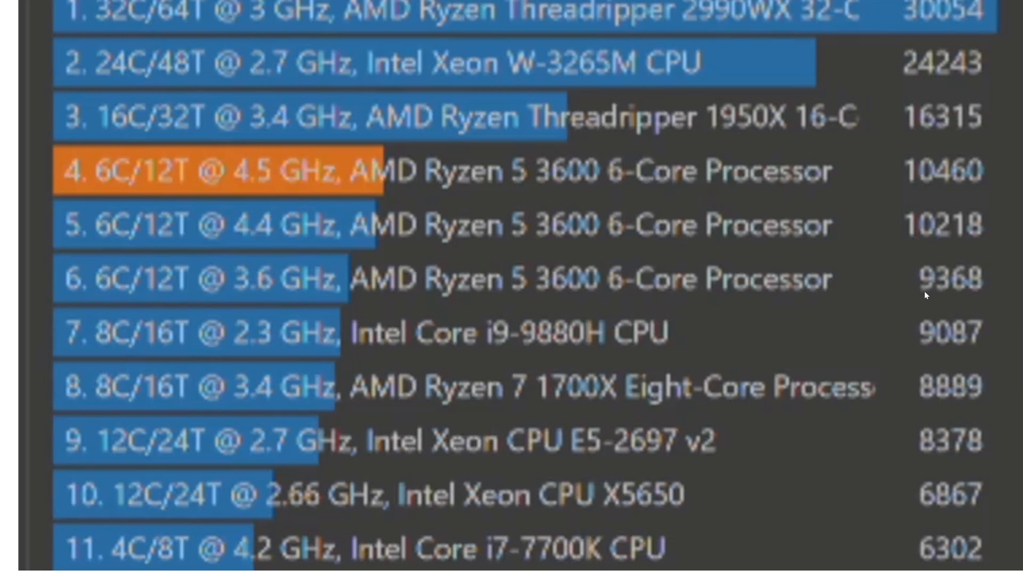
mouse_move(982, 301)
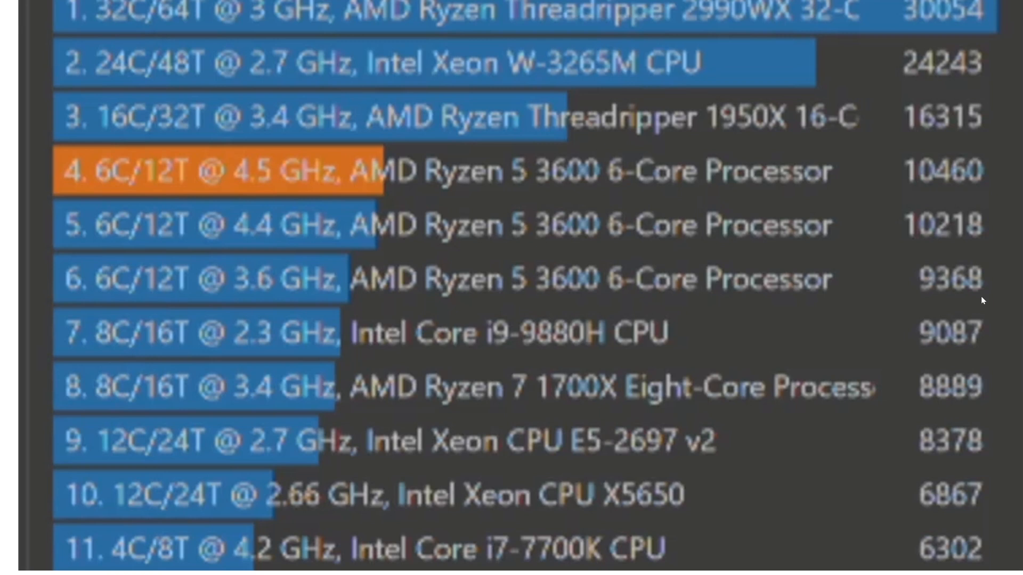
mouse_move(926, 243)
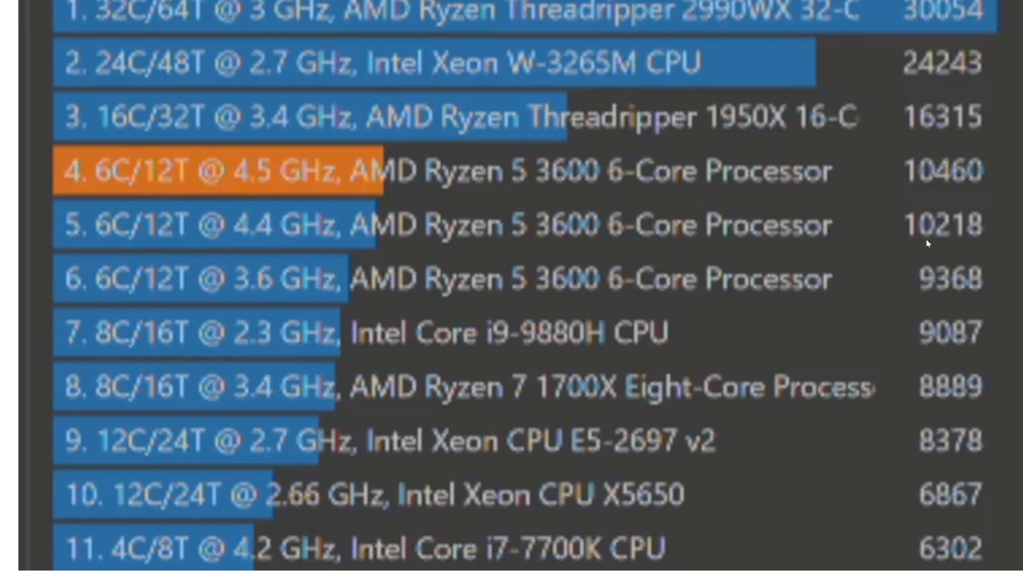
mouse_move(981, 245)
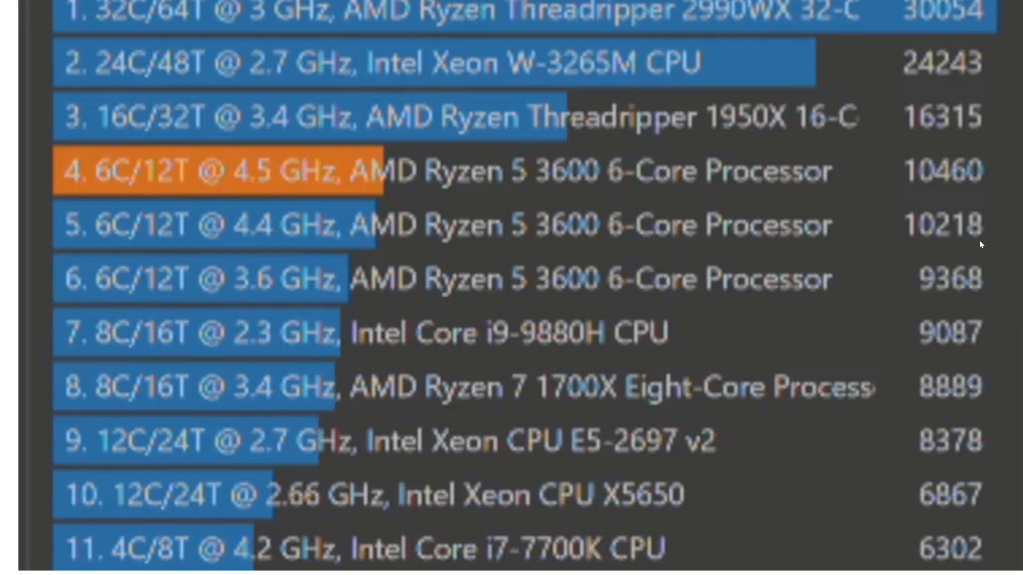
mouse_move(919, 193)
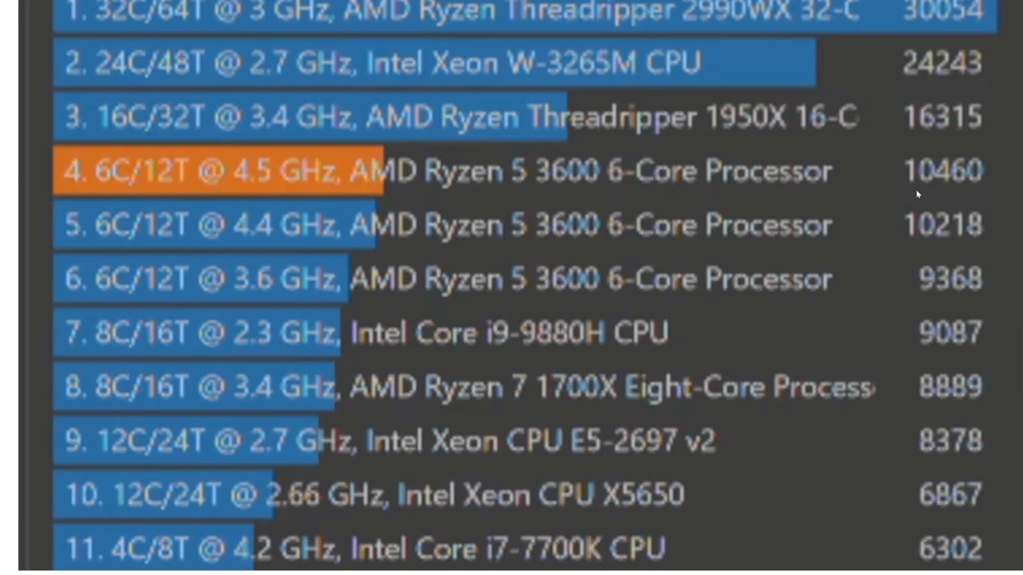
mouse_move(937, 188)
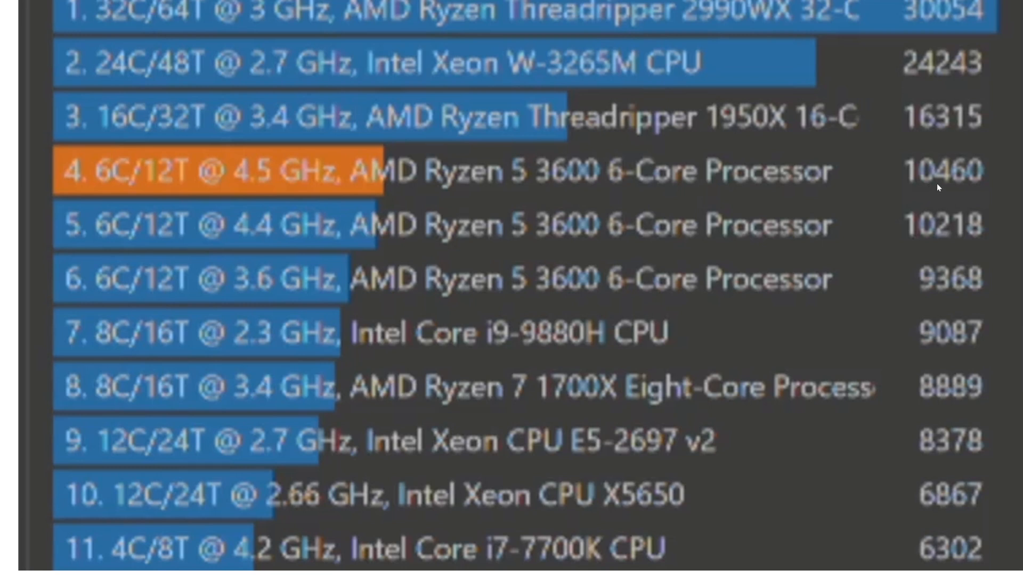